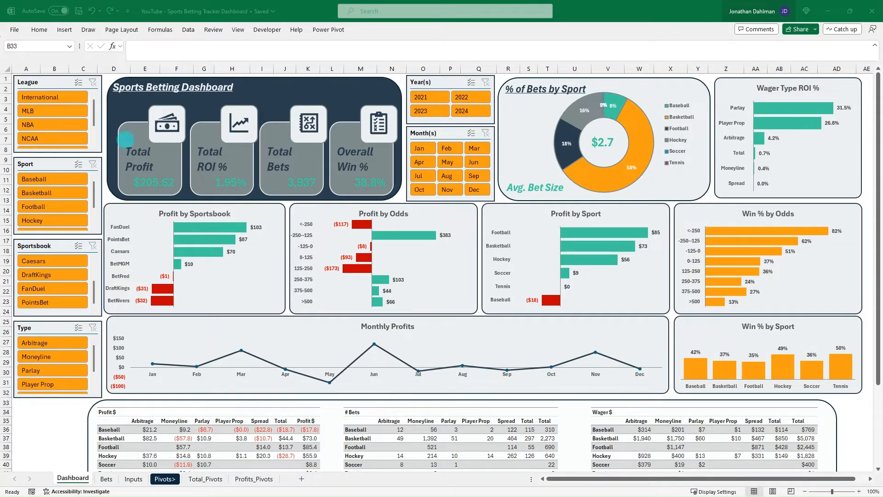
Try the dashboard's sport and sportsbook slicers (Baseball, FanDuel) and clear them again.
left_click(52, 111)
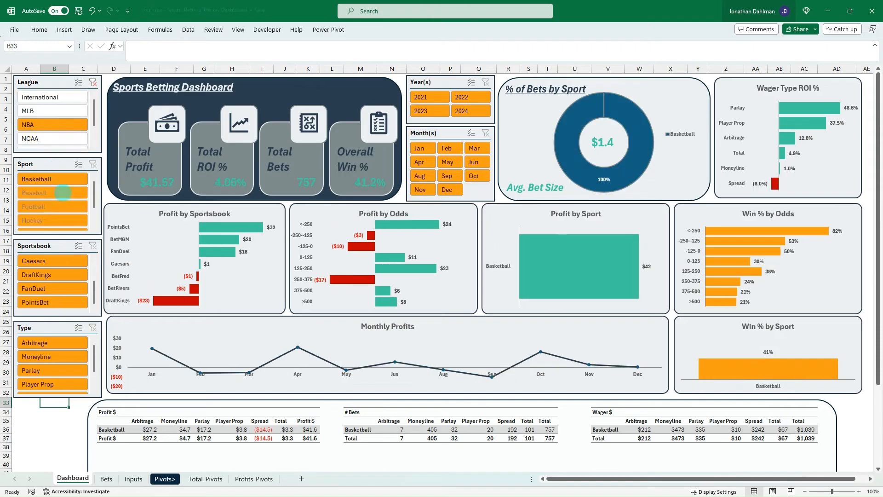
left_click(94, 164)
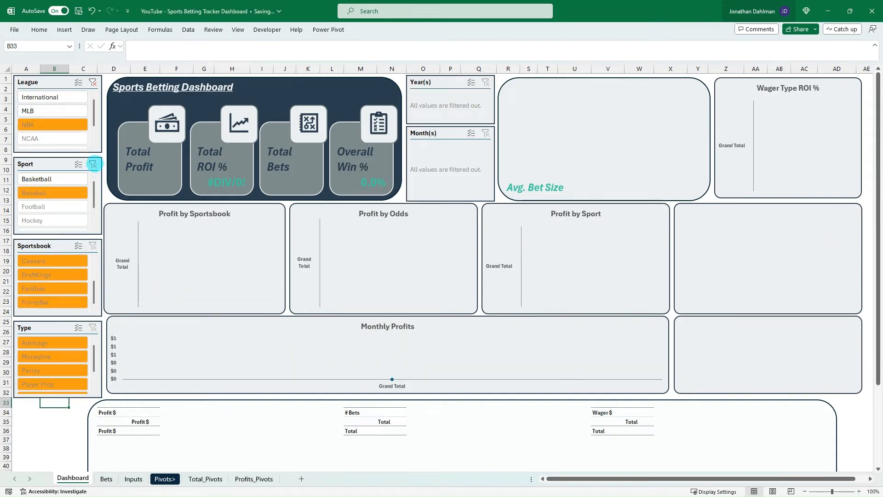
left_click(94, 82)
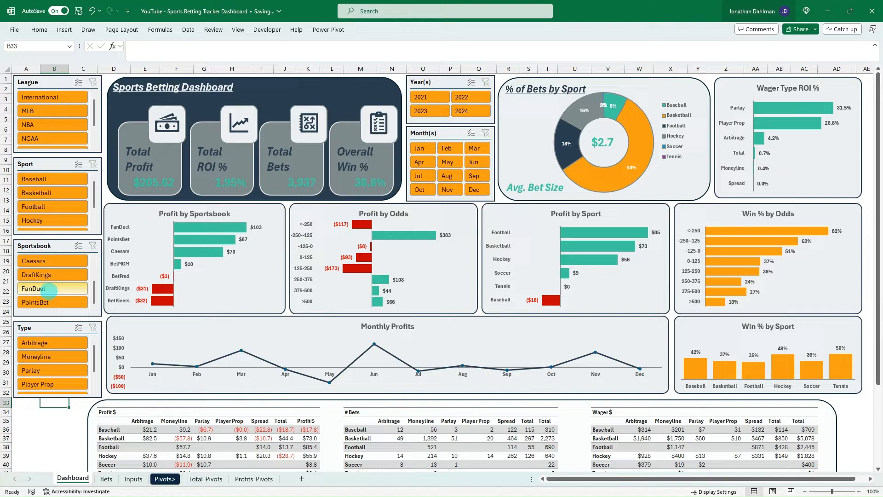
left_click(91, 245)
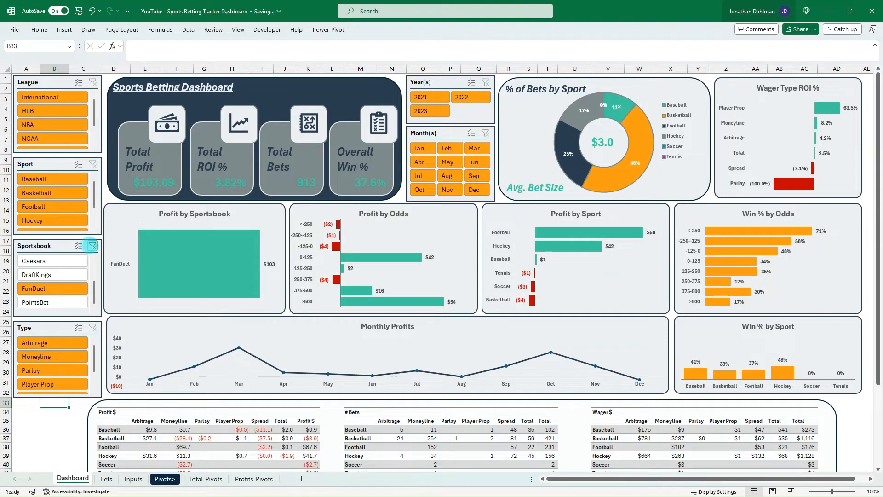
left_click(461, 110)
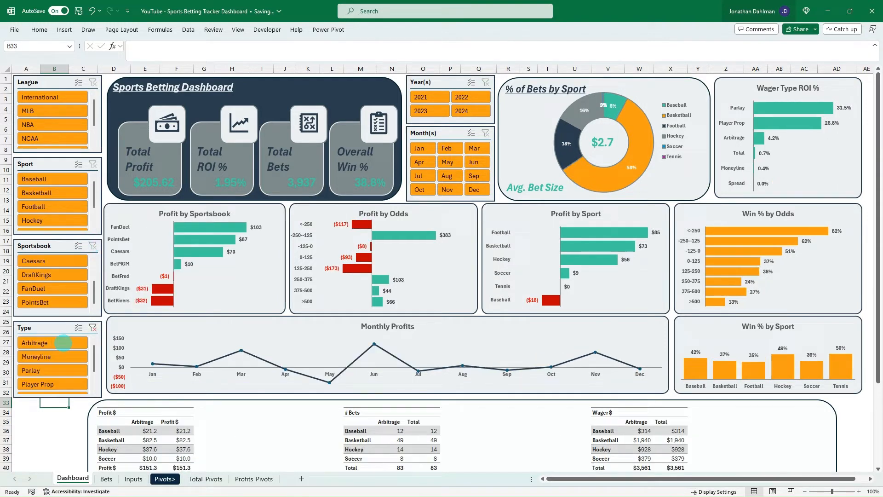
Filter the dashboard by Moneyline then Parlay bet type and clear the filter.
left_click(51, 356)
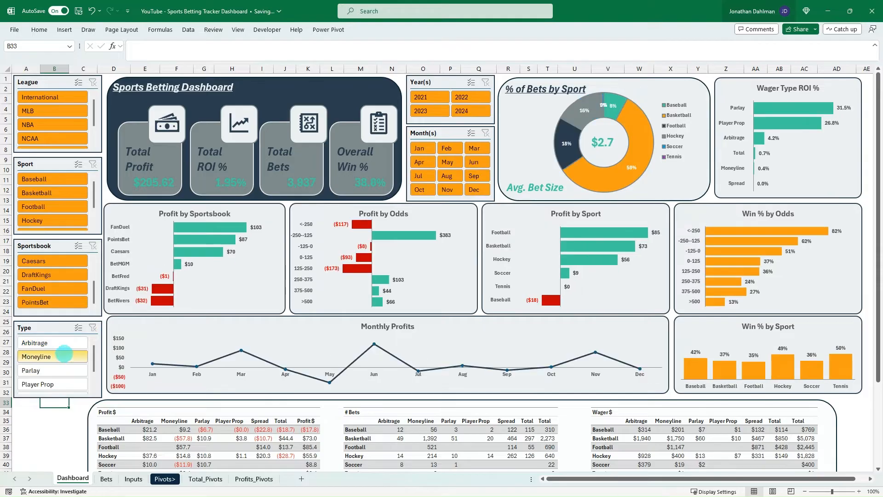
left_click(36, 356)
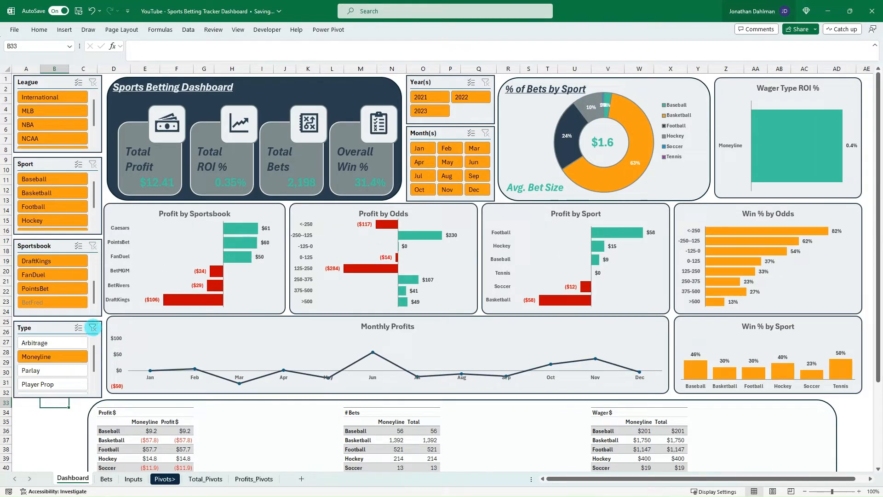
left_click(36, 370)
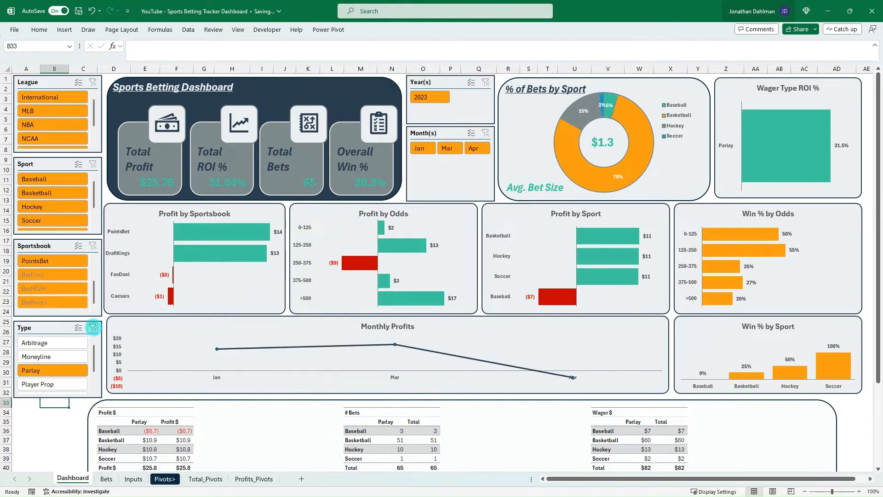
left_click(94, 327)
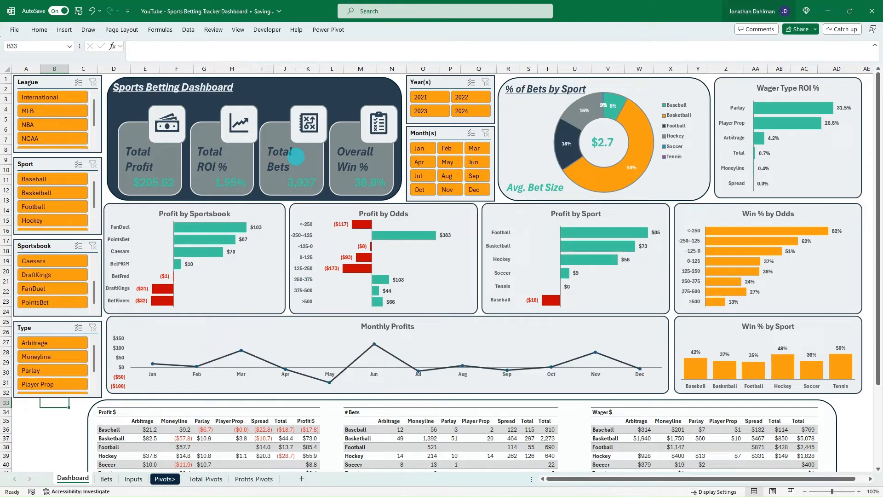
mouse_move(217, 149)
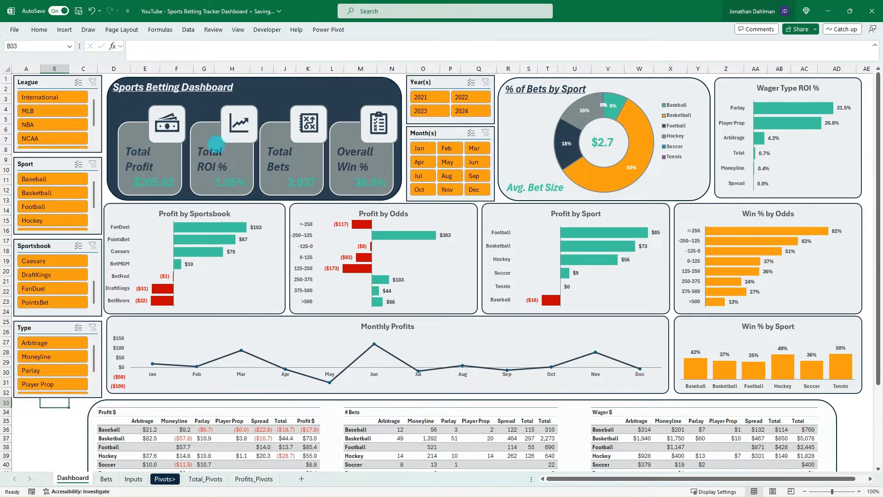
mouse_move(352, 181)
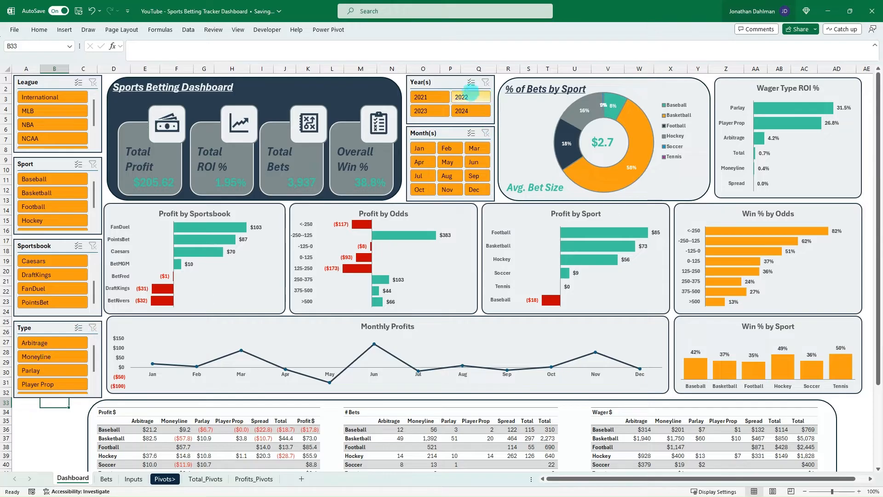
Scroll through the rest of the dashboard to review its charts.
left_click(470, 97)
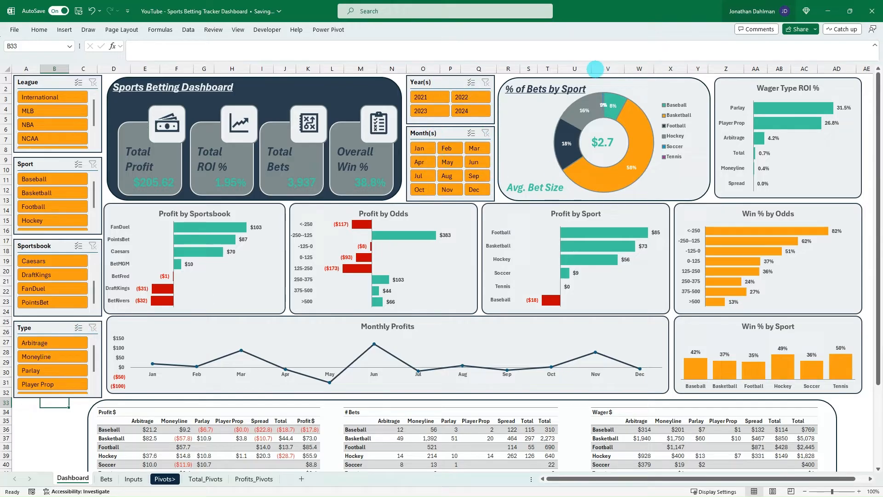
mouse_move(631, 144)
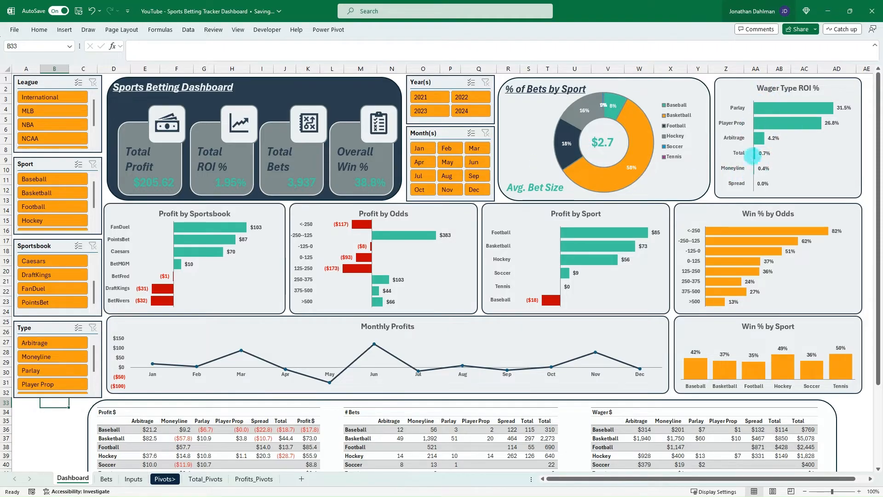
mouse_move(795, 155)
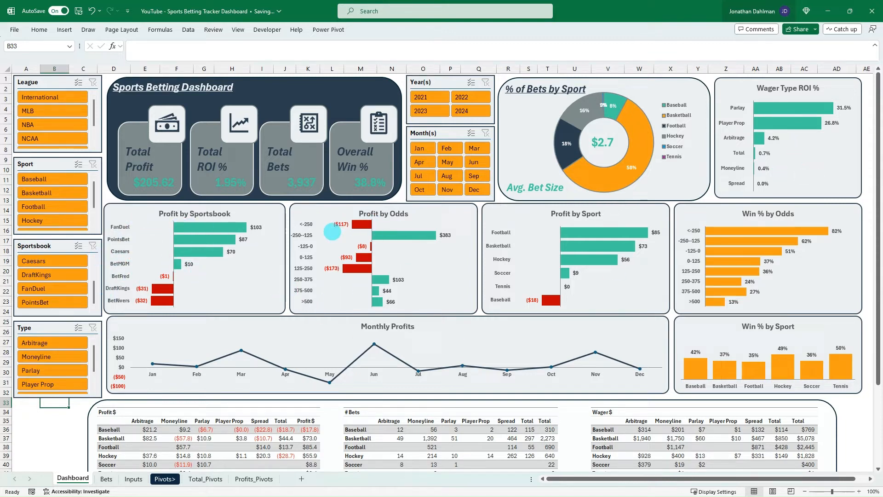
mouse_move(320, 228)
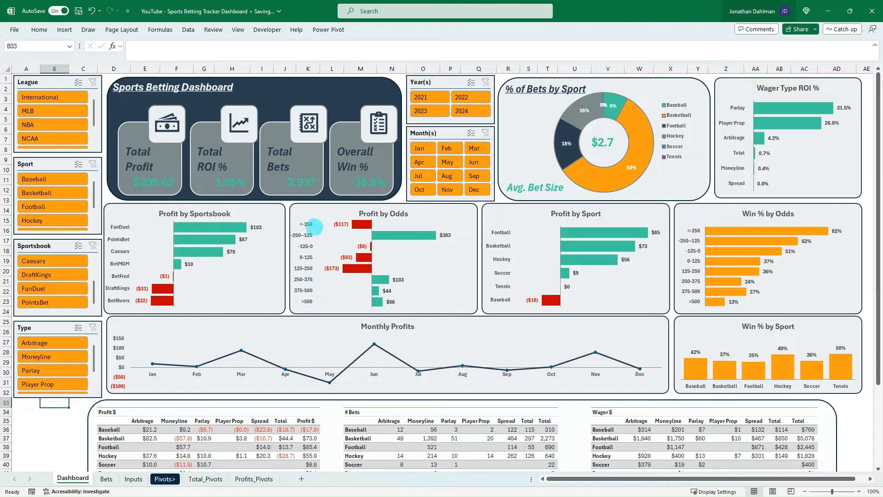
mouse_move(534, 275)
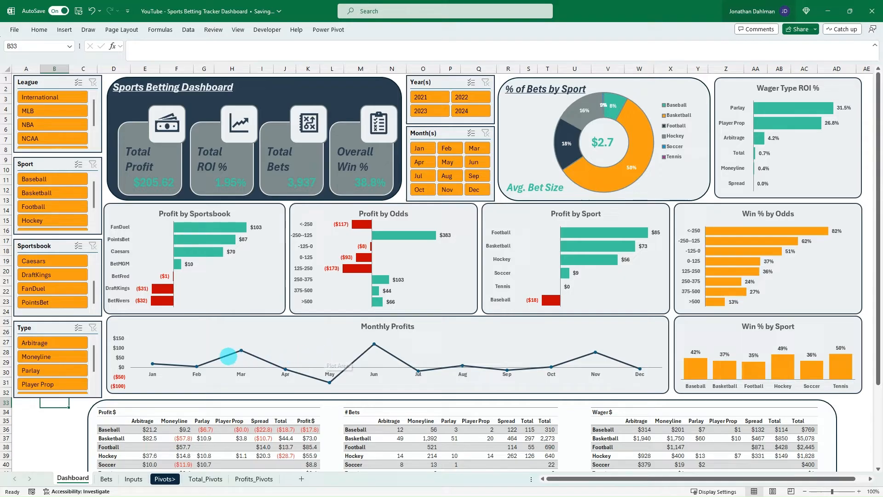
mouse_move(553, 360)
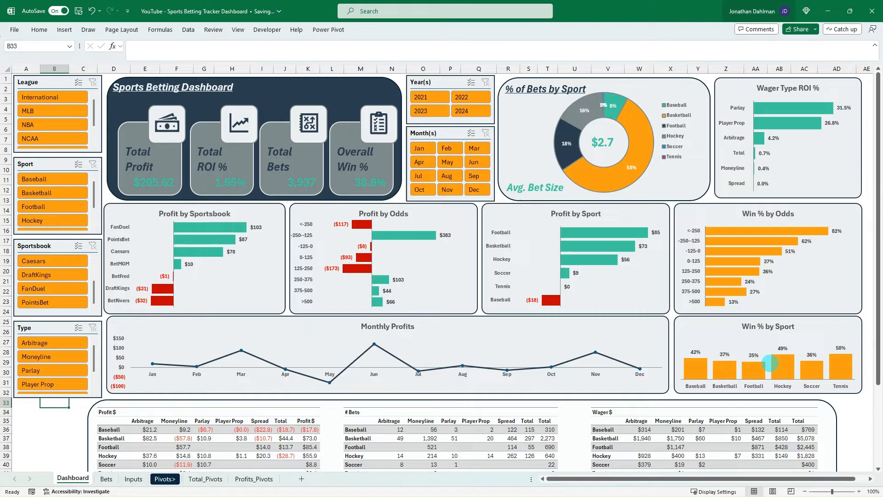
scroll("down", 3)
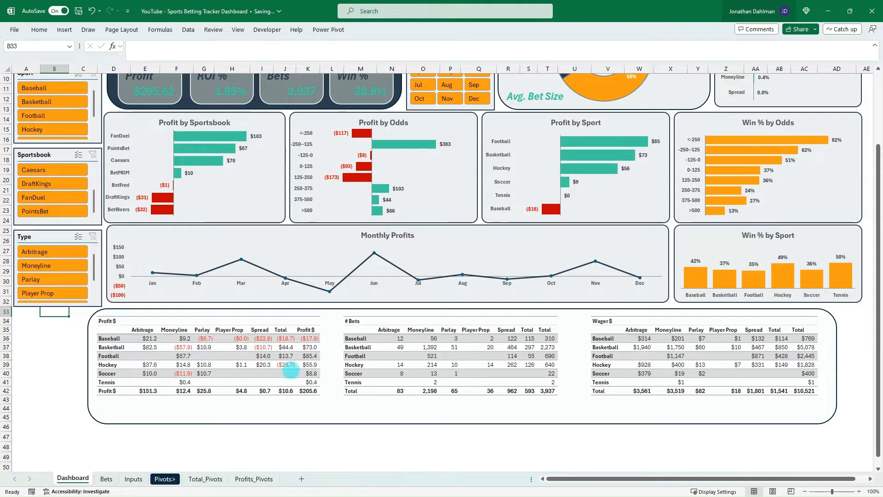
mouse_move(235, 372)
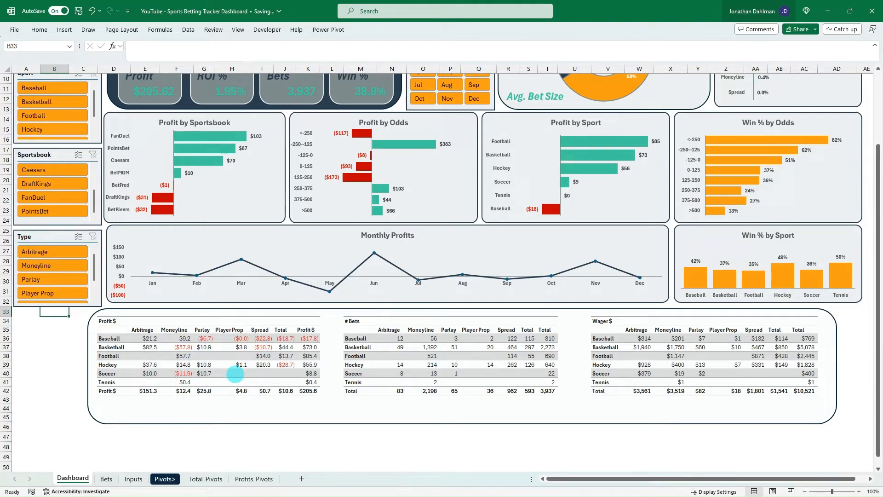
mouse_move(404, 366)
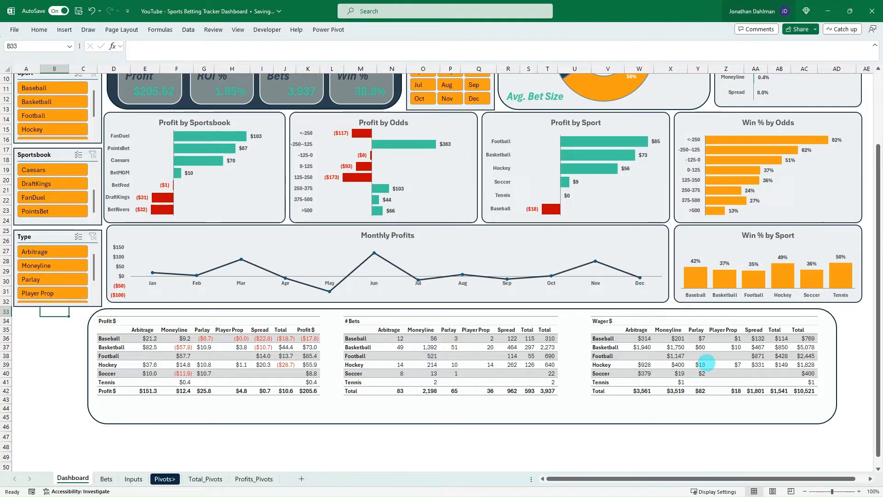
scroll("up", 3)
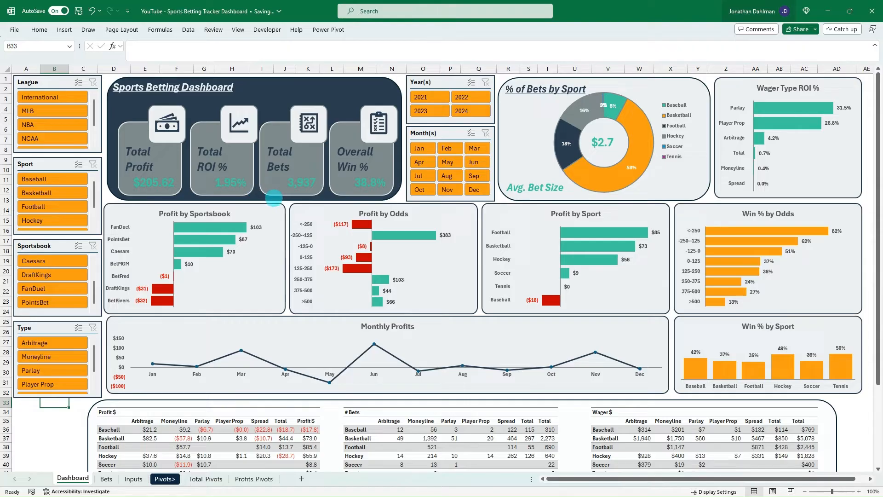
left_click(53, 111)
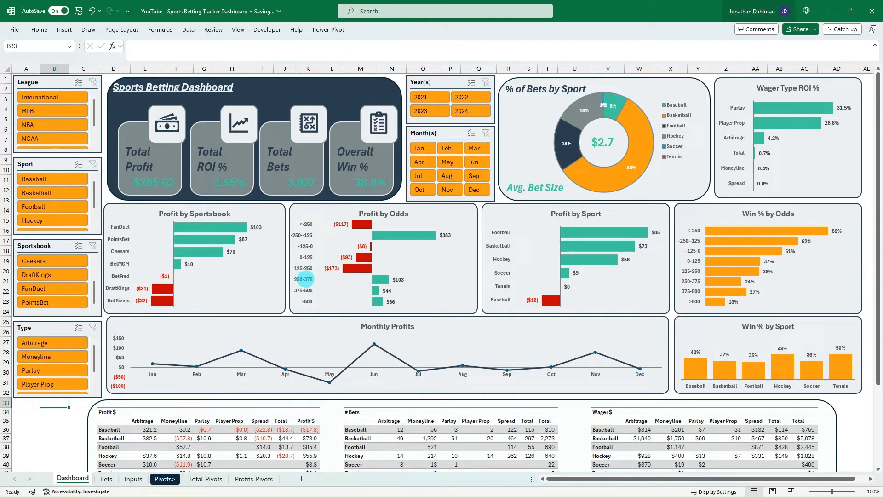
mouse_move(303, 278)
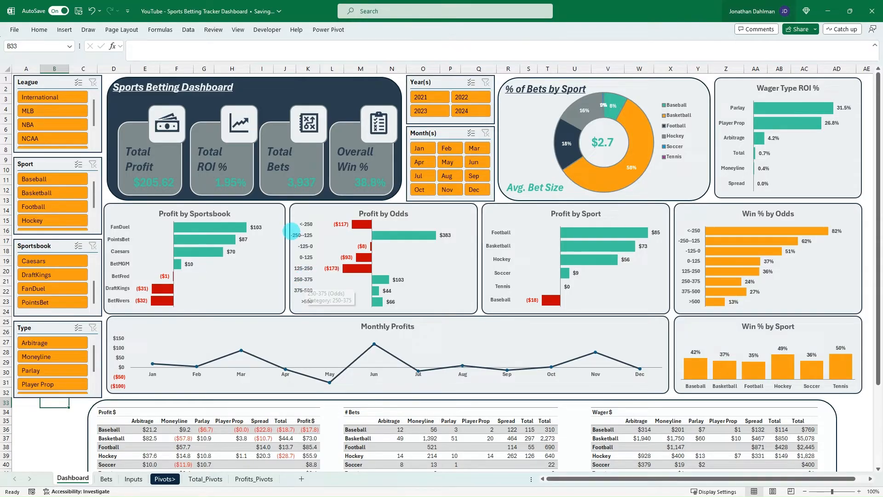
mouse_move(273, 208)
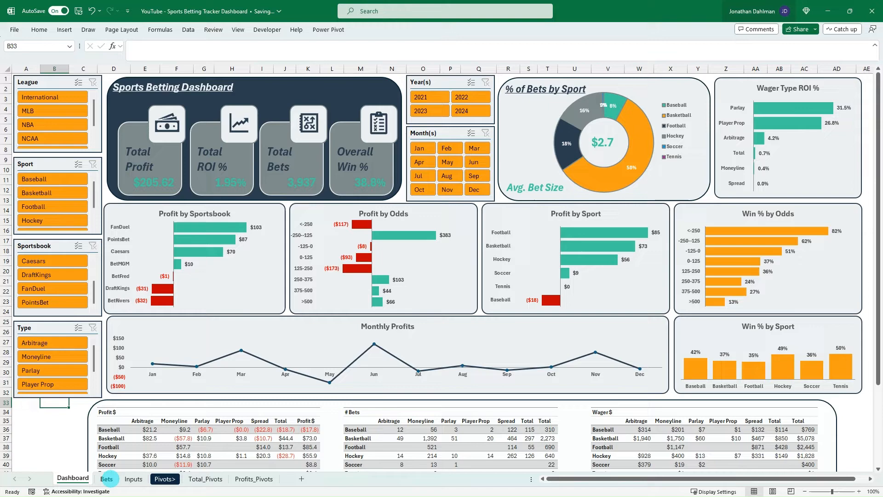
Review the Bets table and Inputs lists, then start a new blank workbook.
left_click(106, 478)
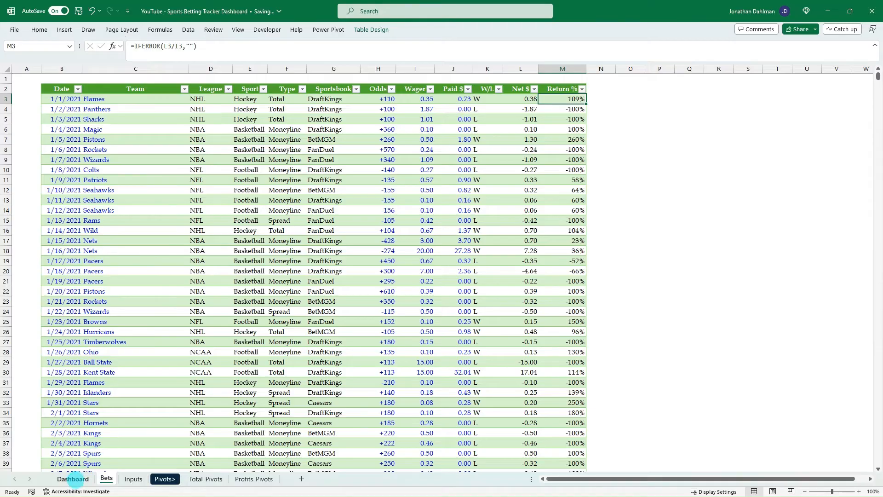
left_click(132, 478)
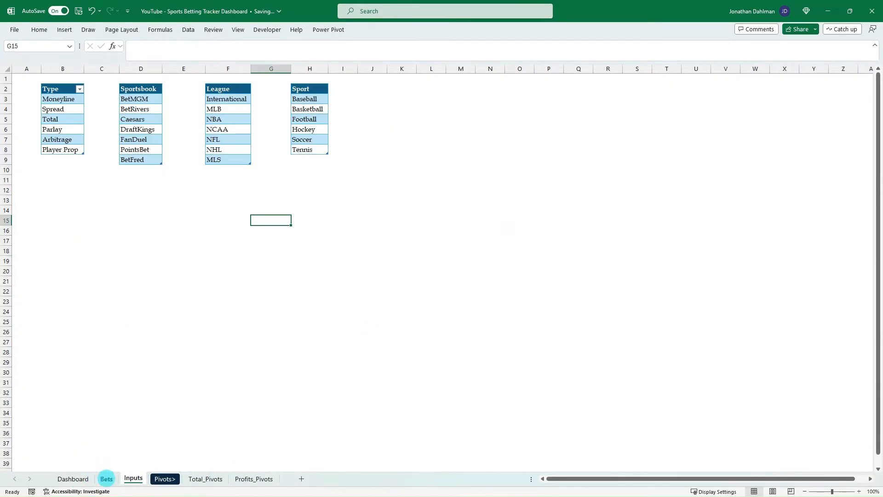
left_click(106, 478)
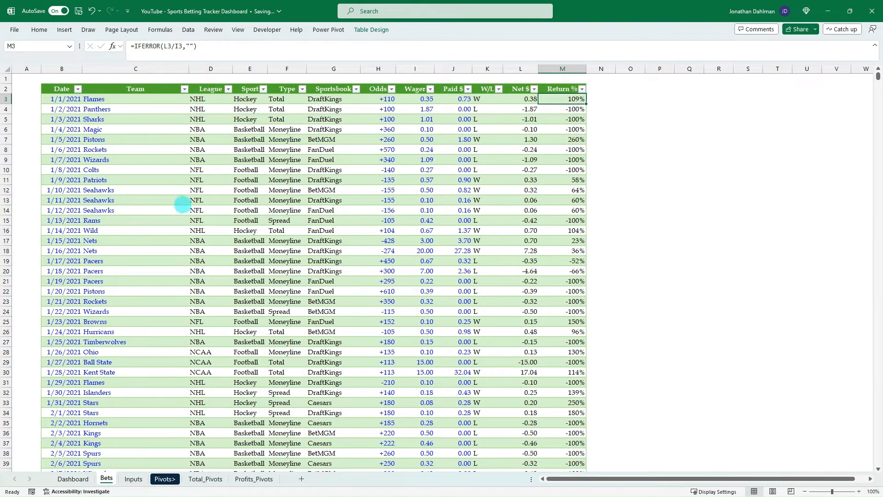
left_click(72, 479)
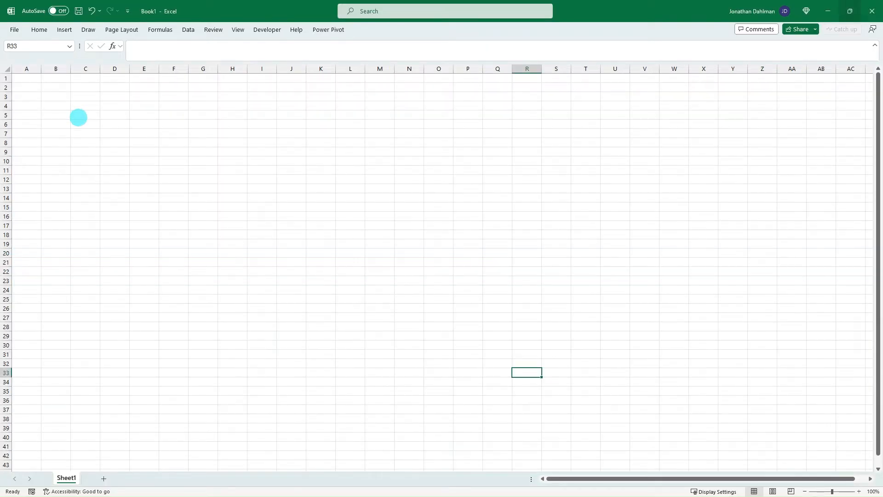
Rename Sheet1 to Inputs and select cell B2 for the first list header.
left_click(85, 105)
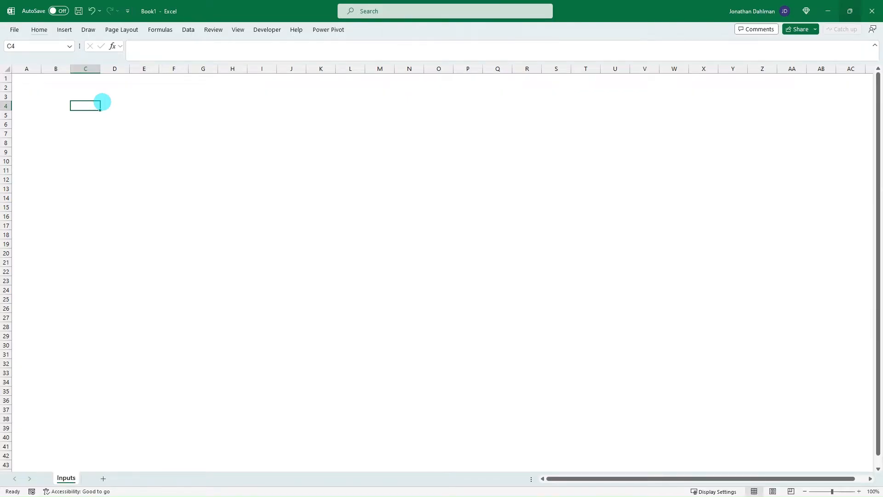
left_click(55, 87)
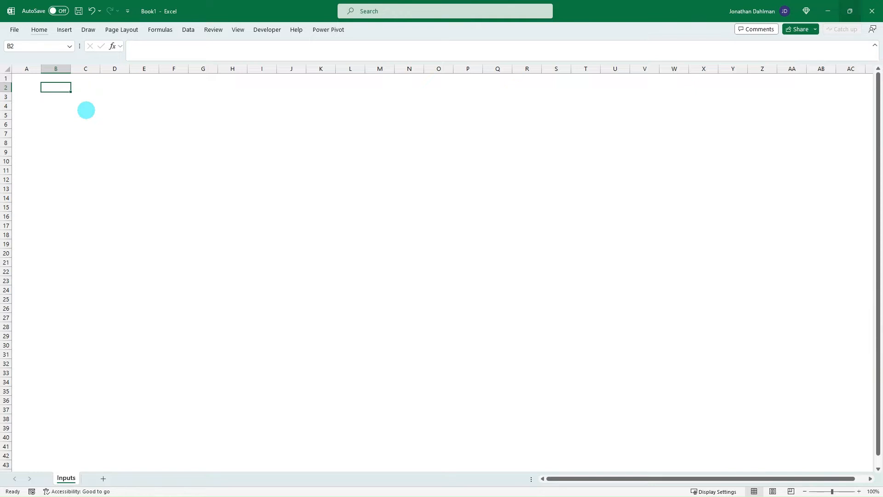
Enter the Bet_Type list Moneyline, Spread, Total, Parlay, Arbitrage, Player Prop and autofit column B.
type("Bet_)")
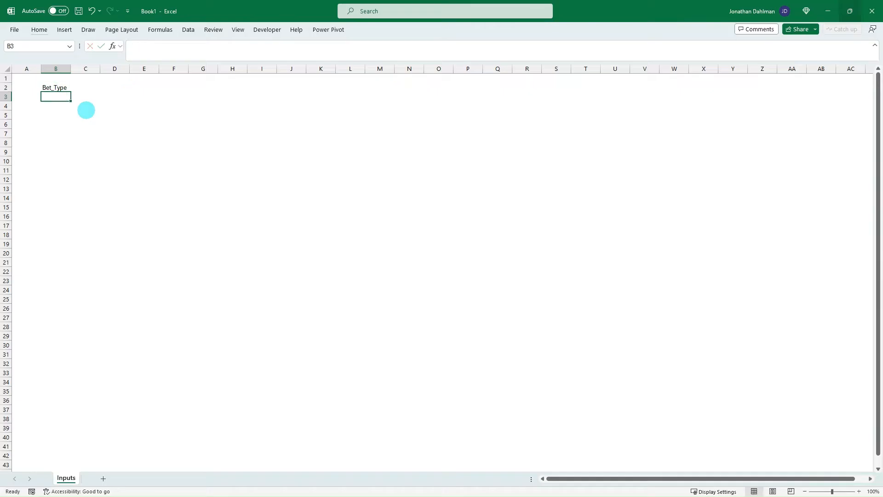
type("Moneyline")
left_click(55, 105)
type("Spread")
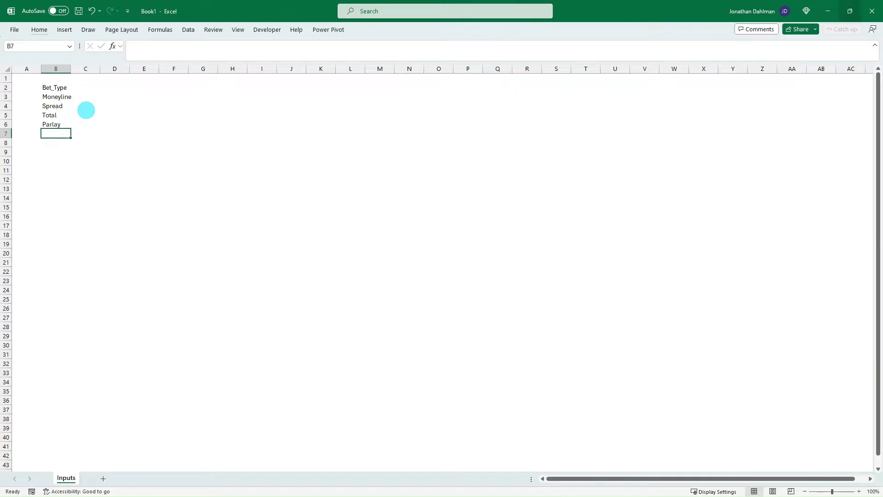
left_click(55, 124)
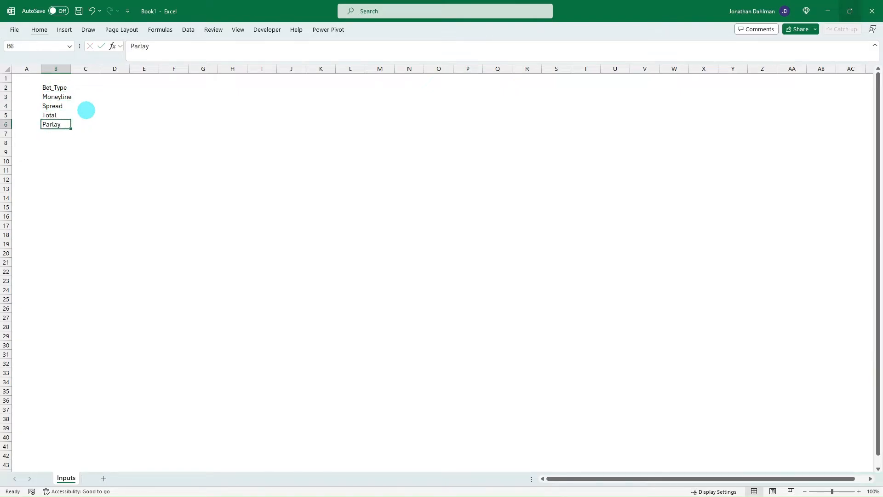
type("Arbi")
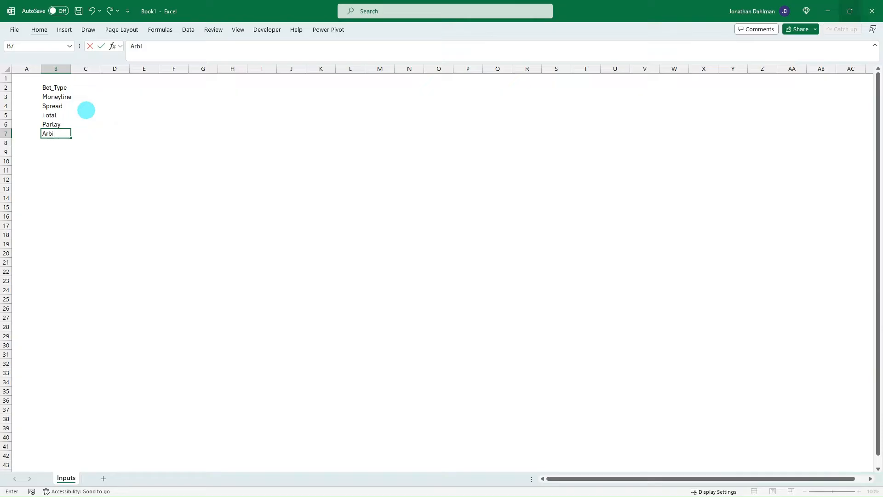
type("trage")
left_click(55, 142)
type("Pla")
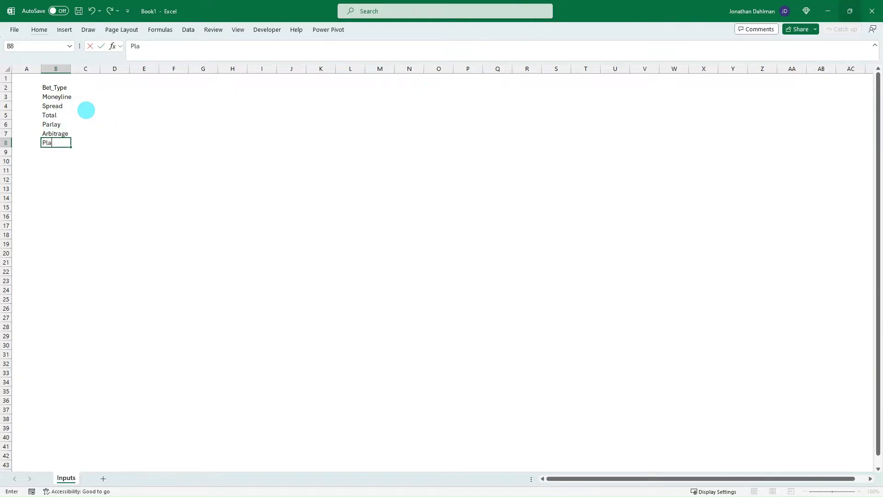
type("yer")
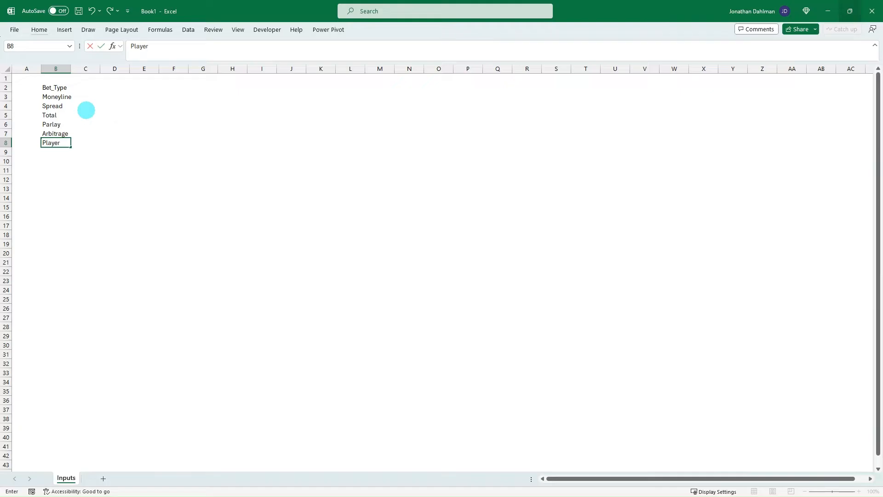
key("Enter")
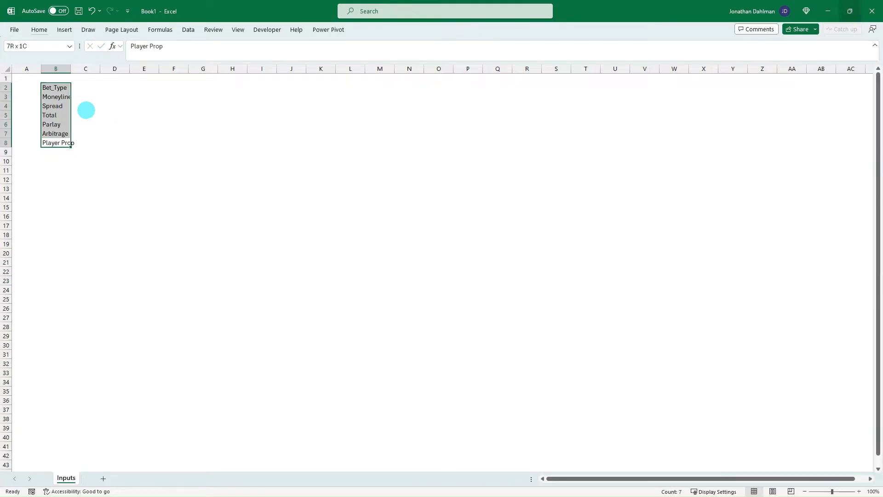
left_click(55, 133)
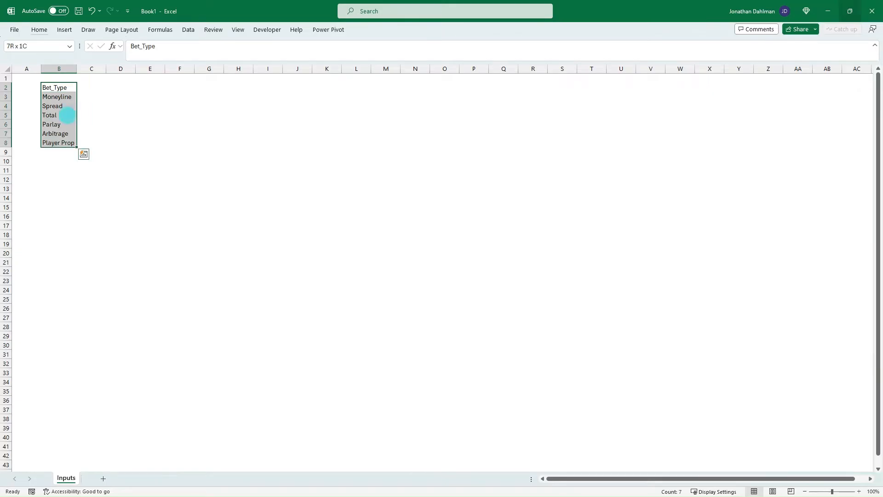
Convert the Bet_Type list into a table with Bet_Type as its header row.
key("ctrl+t")
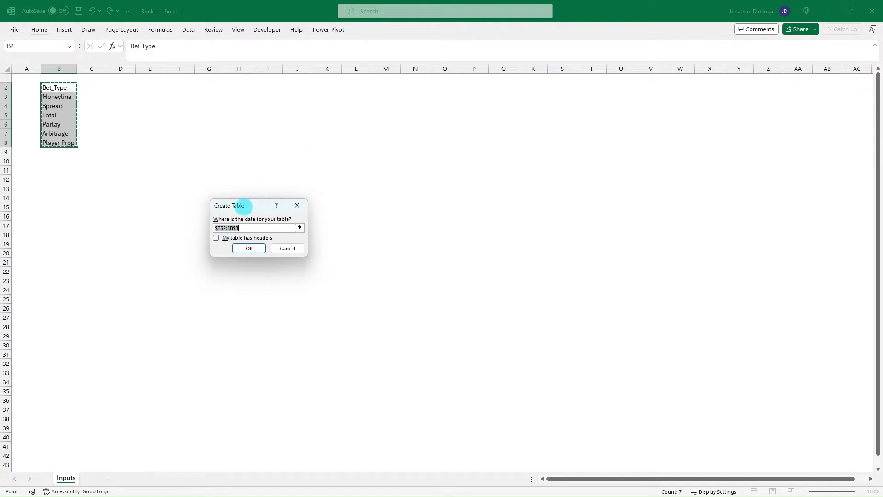
left_click_drag(229, 205, 155, 119)
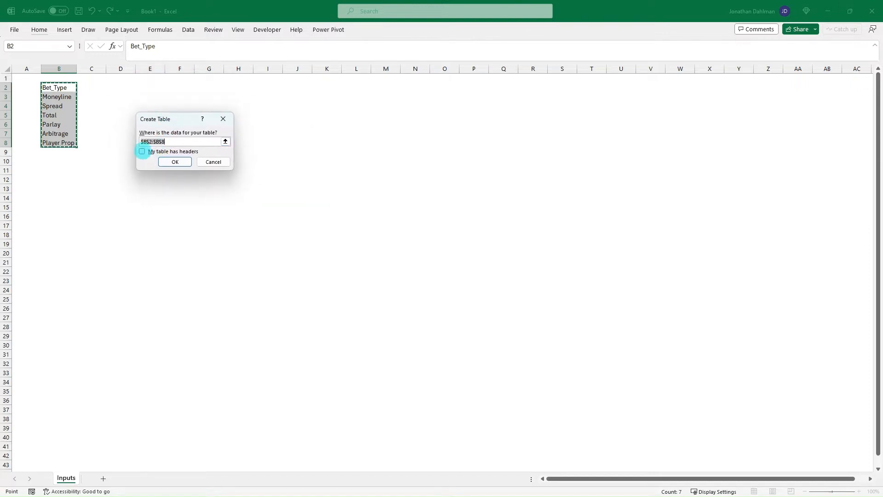
left_click(142, 151)
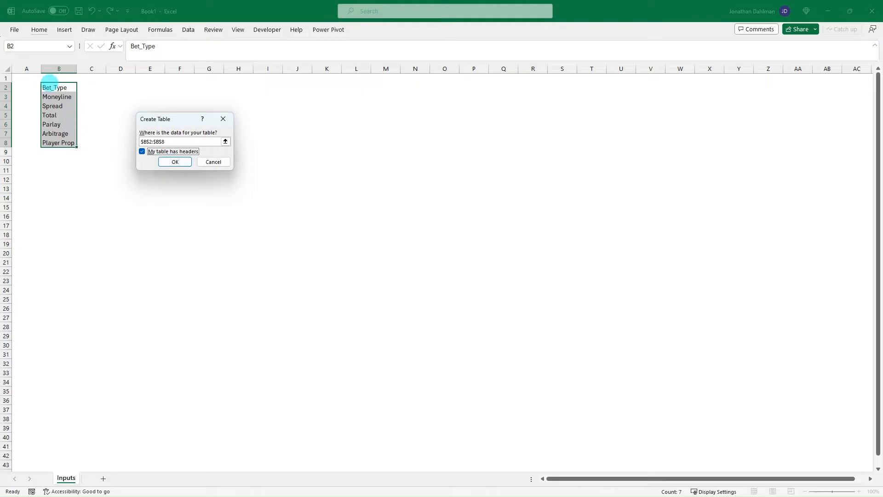
left_click(175, 161)
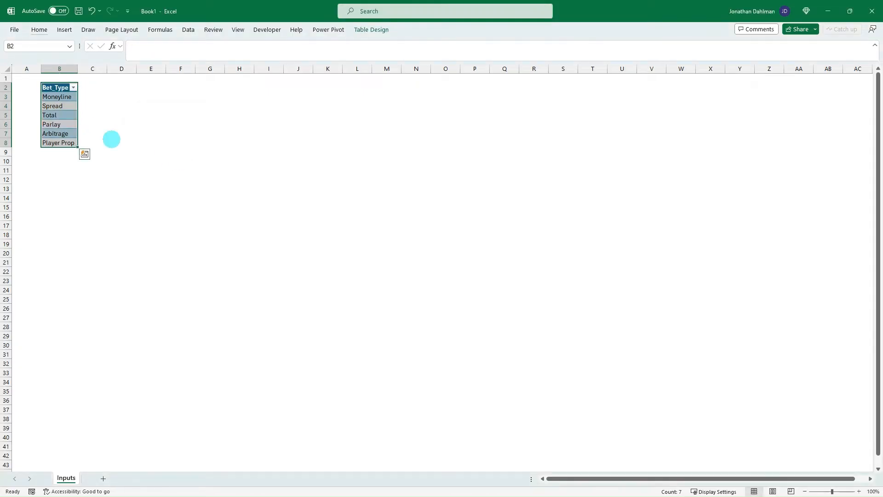
left_click(52, 105)
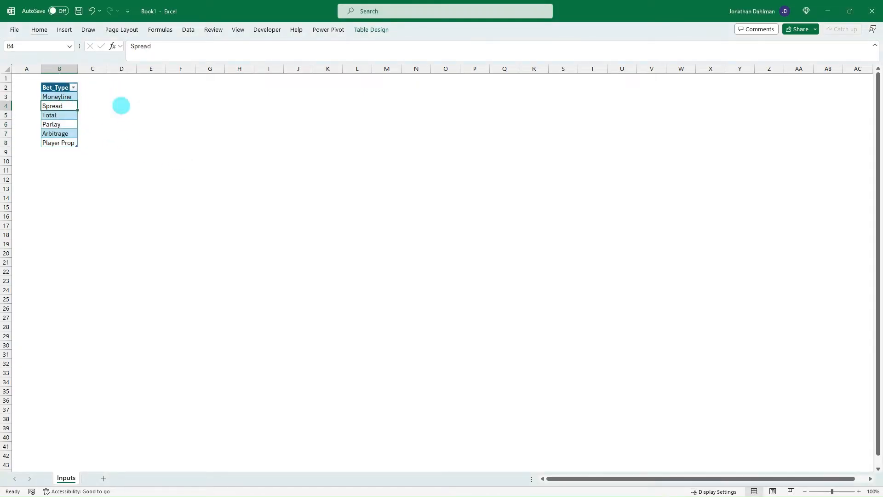
mouse_move(91, 100)
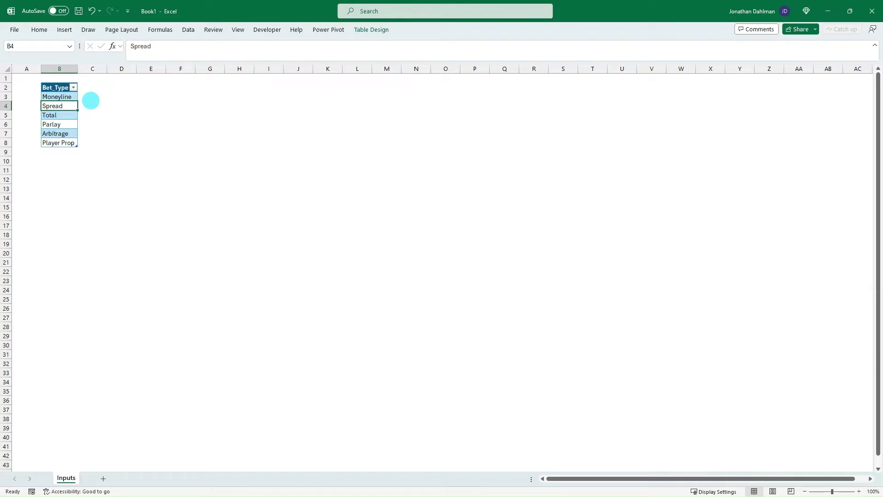
Name the new table Bet_Type_Table in Table Design and move to cell D2.
left_click(371, 30)
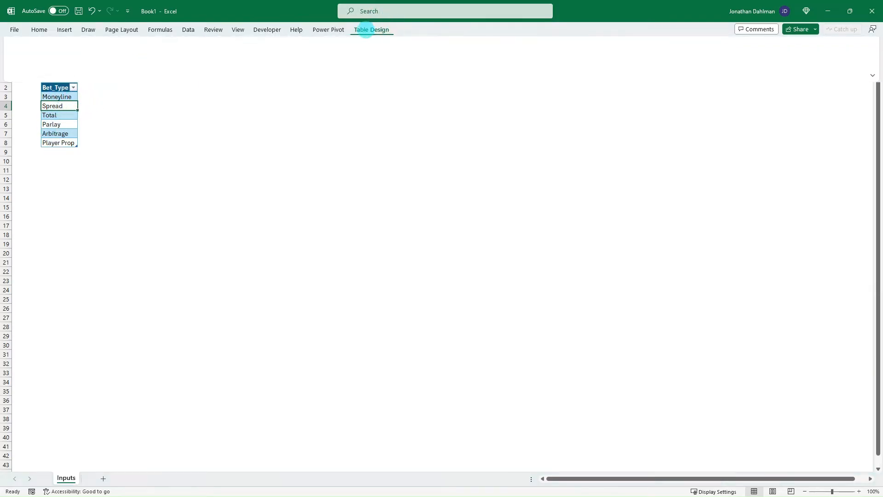
left_click(370, 29)
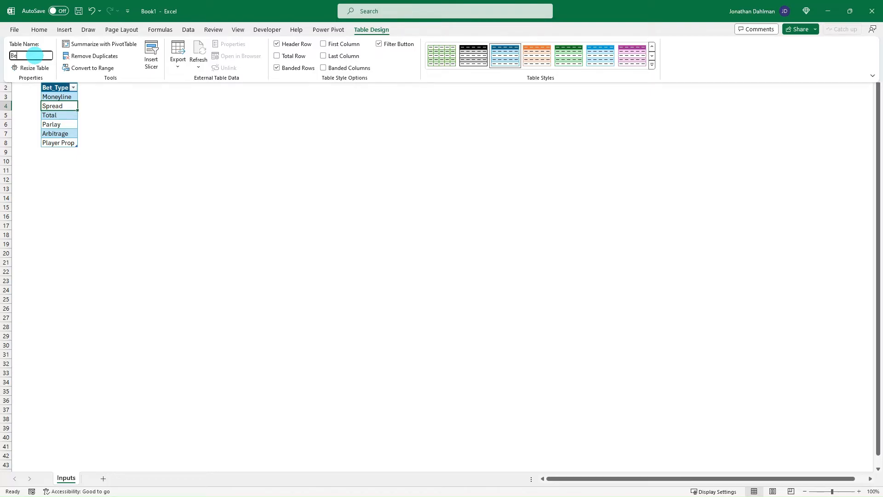
type("Bet_Type_Table")
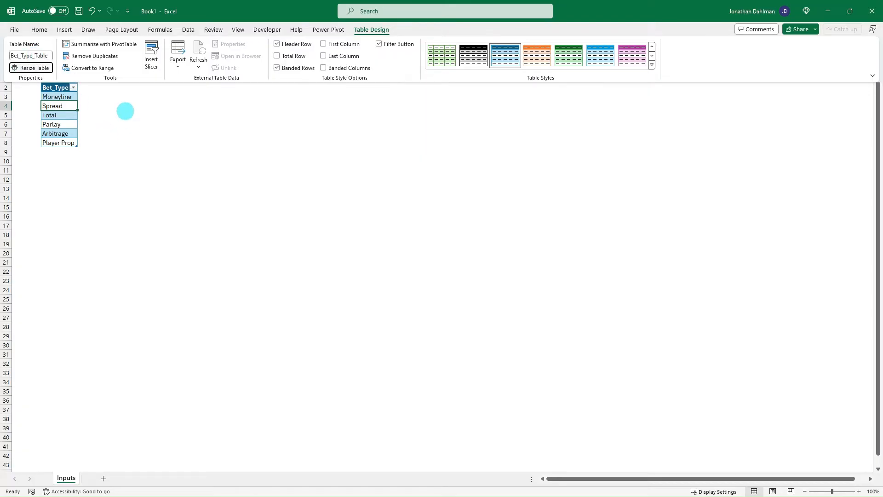
left_click(121, 88)
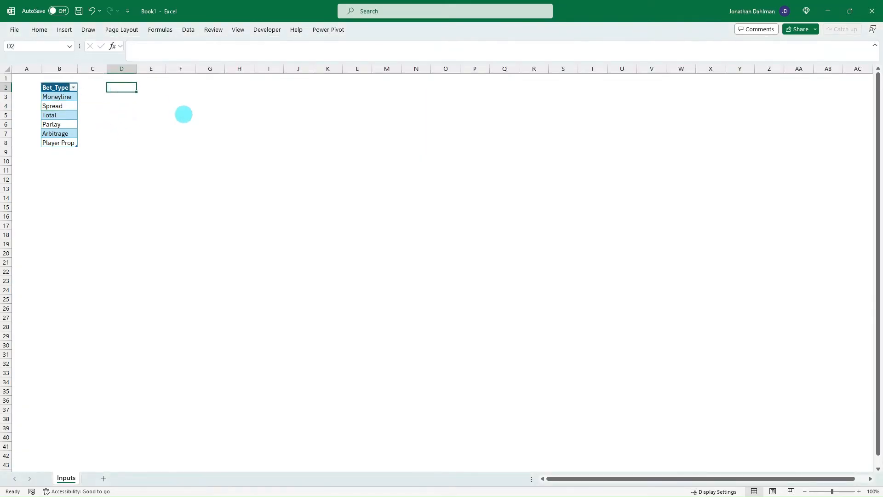
Enter the Sportsbook list in D2:D9: BetMGM, BetRivers, Caesars, PointsBet through BetFred.
type("Sportsbook")
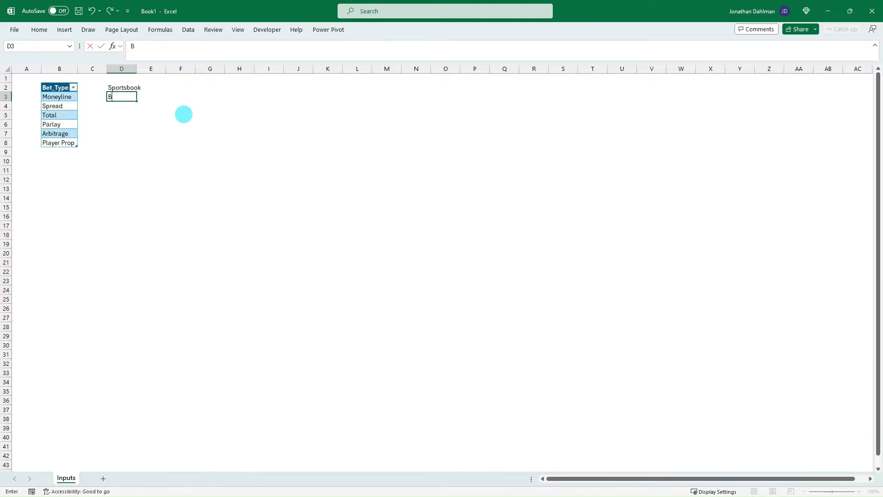
type("etMGM")
left_click(122, 106)
type("BE")
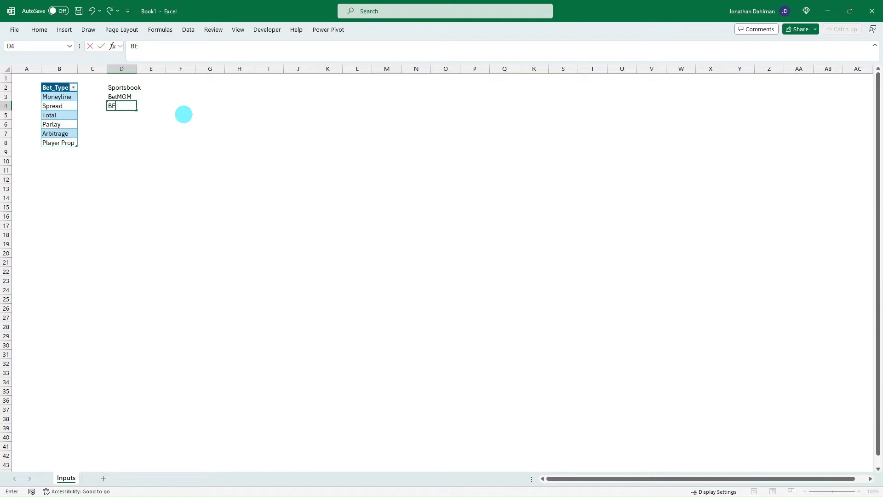
key("Return")
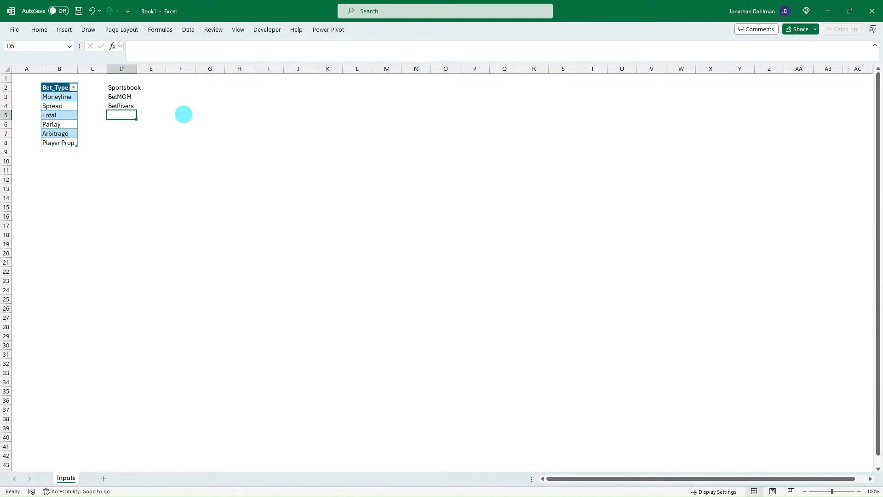
type("Case")
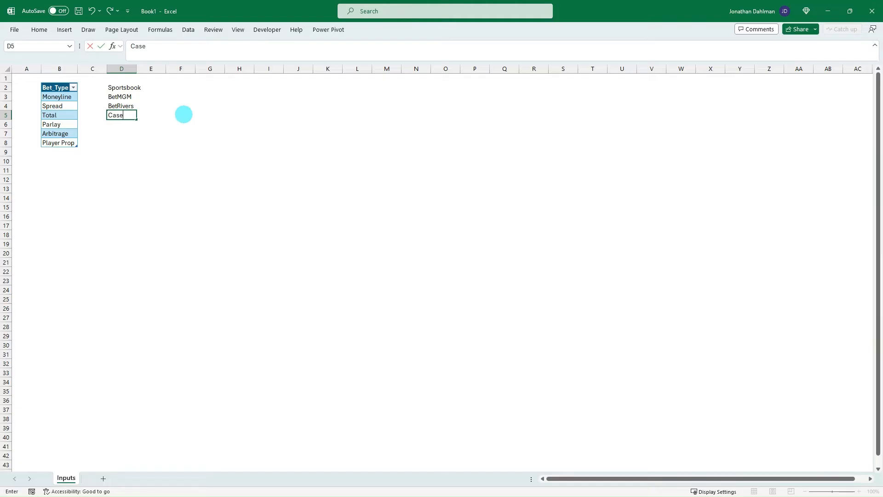
type("re")
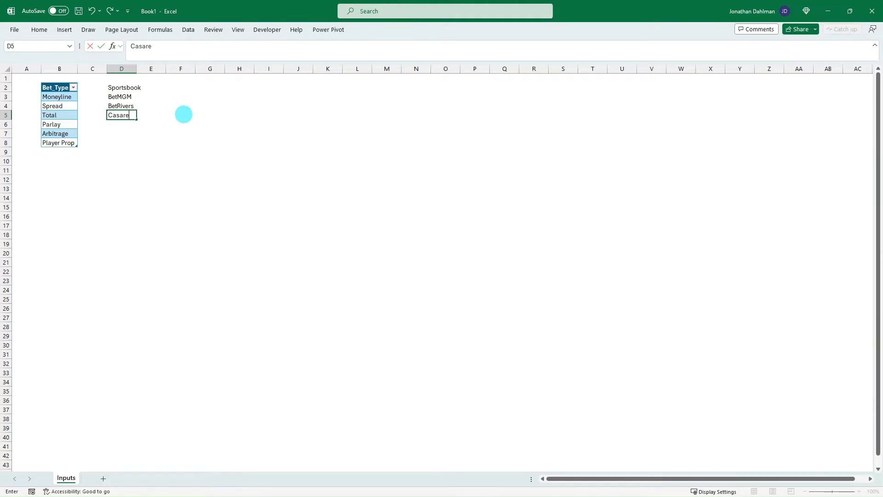
key("Return")
type("Po")
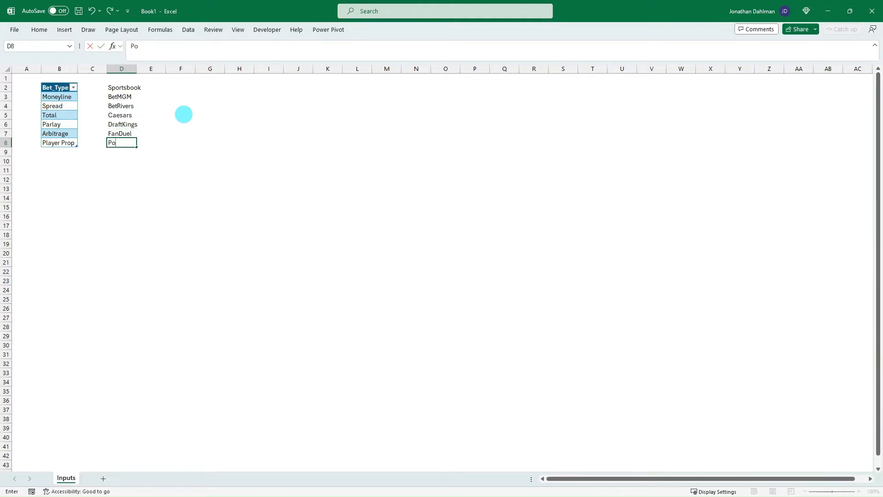
key("Return")
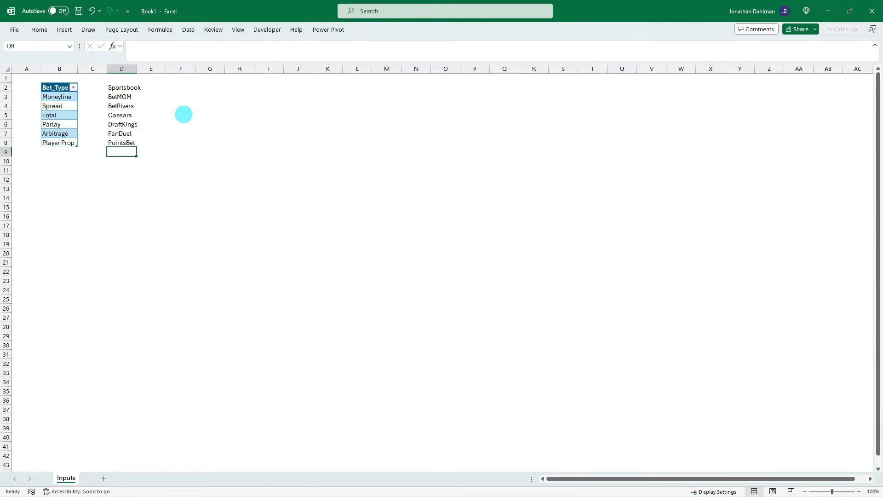
type("BetFRed")
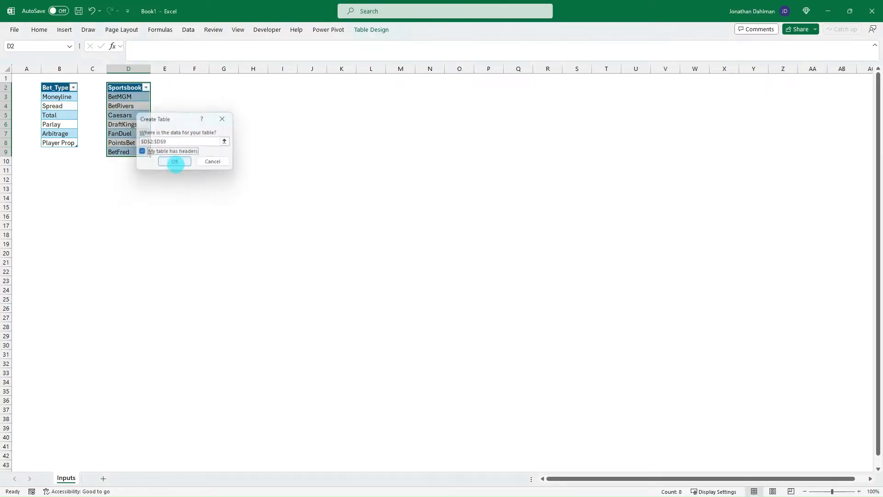
Make the Sportsbook list a table with headers named Sportsbook_Table.
left_click(173, 162)
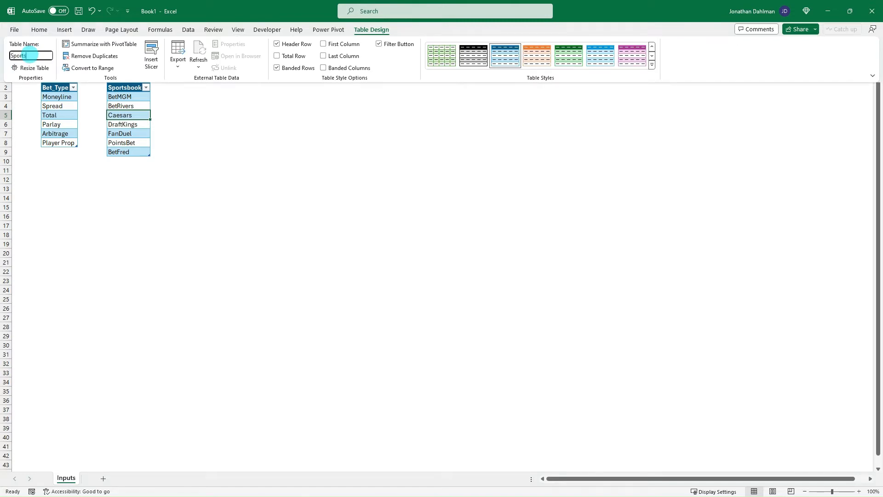
type("Sportsbook_Table")
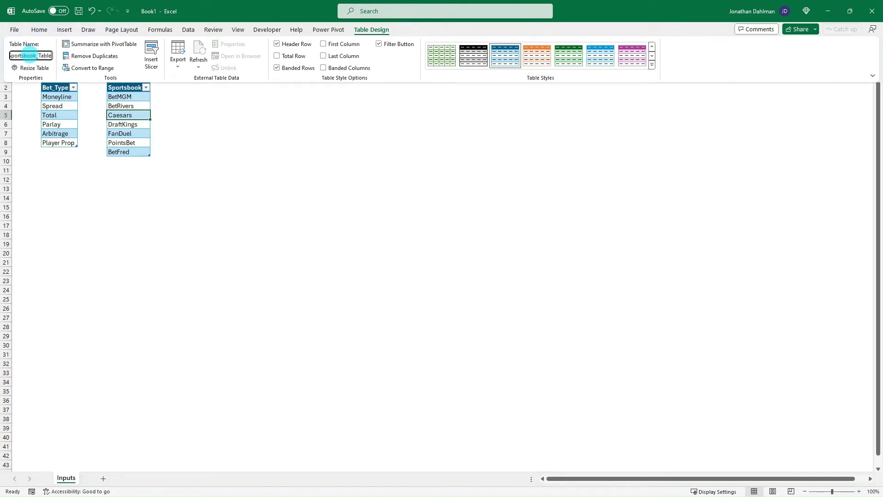
left_click(194, 92)
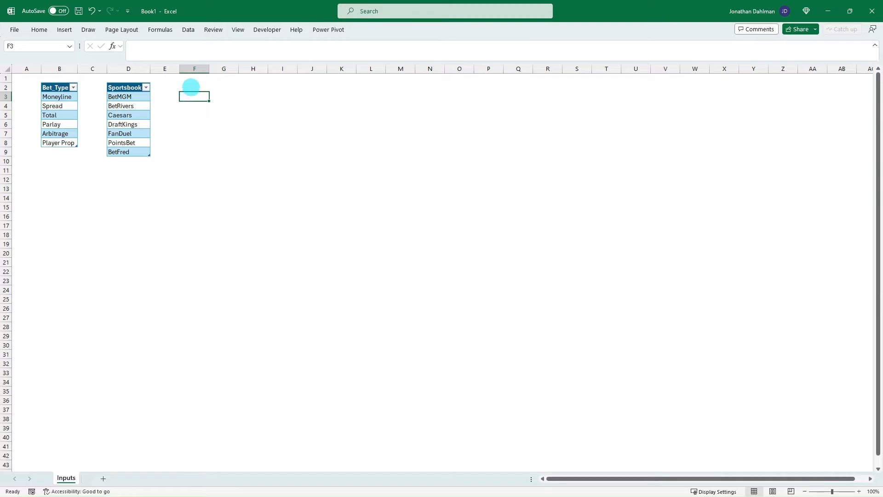
Enter the League list (International, MLB, NBA, NCAA, NFL, NHL, MLS) in F2:F9 and make it a table.
type("League")
type("Internat")
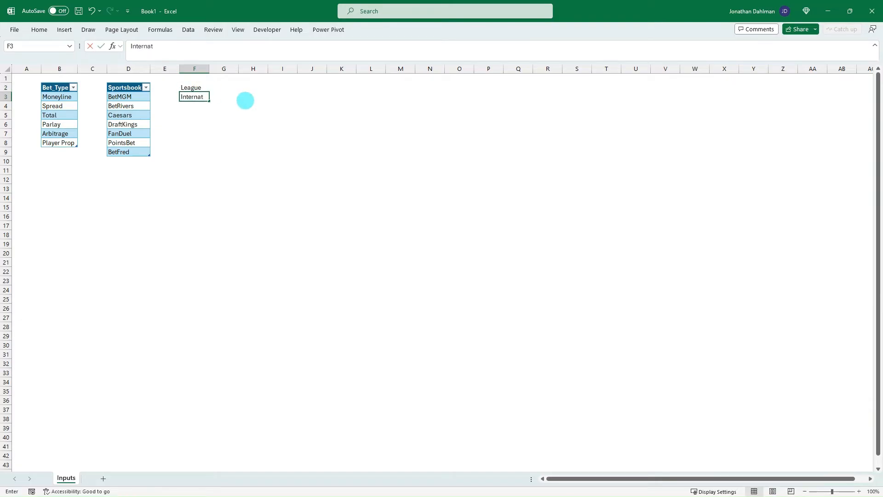
type("MLB")
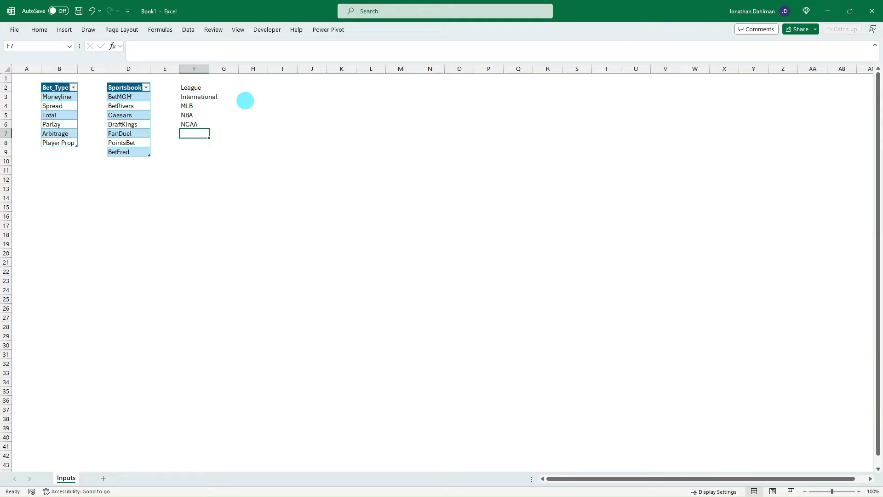
type("NHL")
left_click(194, 152)
type("MLS")
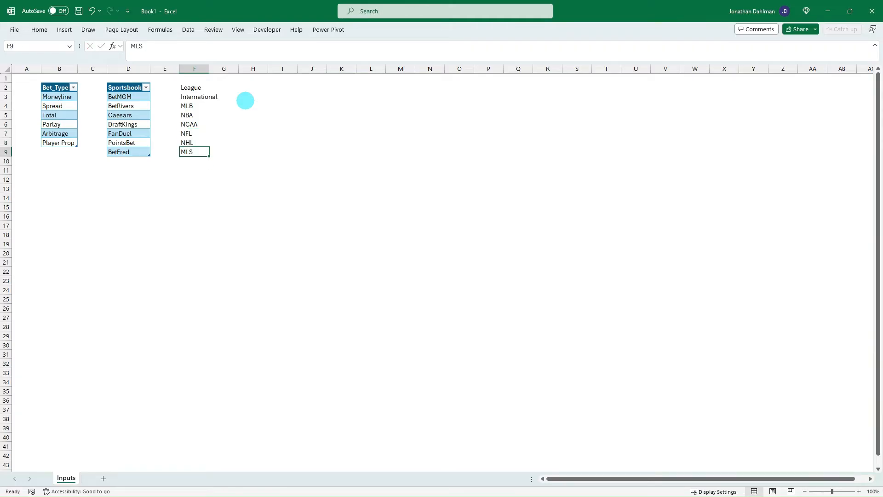
left_click_drag(194, 87, 194, 151)
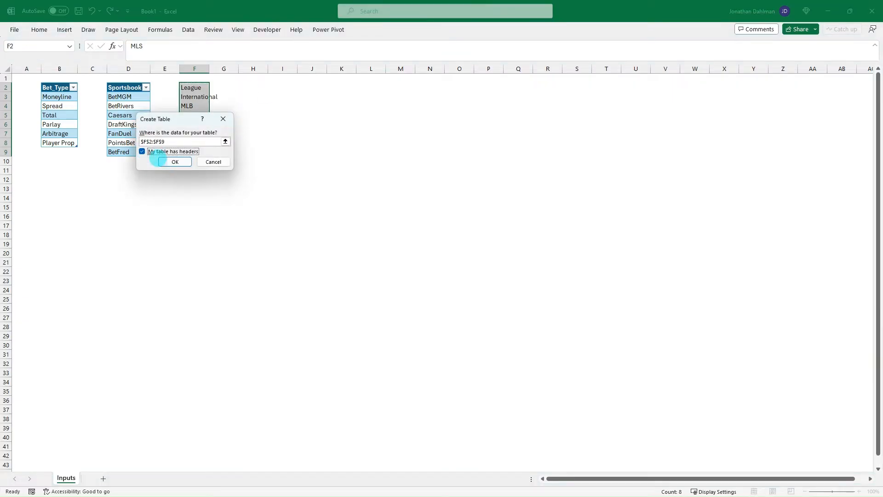
left_click(175, 162)
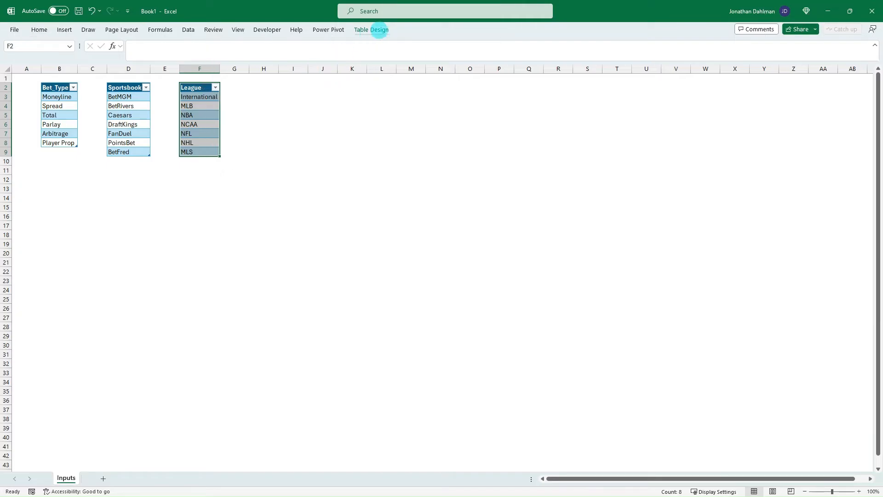
Name the table League_Table and move to an empty cell for the next list.
left_click(371, 29)
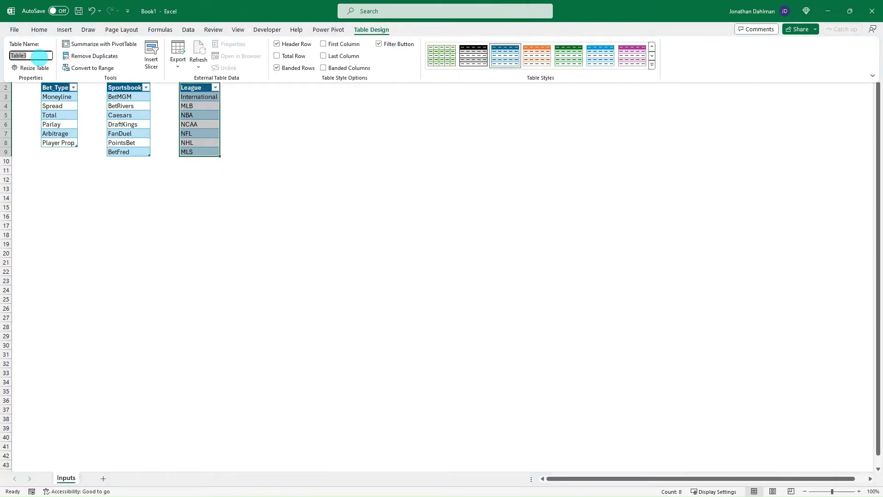
type("League_")
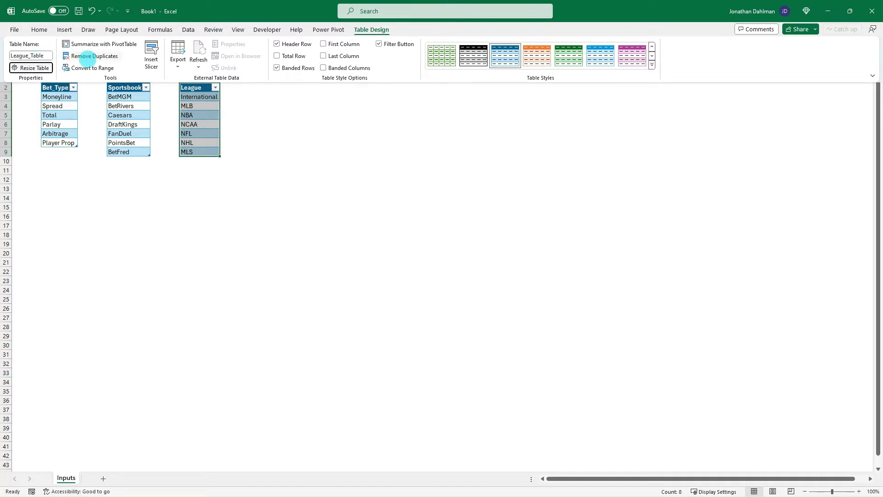
left_click(263, 89)
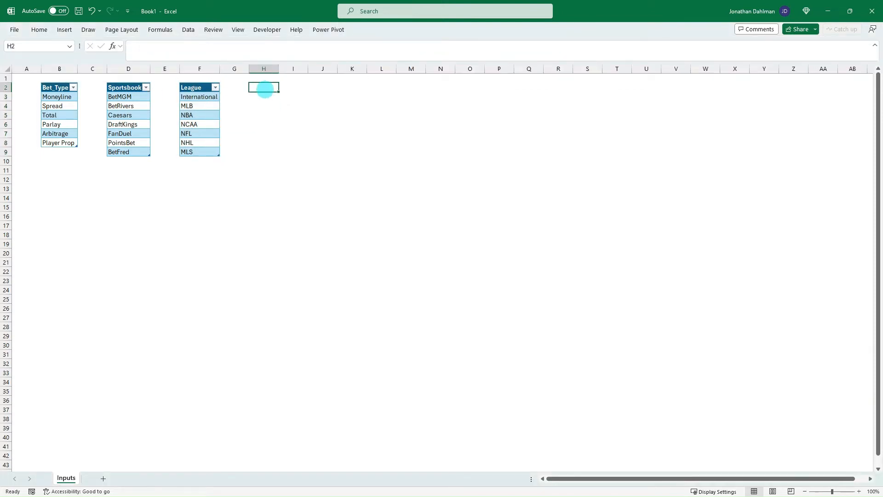
Enter the Sports list Baseball through Tennis in H2:H8 and make it a table named Sports_Table.
type("Sports")
left_click(264, 106)
type("Basketball")
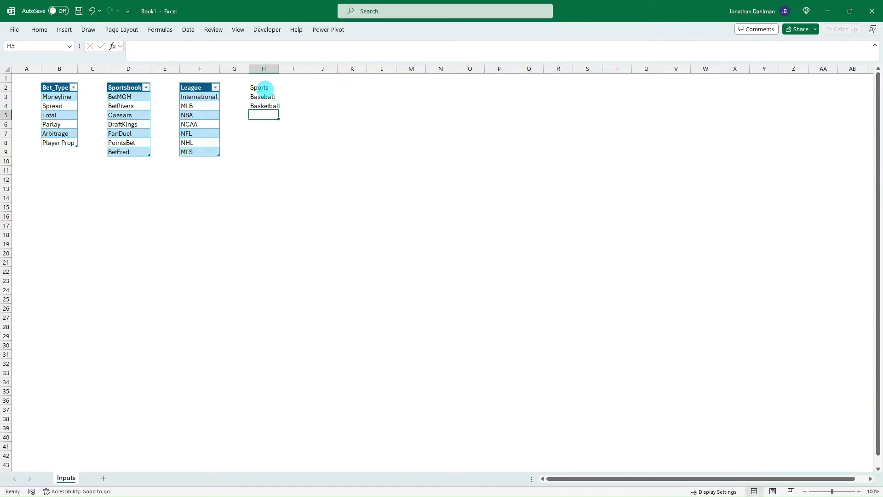
type("Football")
left_click(264, 124)
type("Hockey")
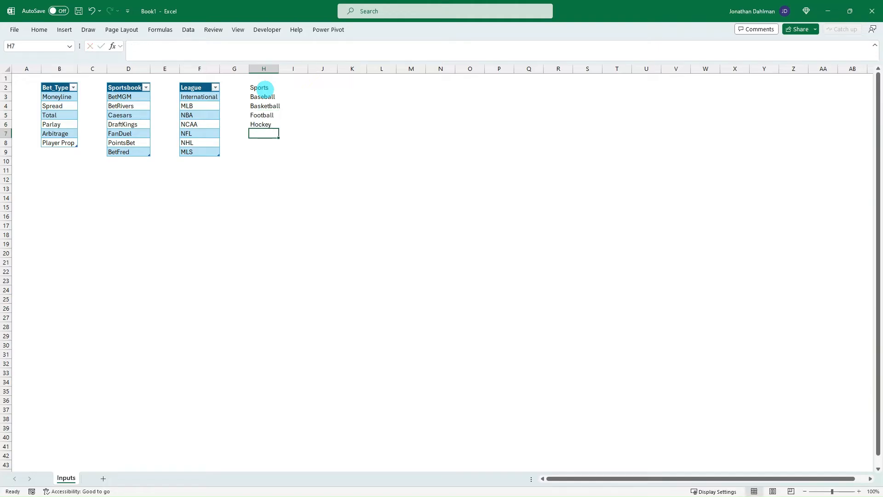
type("Soccer")
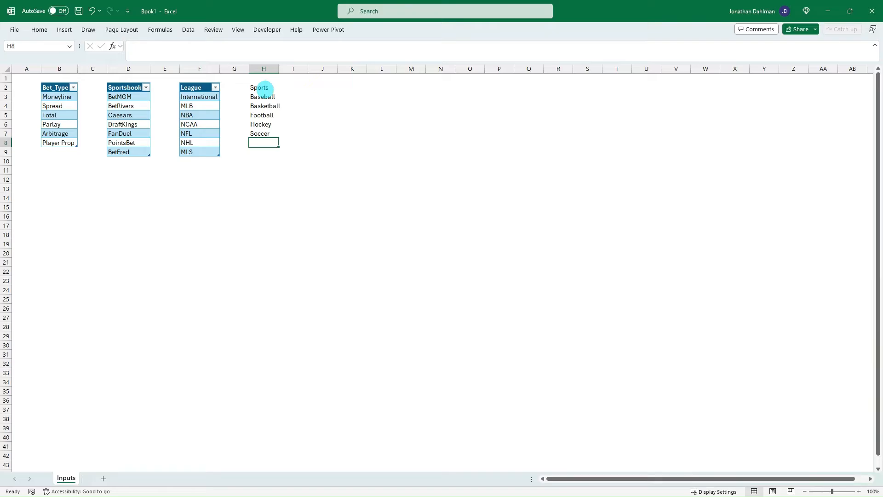
type("Tennis")
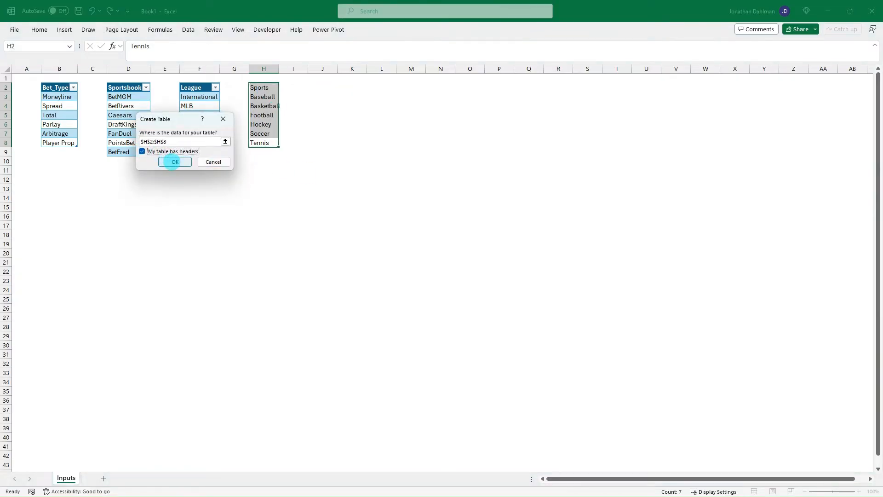
left_click(174, 162)
type("Sports_Table")
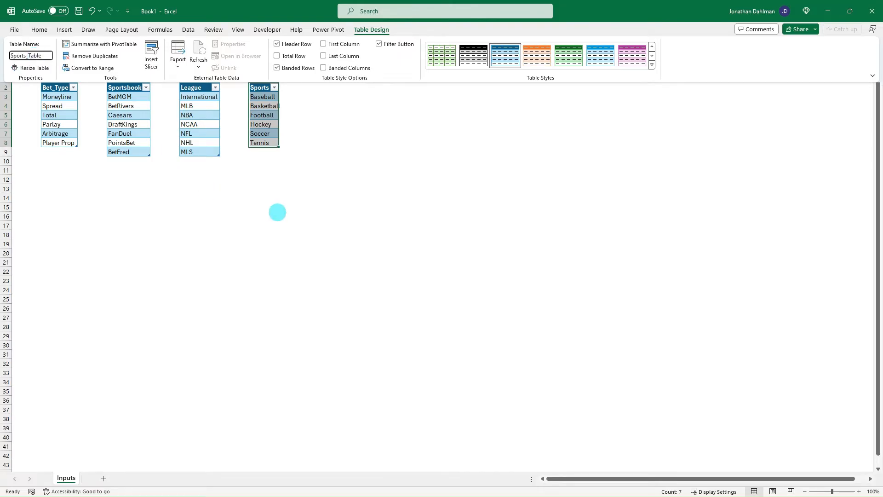
left_click(296, 179)
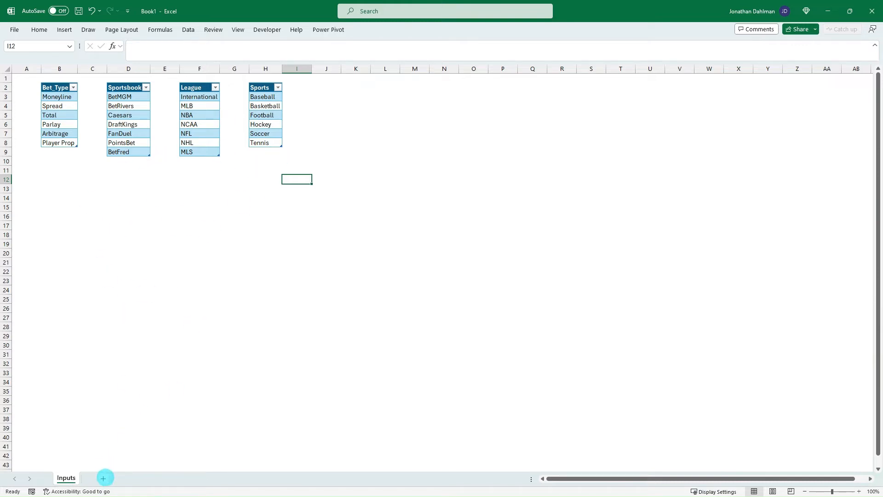
Add a new sheet named Bets and select cell B2 for the headers.
left_click(104, 477)
type("Bets")
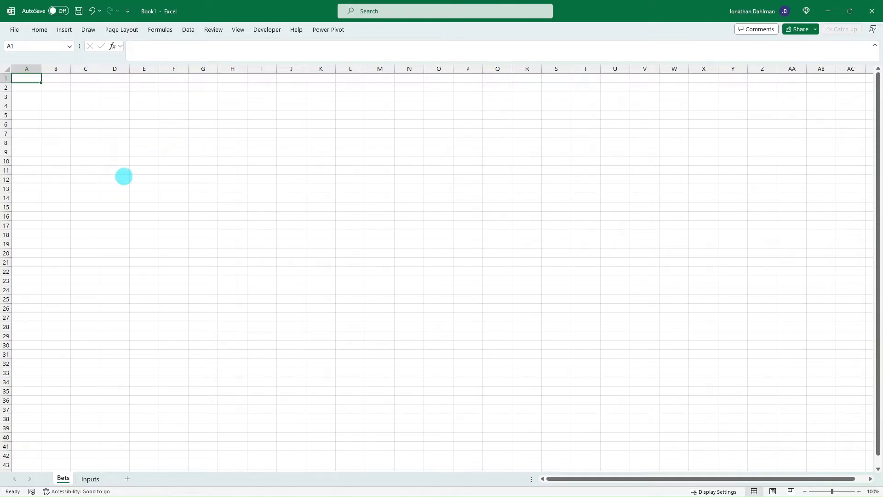
mouse_move(165, 177)
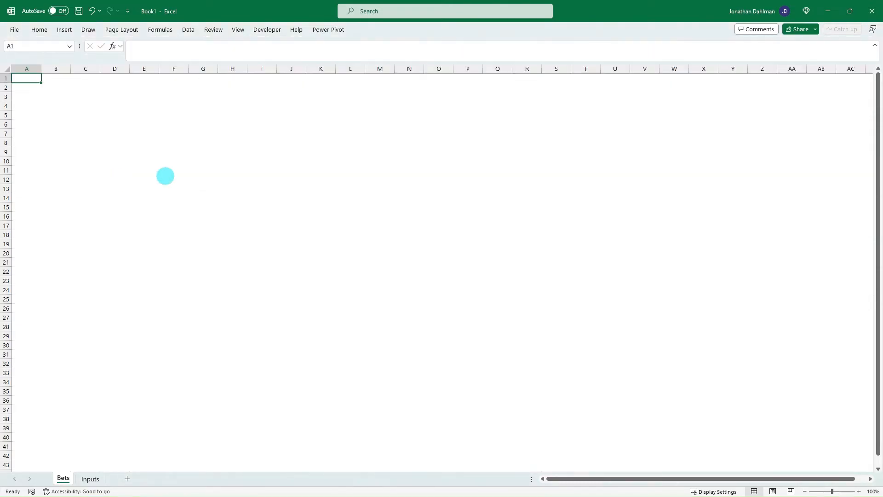
mouse_move(69, 101)
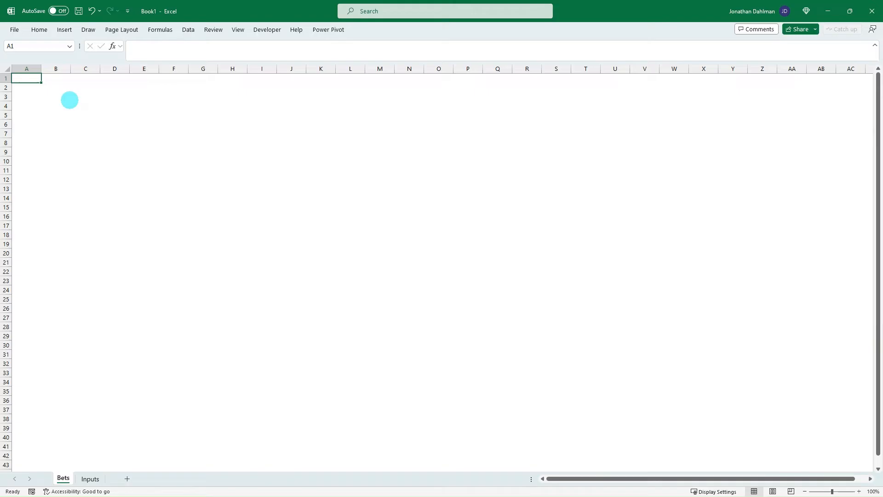
left_click(55, 87)
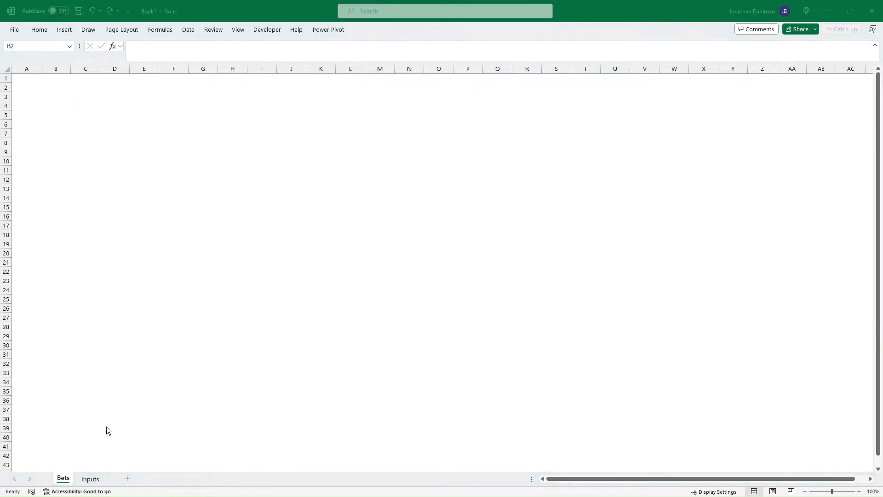
Enter headers Date through Return % across B2:M2 and autofit the header columns.
left_click(55, 86)
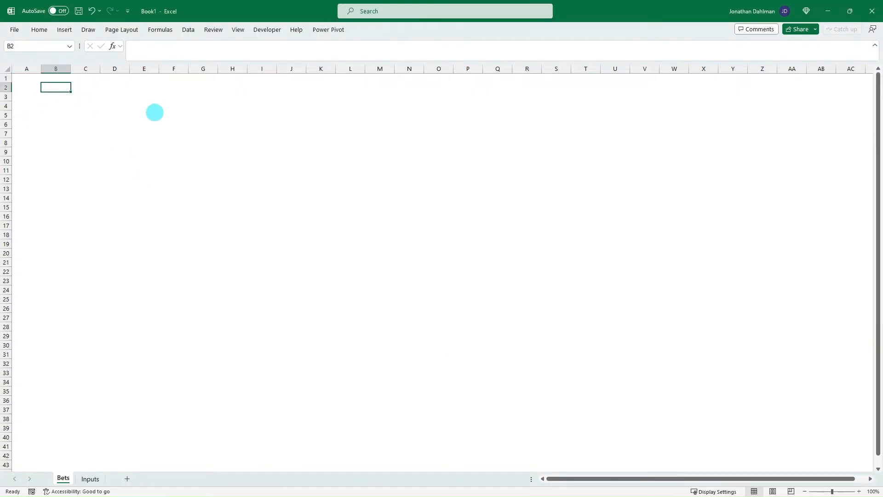
type("Date")
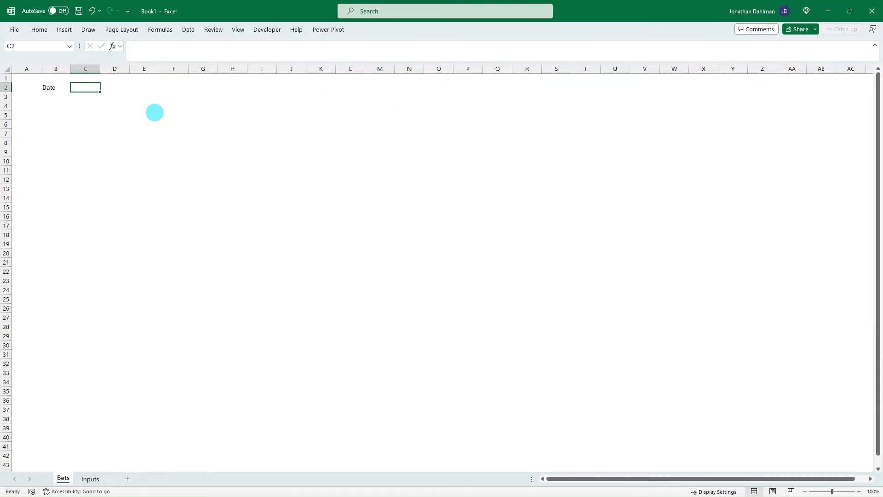
type("Team")
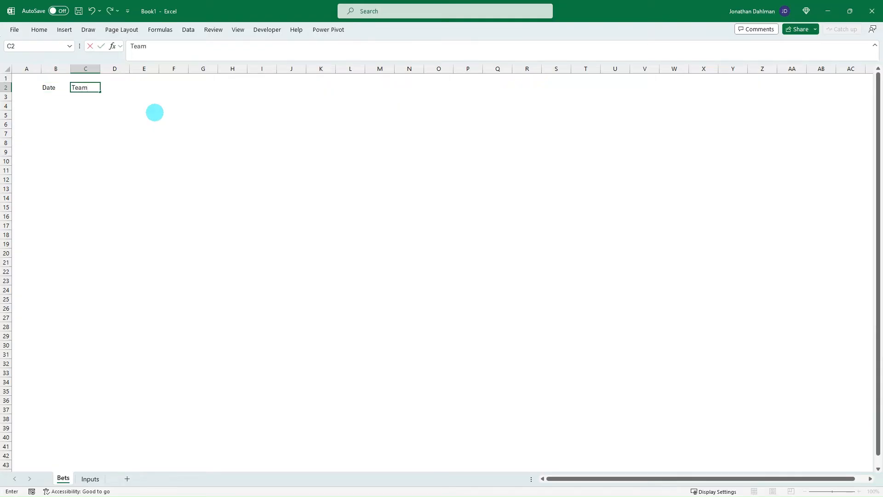
type("League")
left_click(261, 87)
type("Wager")
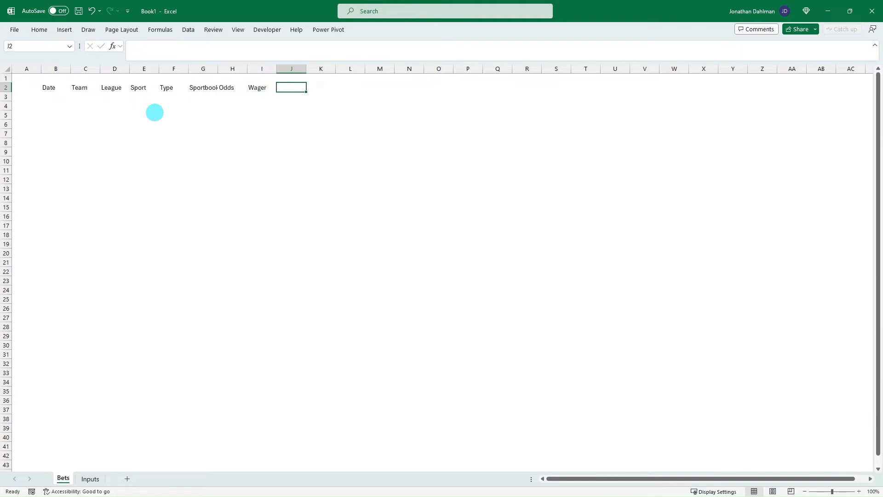
type("Paid $")
left_click(320, 87)
type("W/")
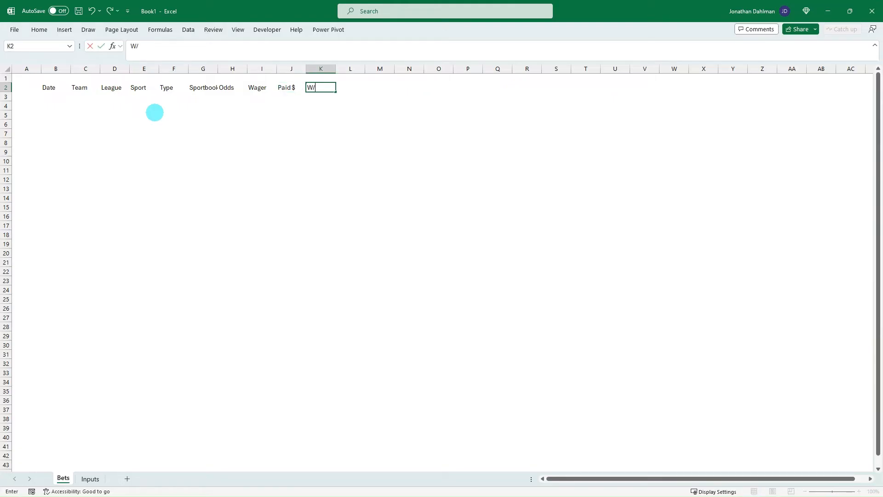
type("(L)")
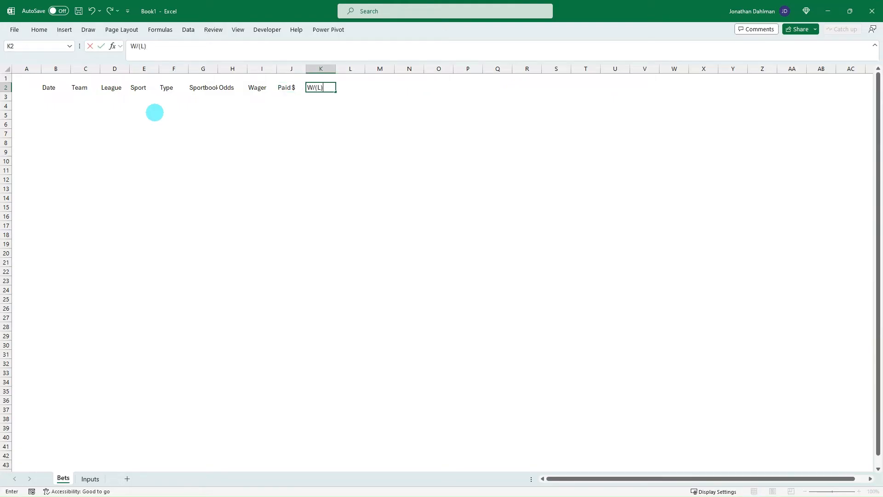
type("Net")
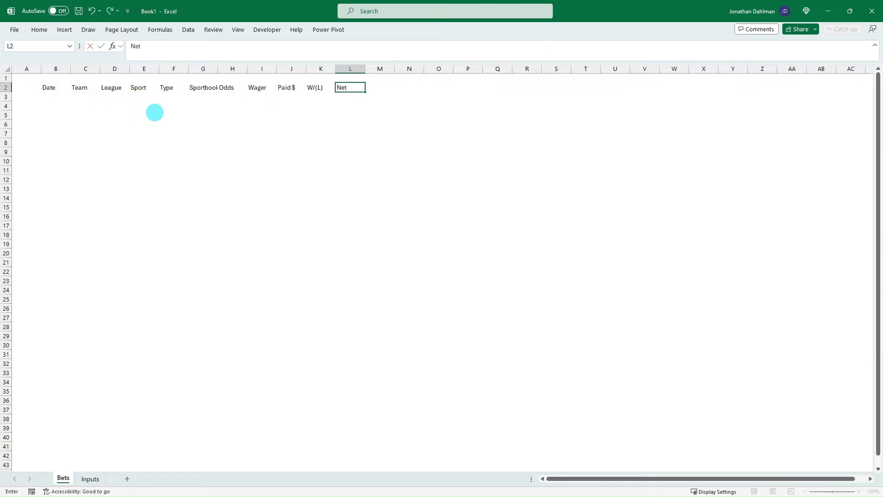
type("$")
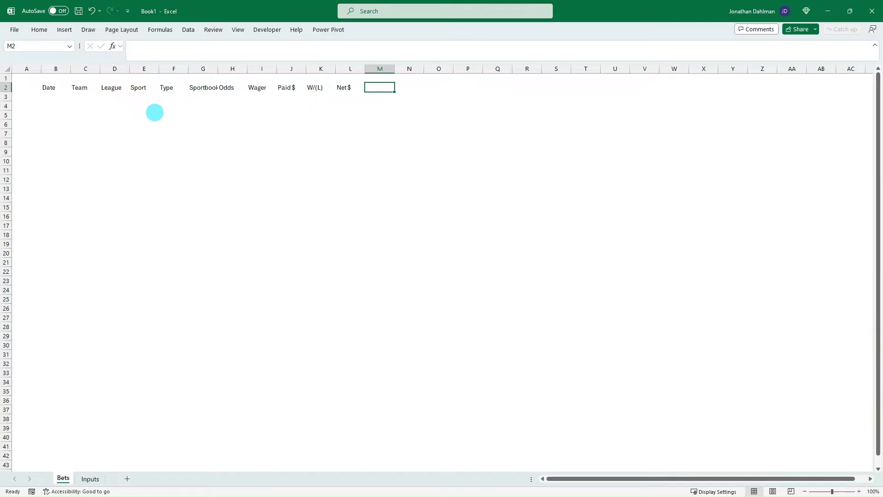
type("REturn %")
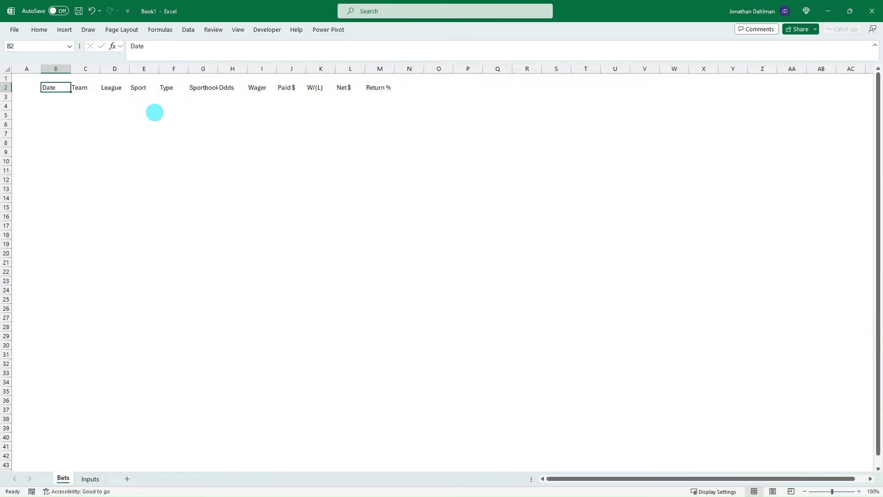
left_click_drag(55, 88, 286, 87)
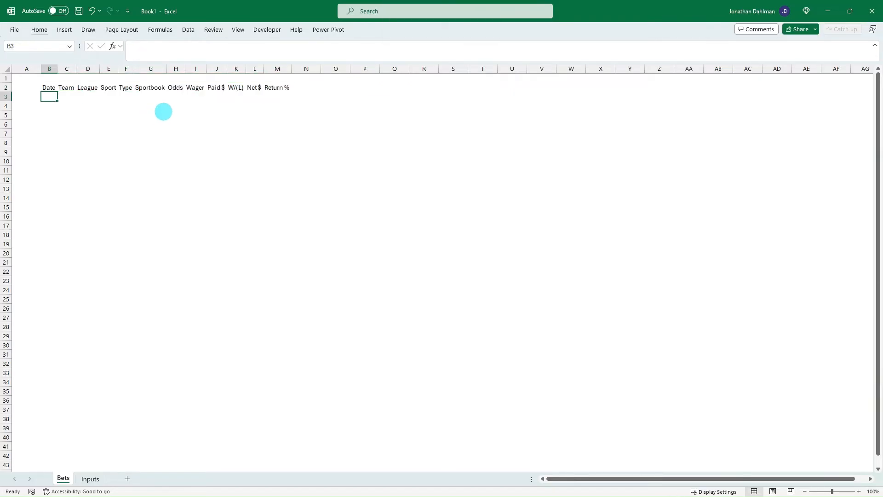
mouse_move(76, 95)
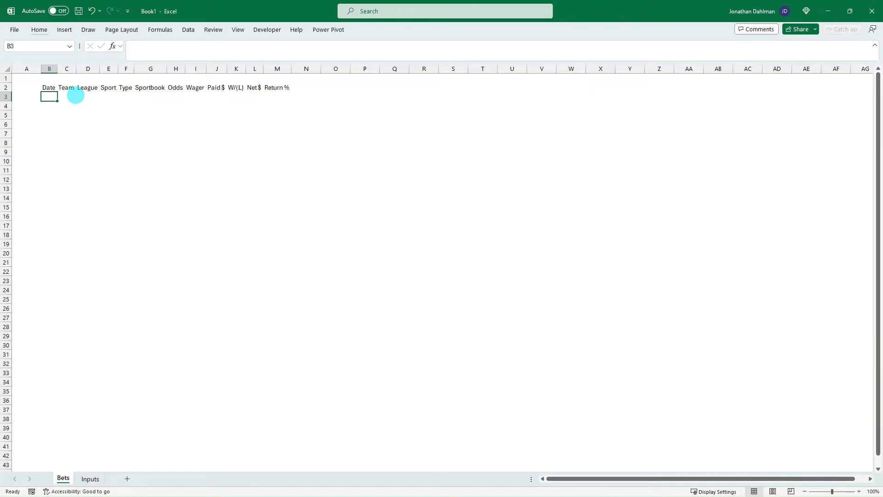
Enter the first bet: 12/30/2023, Cowboys, NFL, Football, Moneyline, FanDuel, -110.
type("12/30/2023")
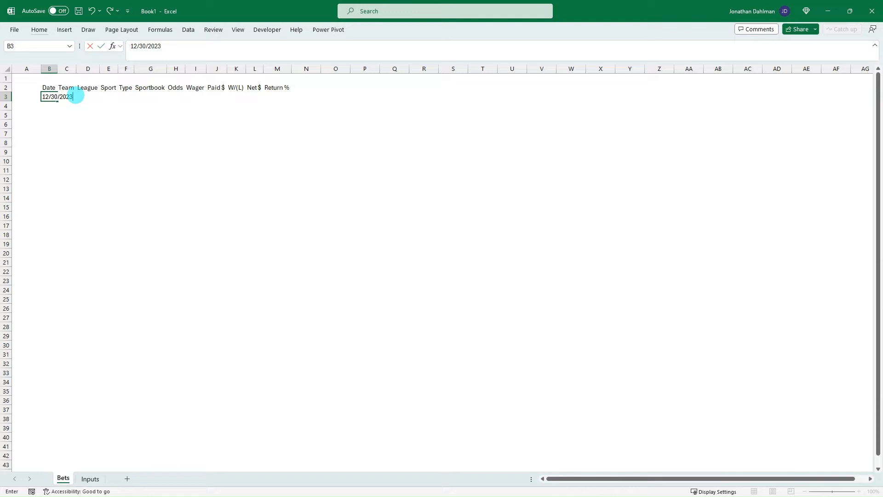
key("Tab")
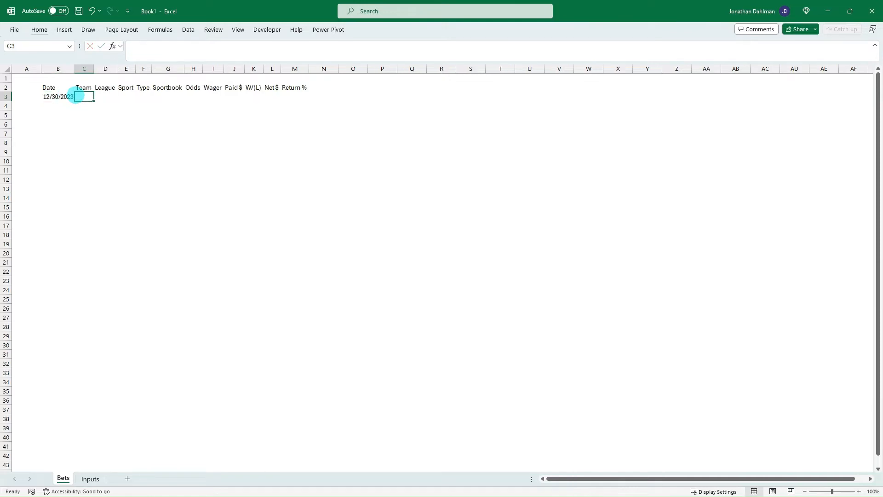
type("Cowbo")
left_click(105, 96)
type("NFL")
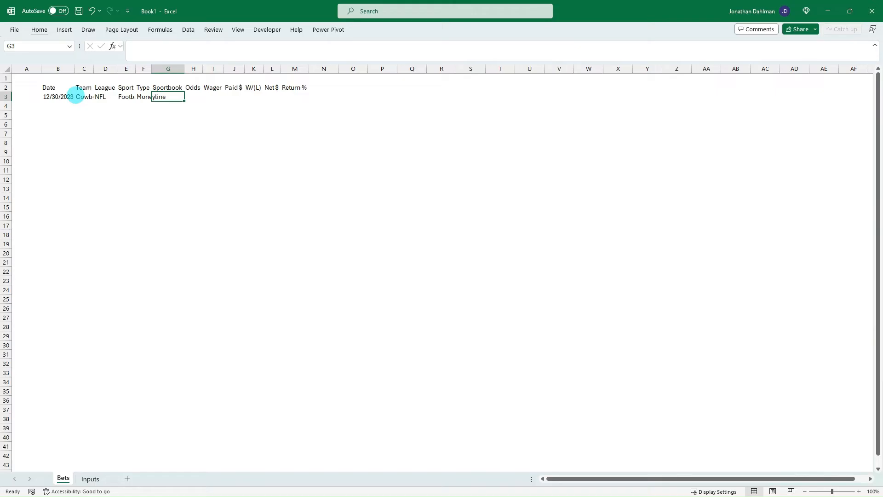
type("FanDuel")
left_click(193, 96)
type("-110")
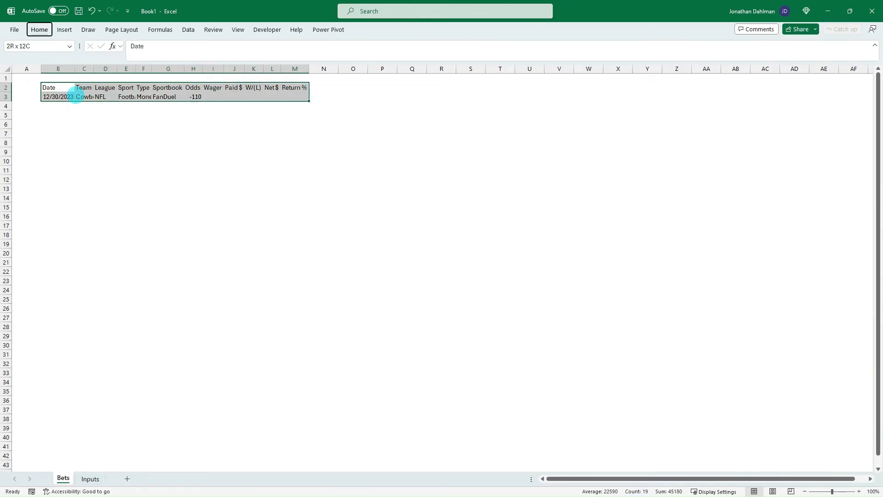
Autofit the bet columns, check the Inputs sheet and return to Bets.
left_click(116, 96)
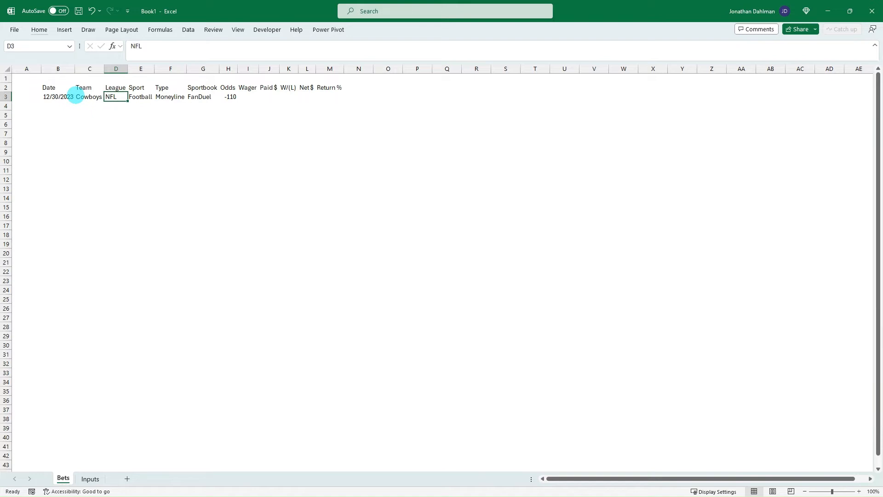
left_click(89, 478)
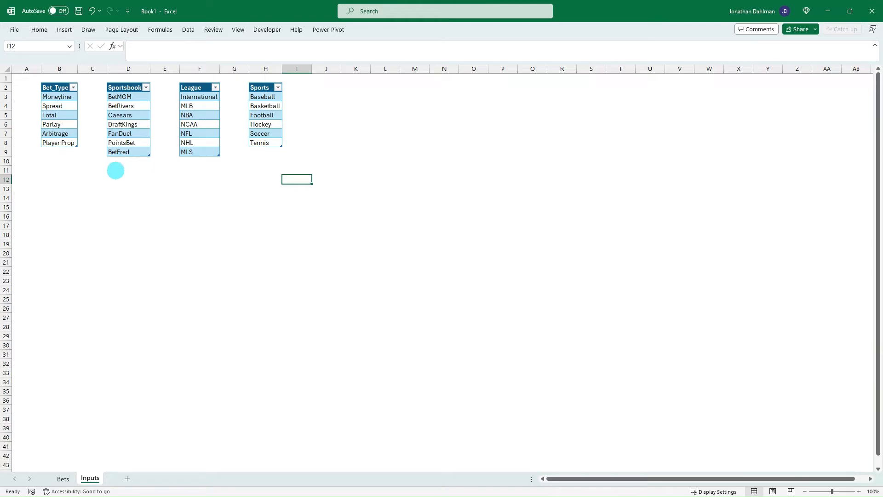
left_click(62, 478)
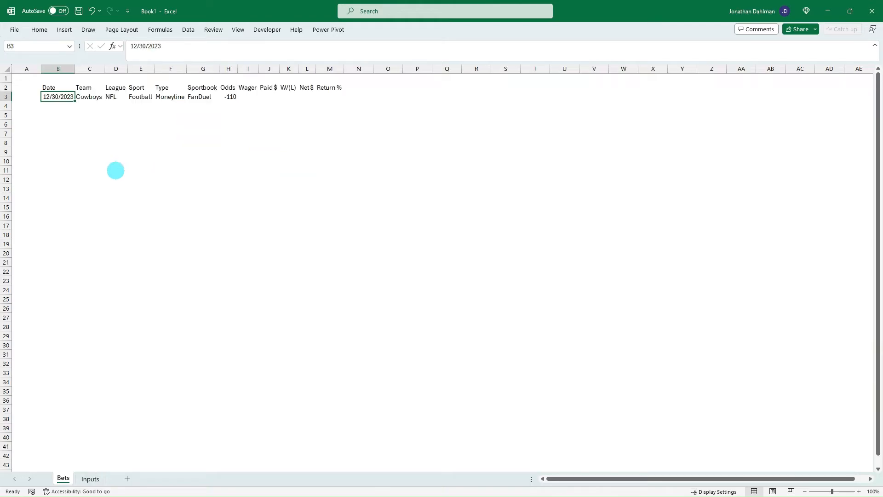
Create the table with headers from the Bets row and rename it Bet_Log_Table.
left_click(89, 97)
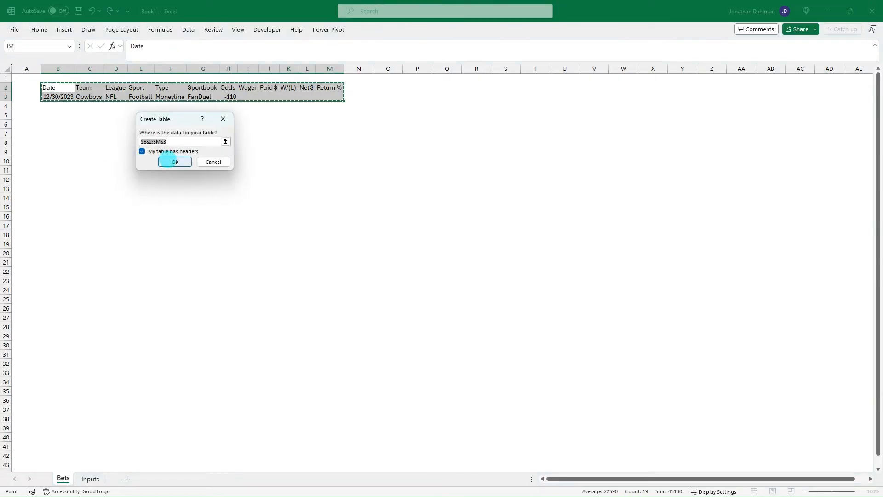
left_click(174, 162)
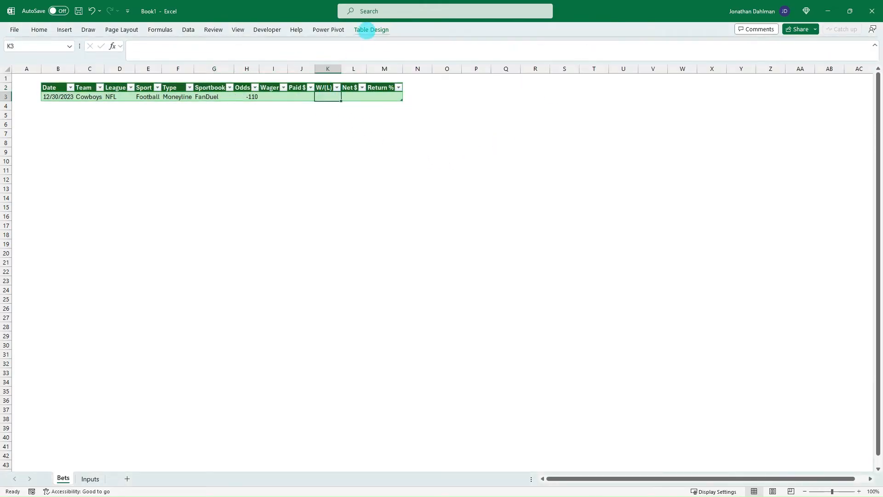
left_click(371, 29)
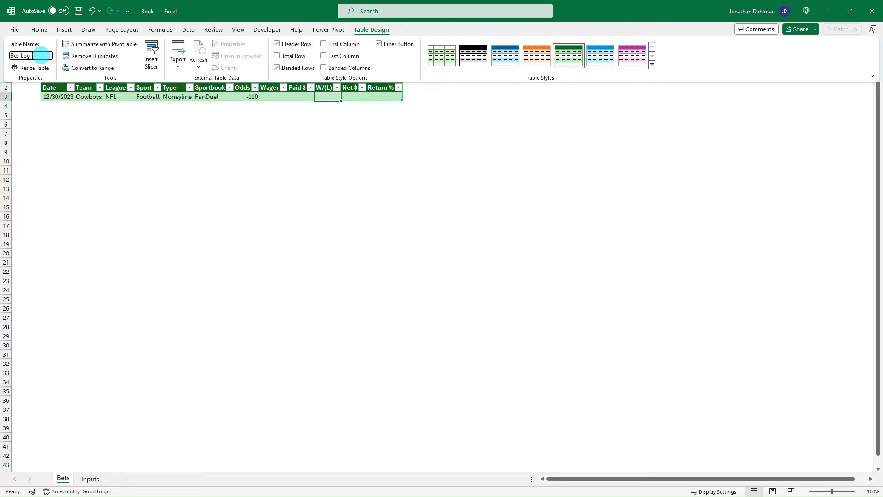
type("_Table")
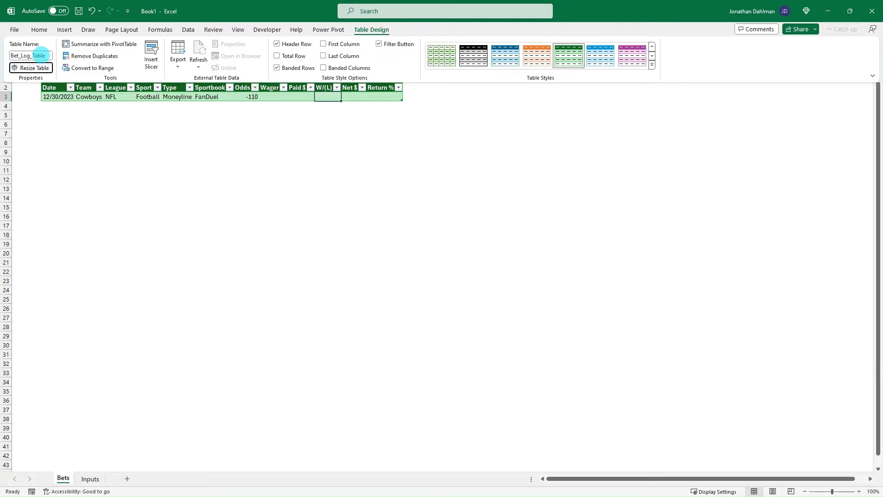
left_click(89, 97)
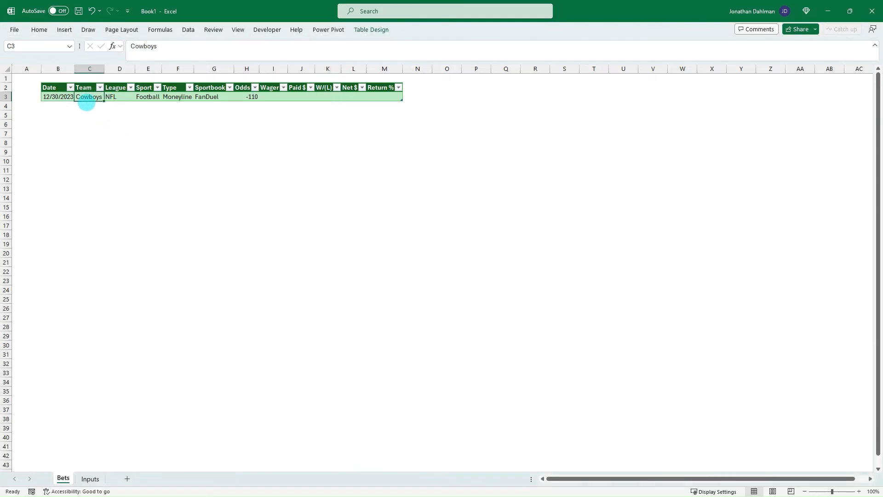
Colour the date and team text of the first bet blue via More Colors.
left_click(39, 29)
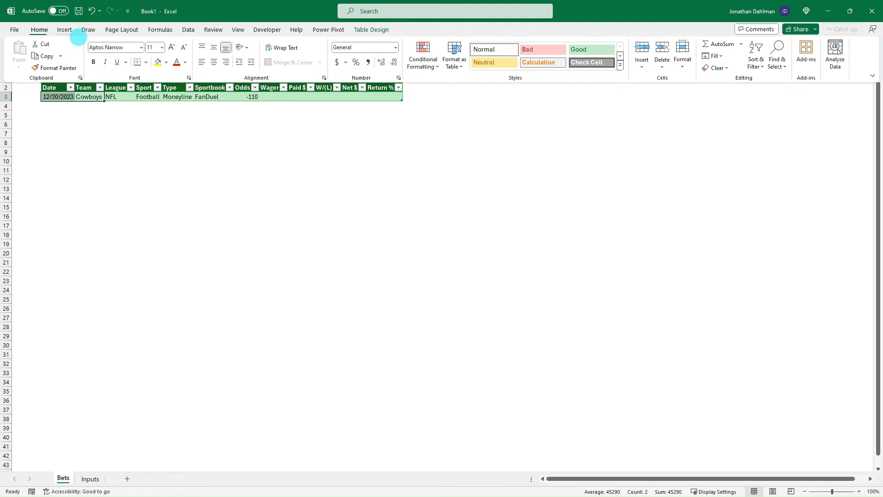
left_click(187, 62)
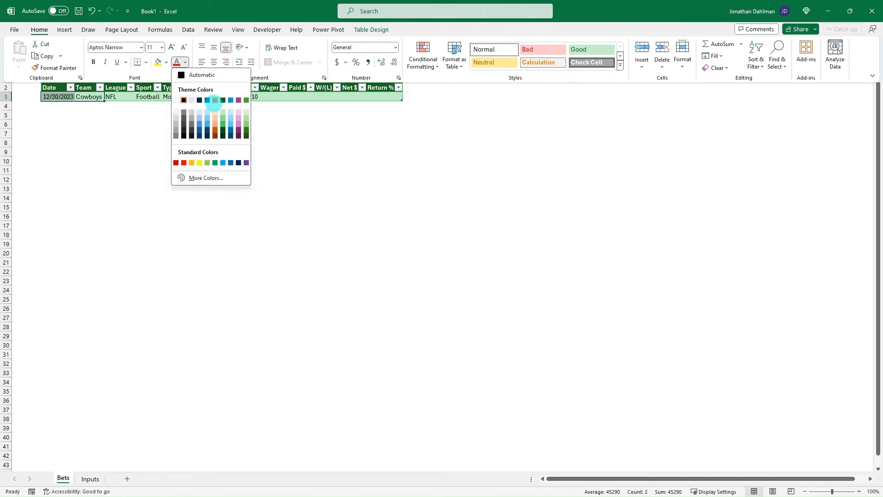
left_click(205, 177)
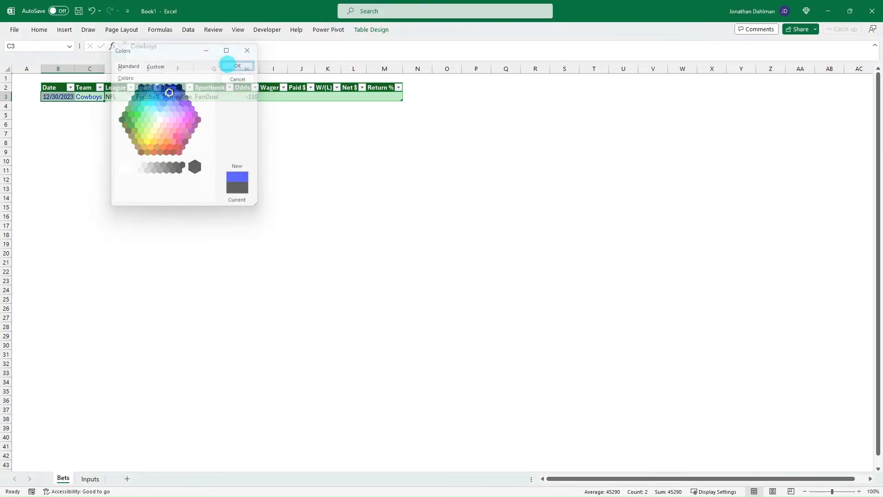
left_click(237, 65)
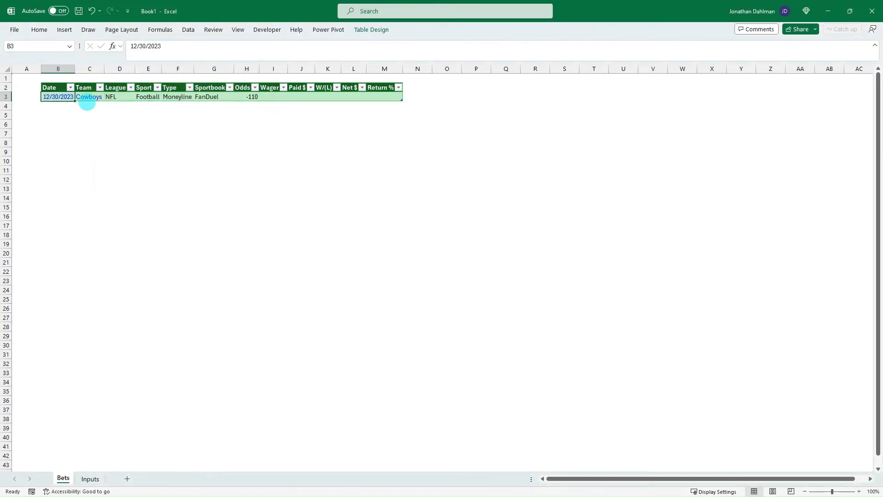
Review the first bet's Date, Team and League cells after formatting.
left_click(89, 96)
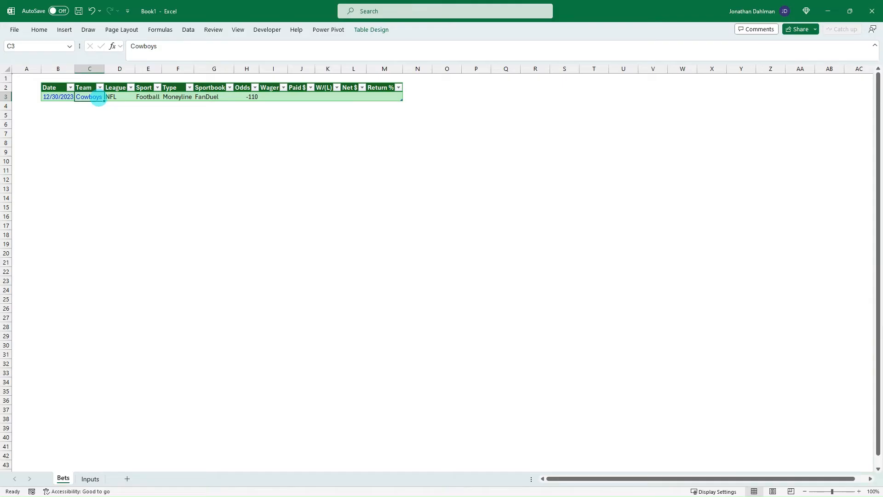
left_click(119, 97)
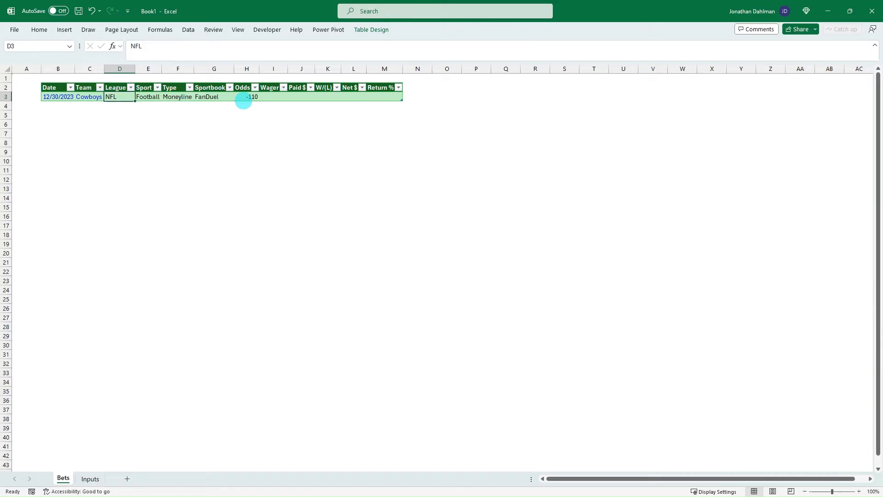
mouse_move(80, 112)
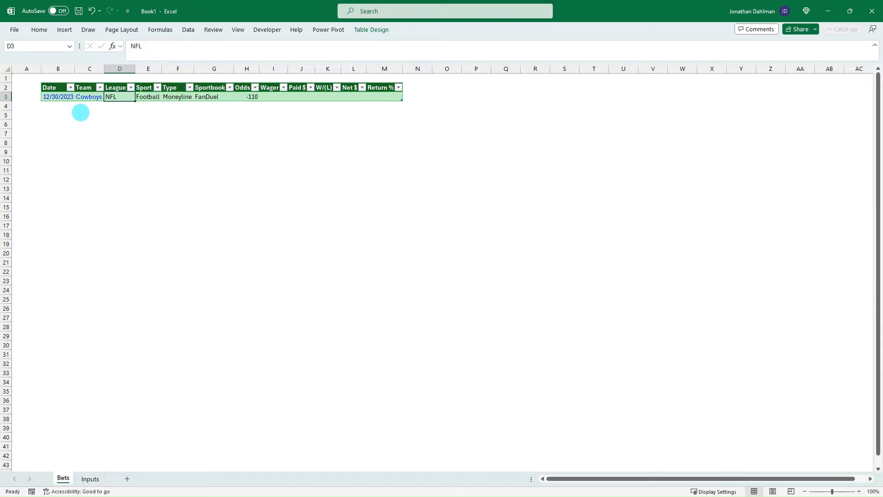
mouse_move(353, 95)
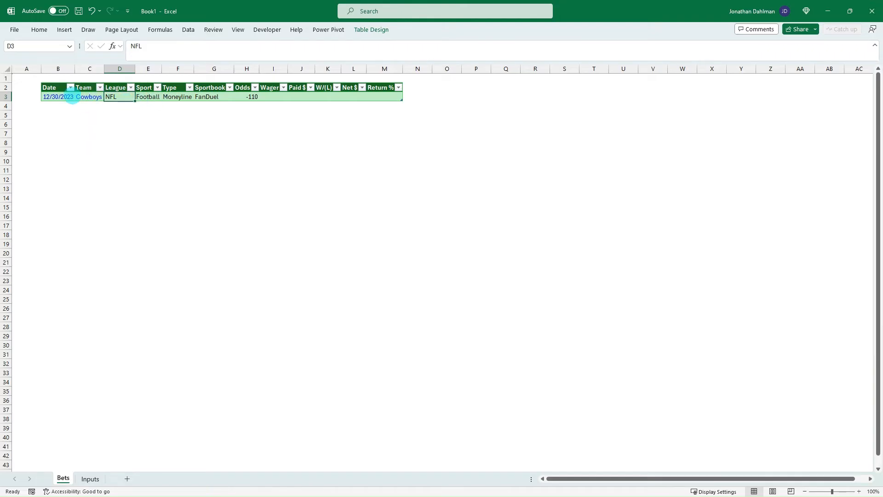
left_click(89, 97)
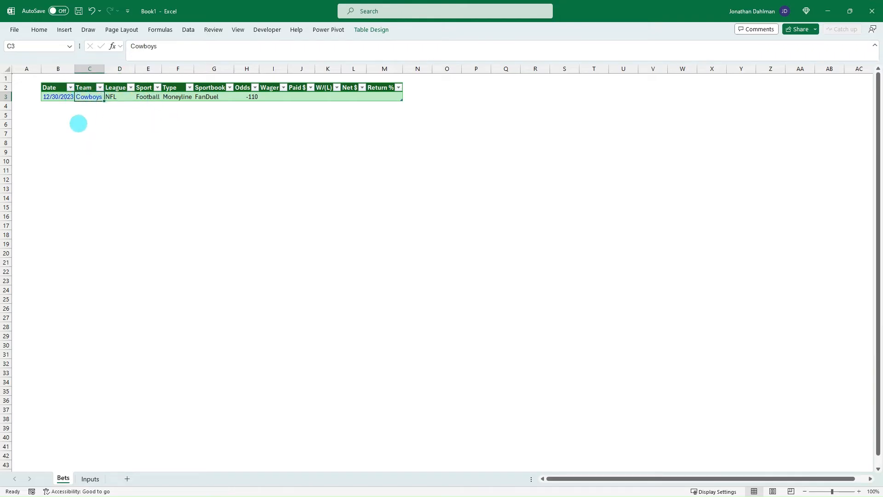
mouse_move(95, 100)
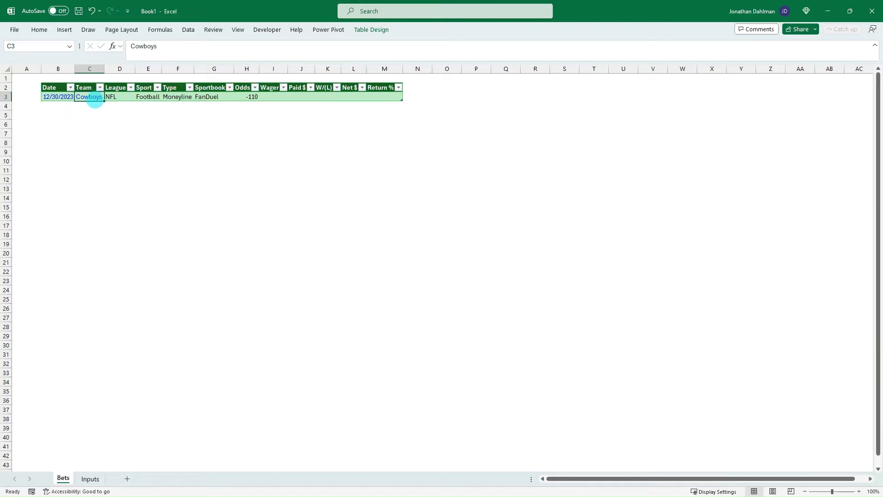
left_click(119, 97)
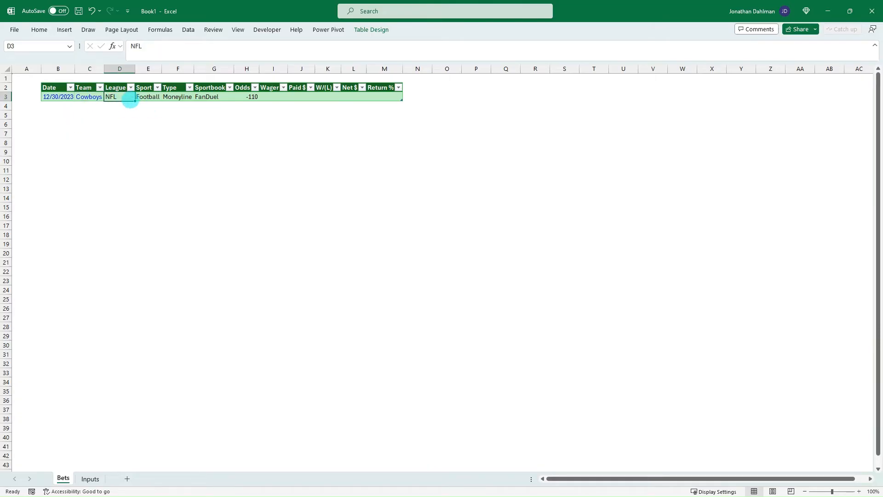
left_click(90, 97)
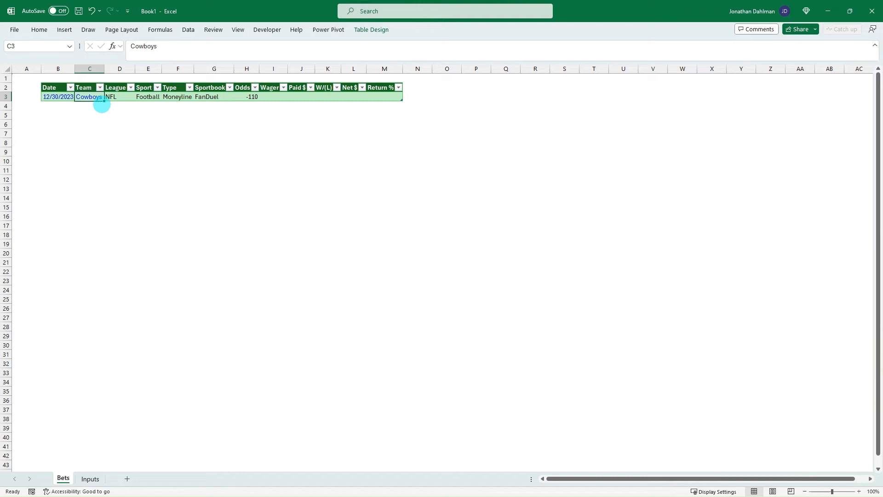
mouse_move(262, 119)
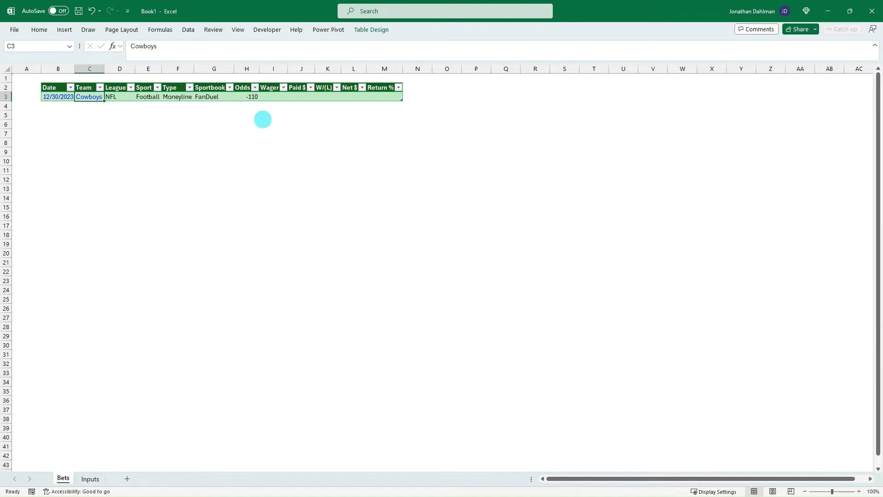
left_click(118, 96)
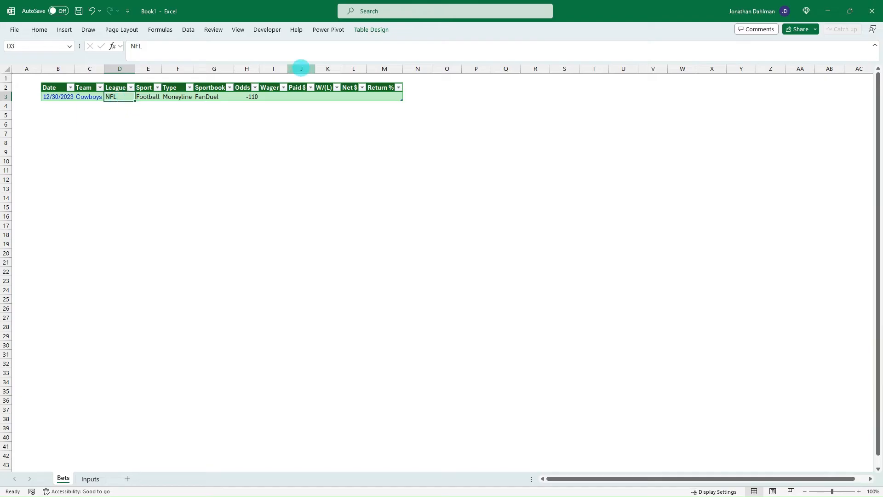
Validate League cell D3 as a list sourced from Inputs!$F$3:$F$9.
left_click(188, 29)
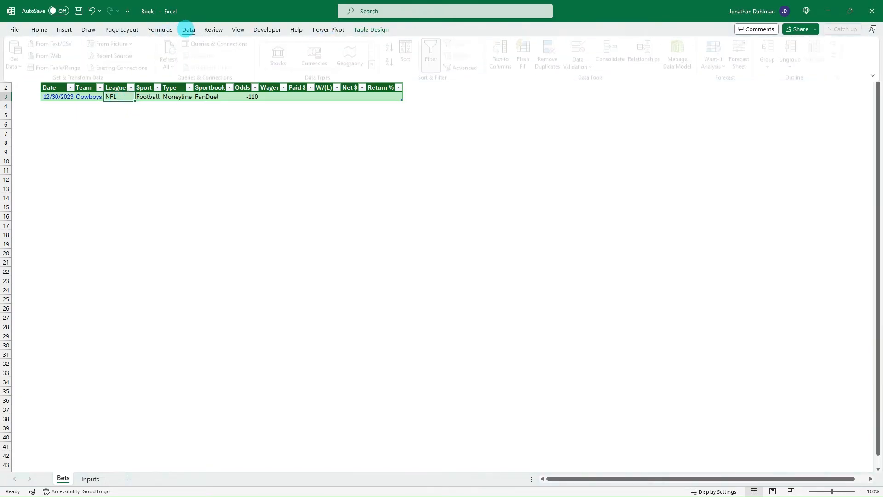
left_click(581, 54)
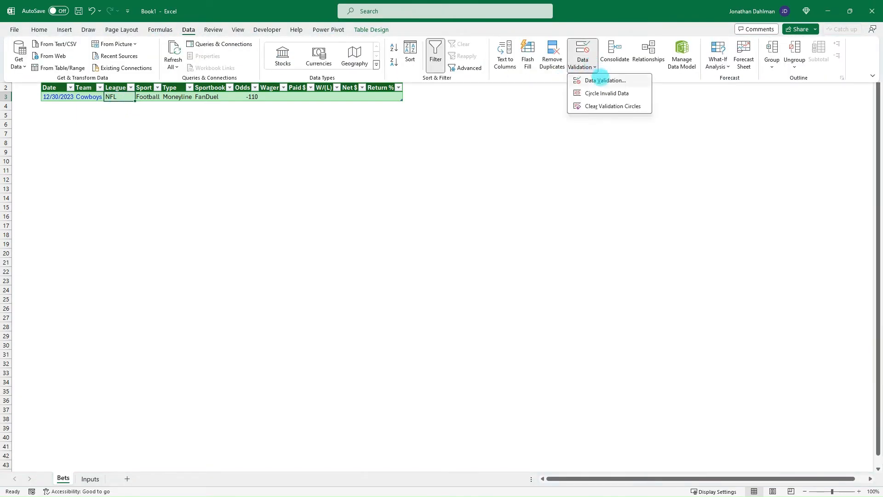
left_click(605, 80)
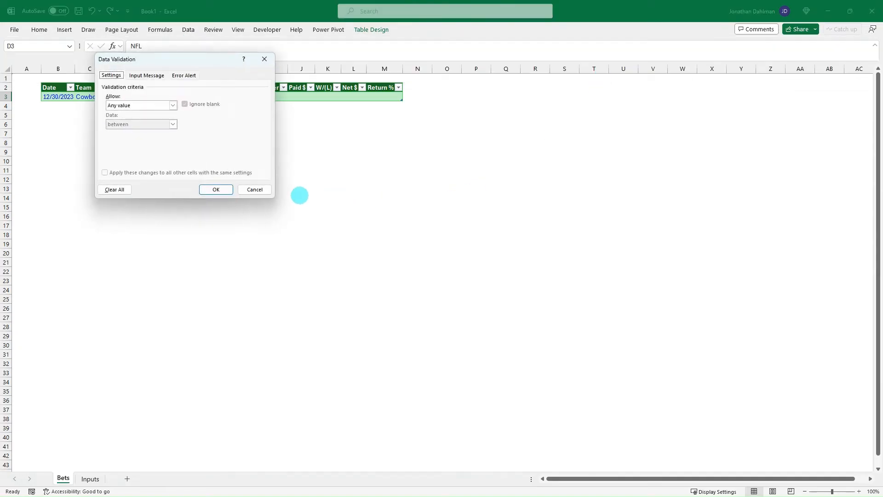
left_click(140, 105)
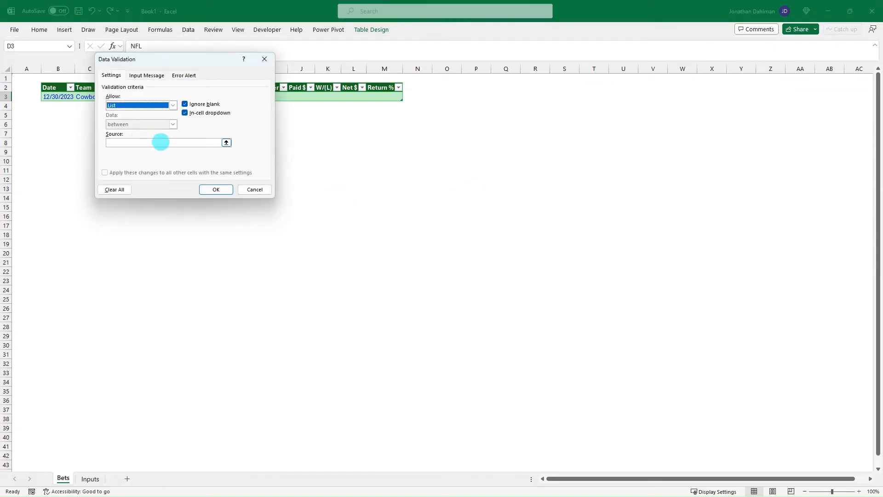
left_click(164, 142)
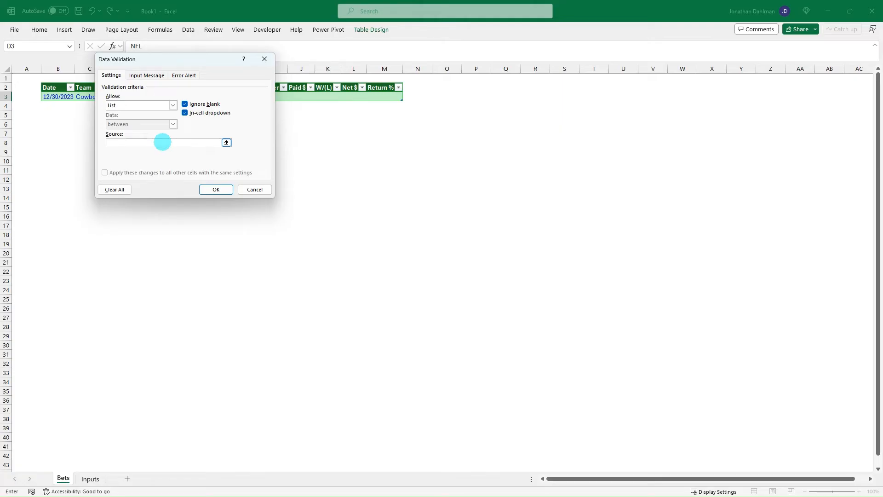
left_click(226, 141)
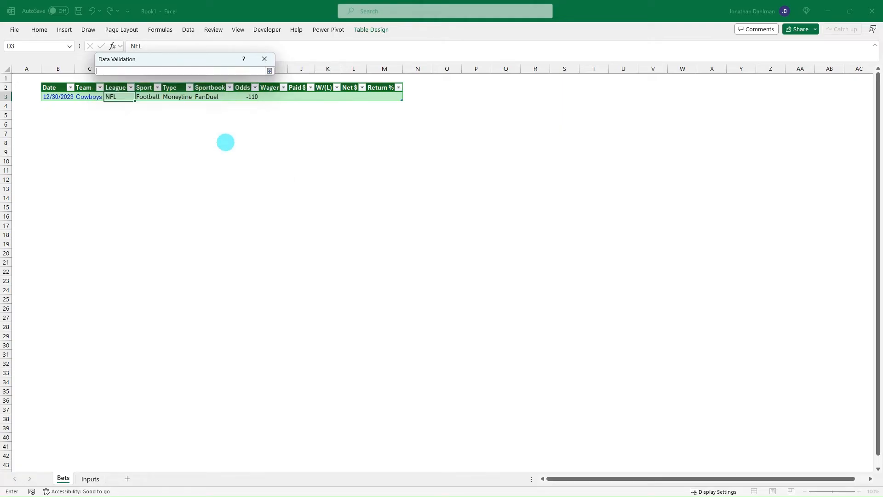
left_click(90, 478)
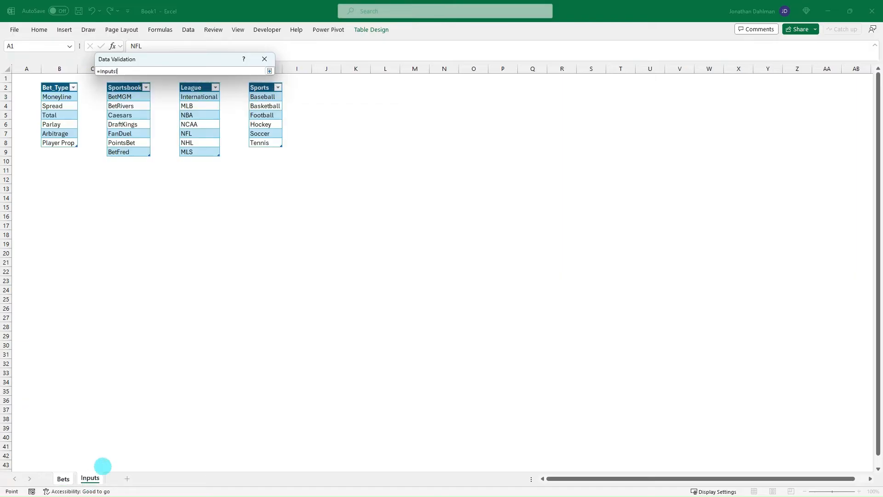
mouse_move(246, 152)
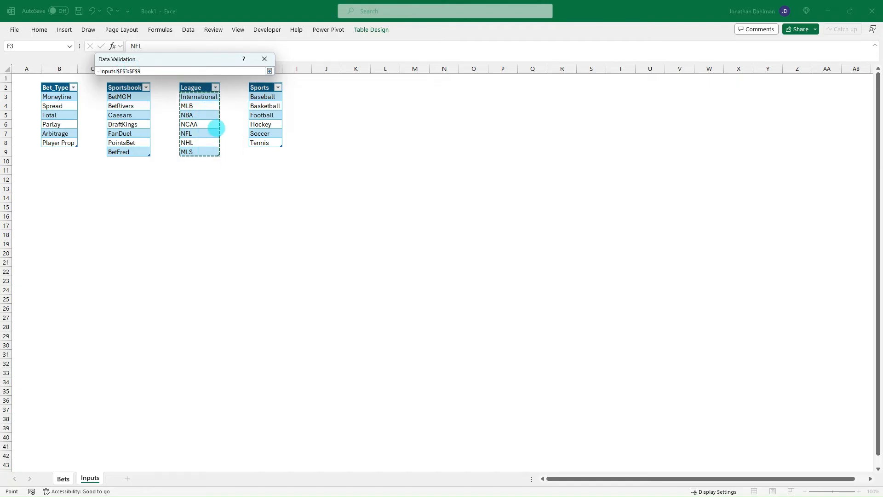
left_click(63, 478)
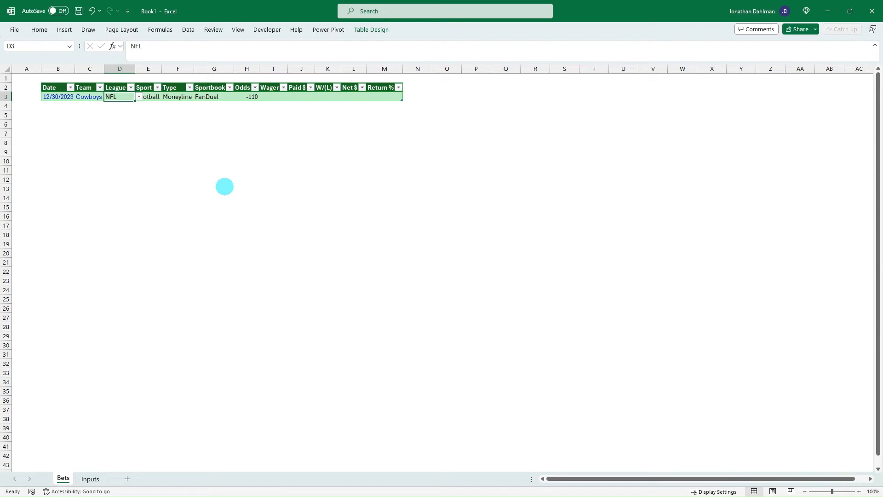
Check the new League dropdown, then move to the Inputs sheet.
left_click(137, 97)
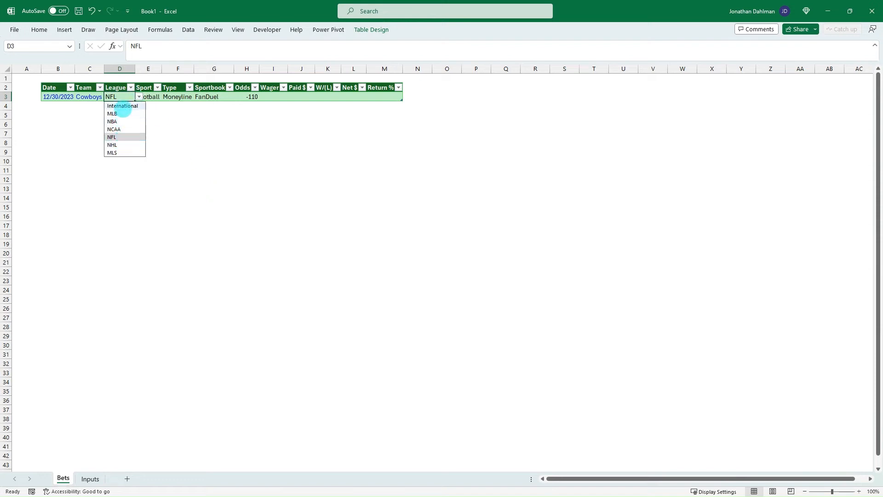
mouse_move(139, 188)
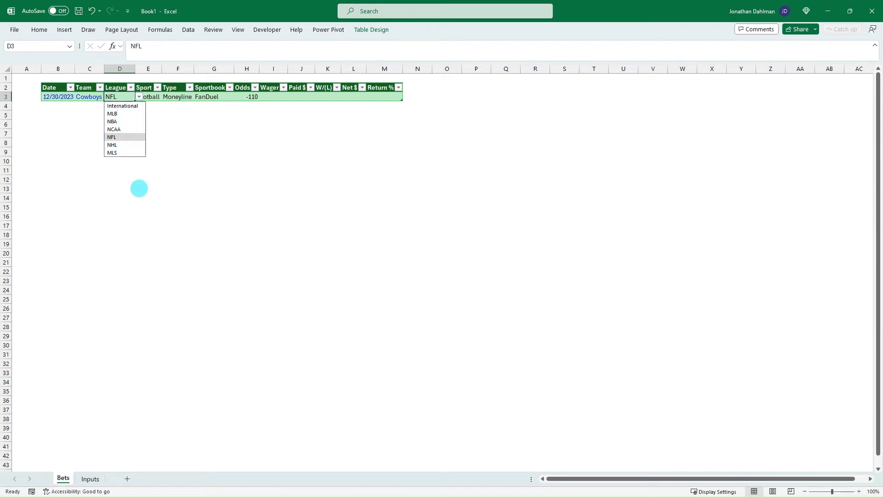
left_click(89, 480)
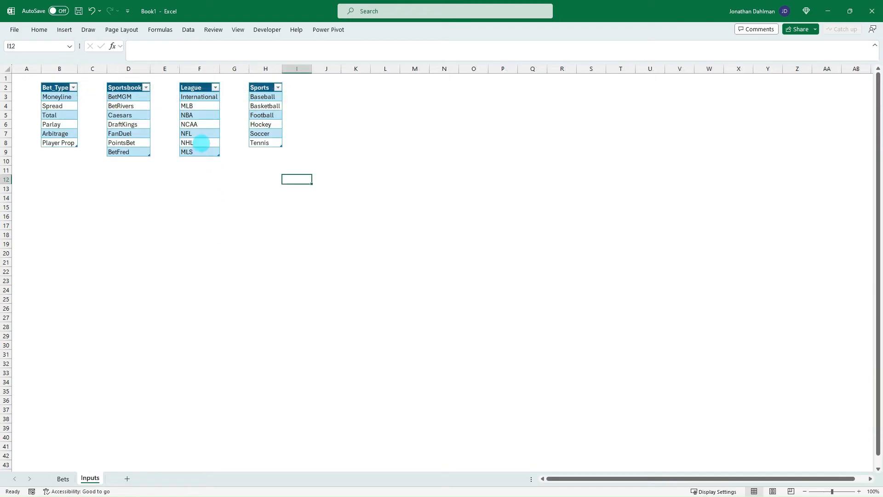
Read the League table's name League_Table in Table Design, then return to Bets.
left_click(188, 124)
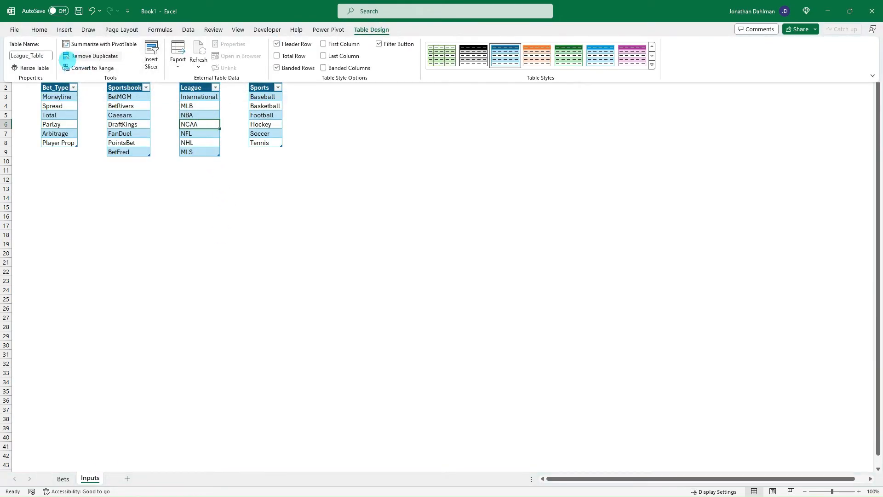
left_click(199, 125)
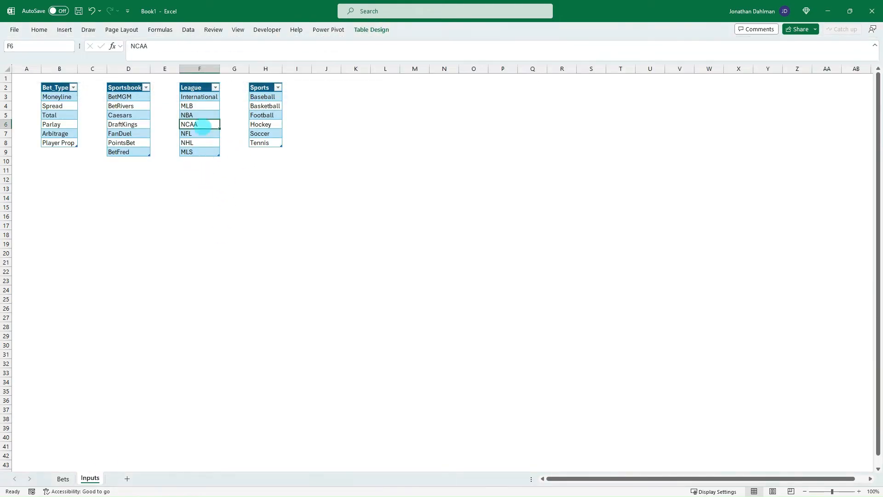
left_click(198, 105)
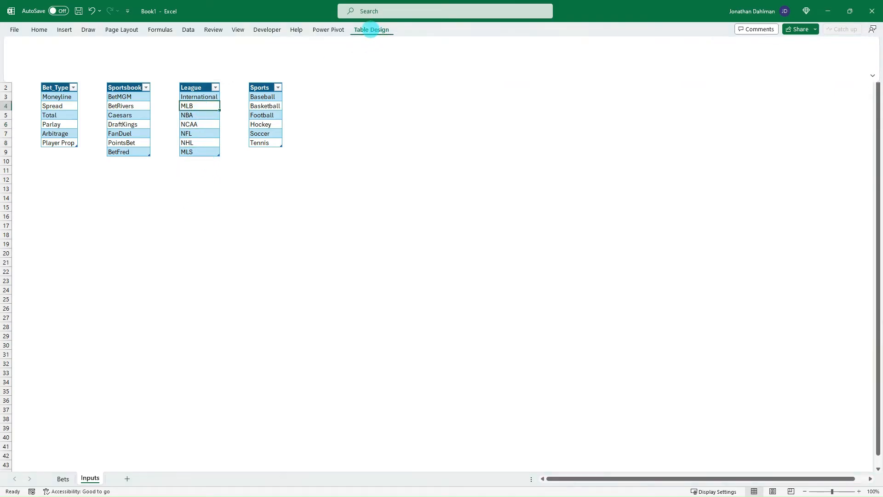
left_click(371, 29)
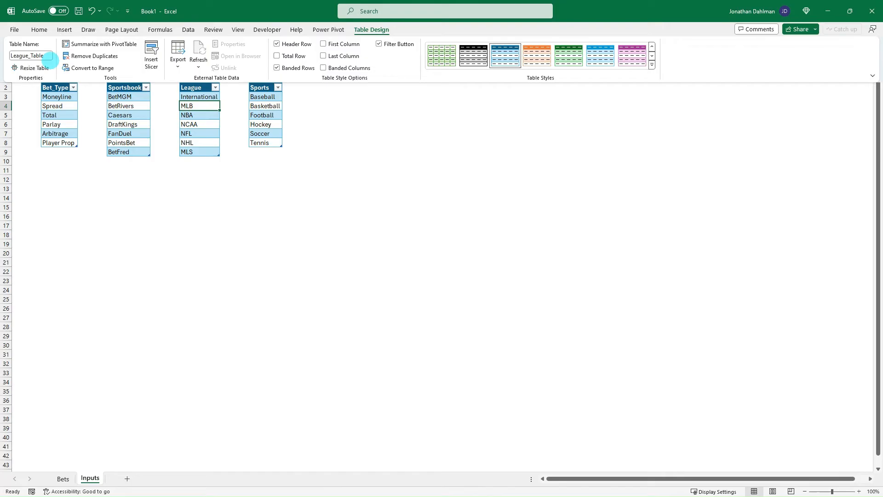
triple_click(30, 55)
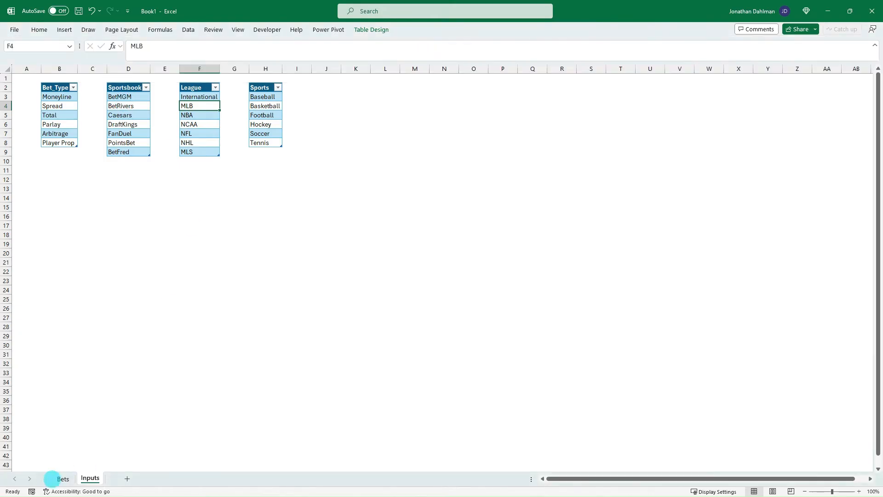
left_click(63, 478)
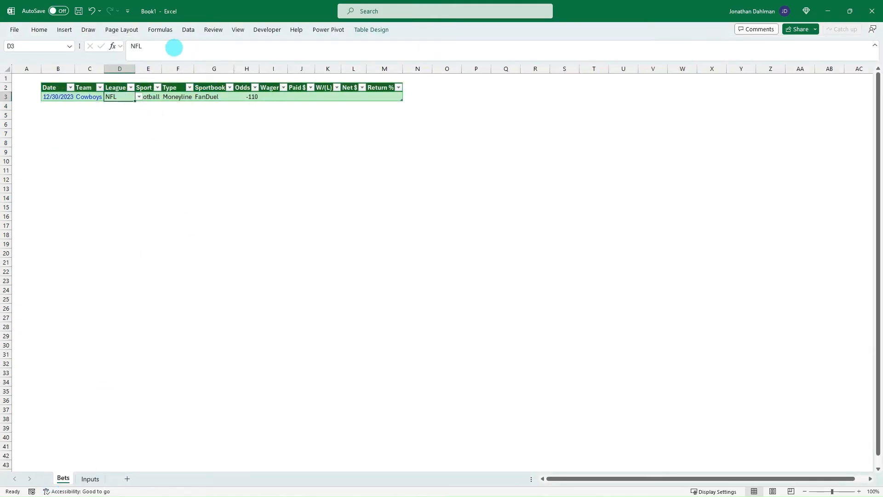
Rewrite the League validation source as =INDIRECT("League_Table").
left_click(188, 30)
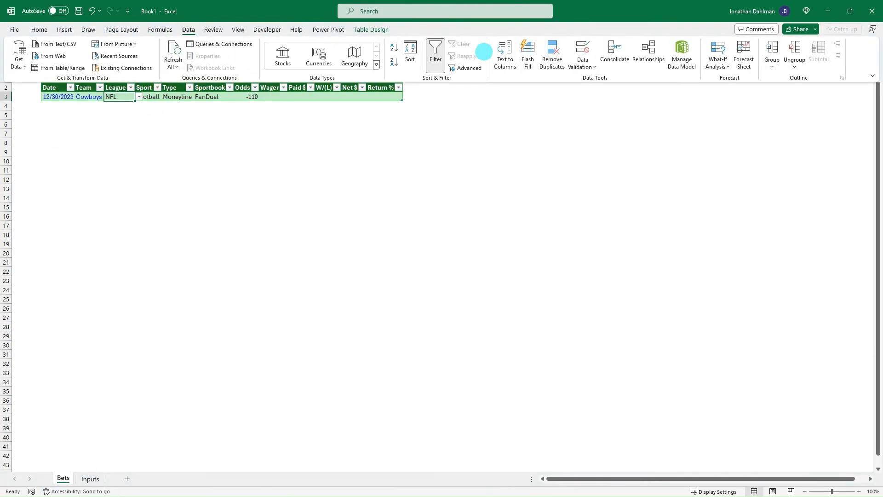
left_click(581, 51)
type("=")
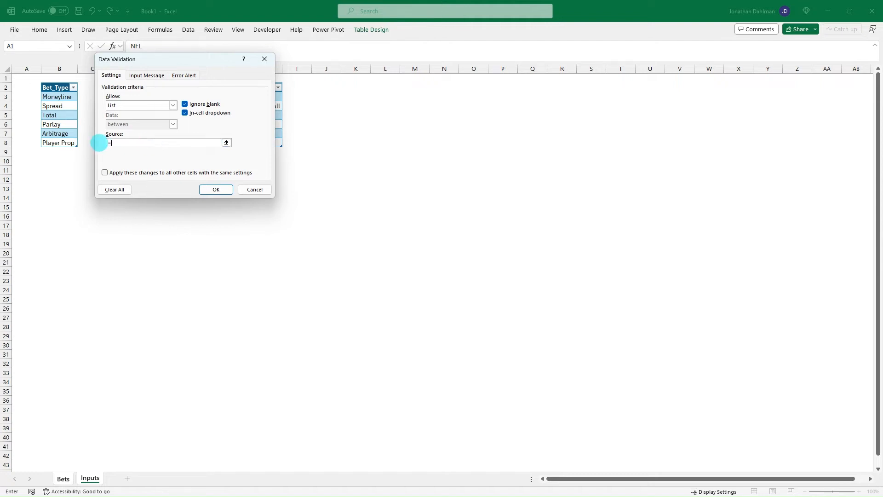
type("Indirect")
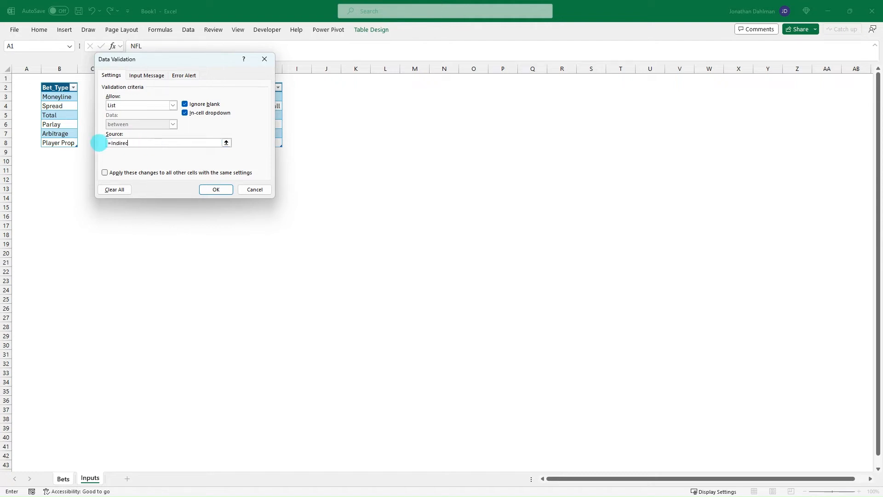
type("('")
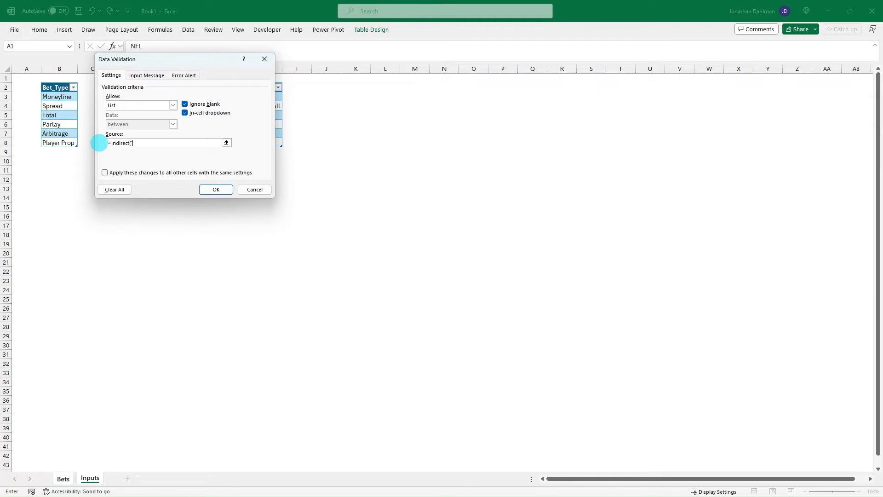
type("League_Table\"")
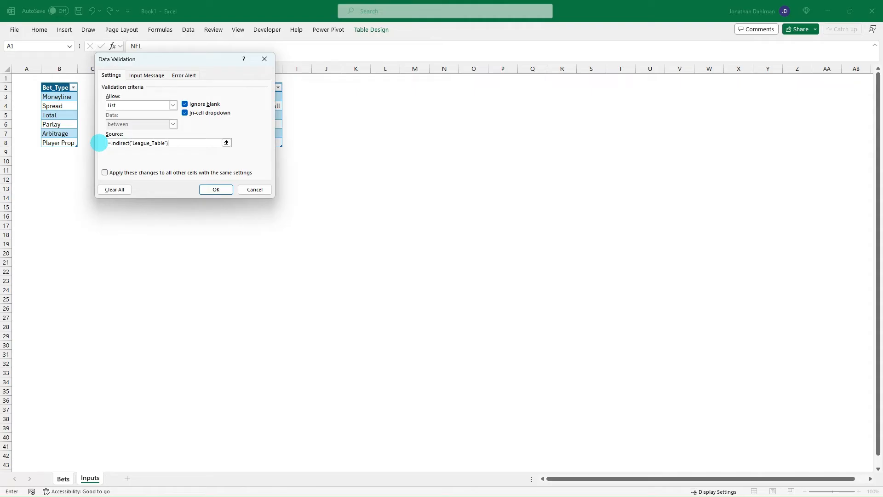
left_click(215, 188)
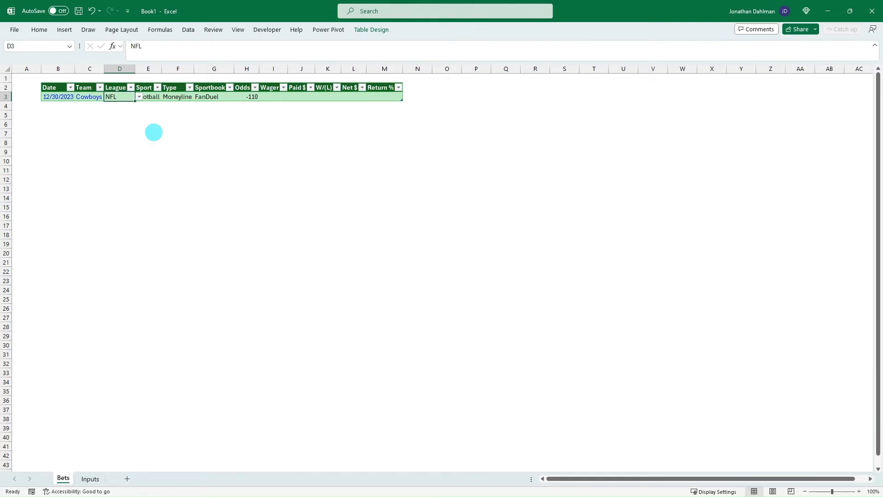
Compare the League dropdown on Bets against the Inputs League list.
left_click(137, 96)
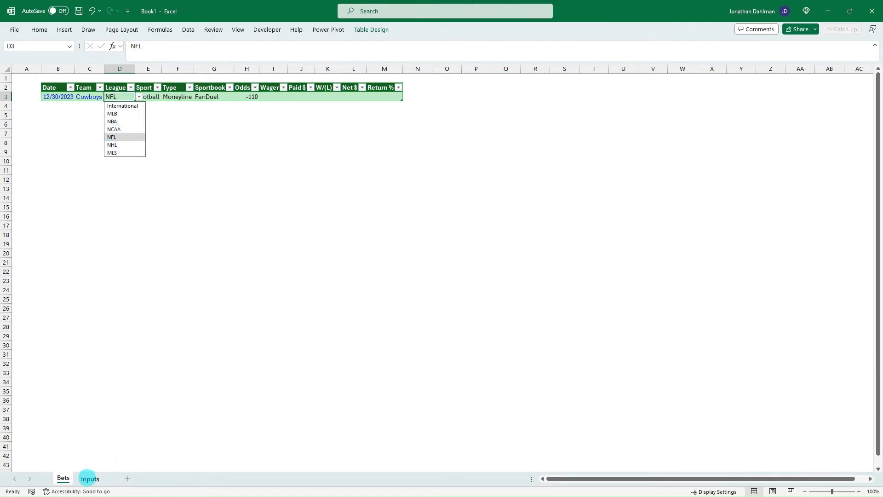
left_click(89, 478)
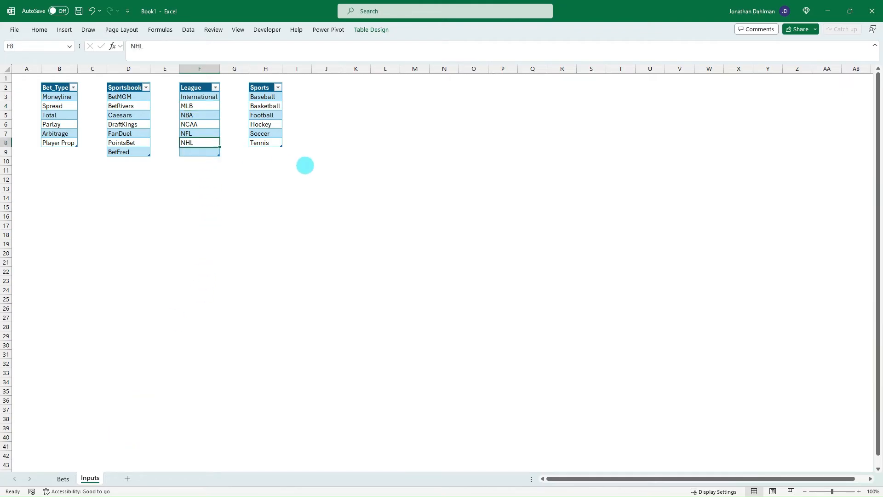
left_click(63, 478)
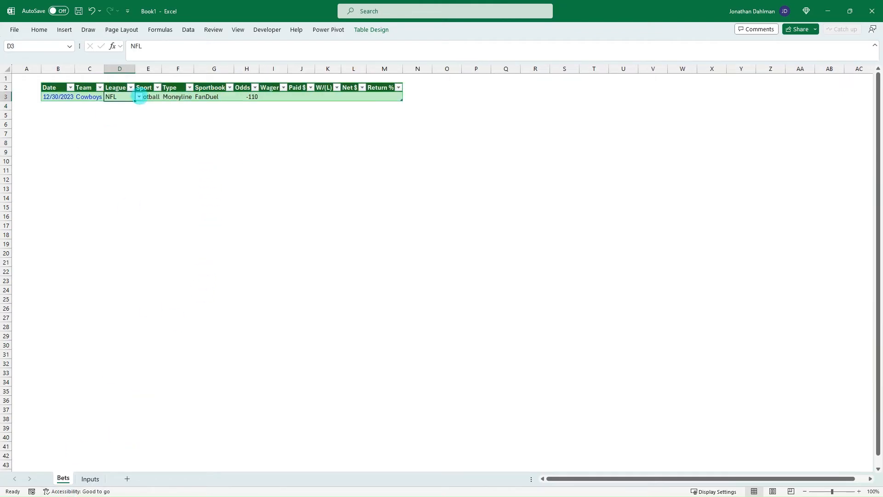
left_click(138, 97)
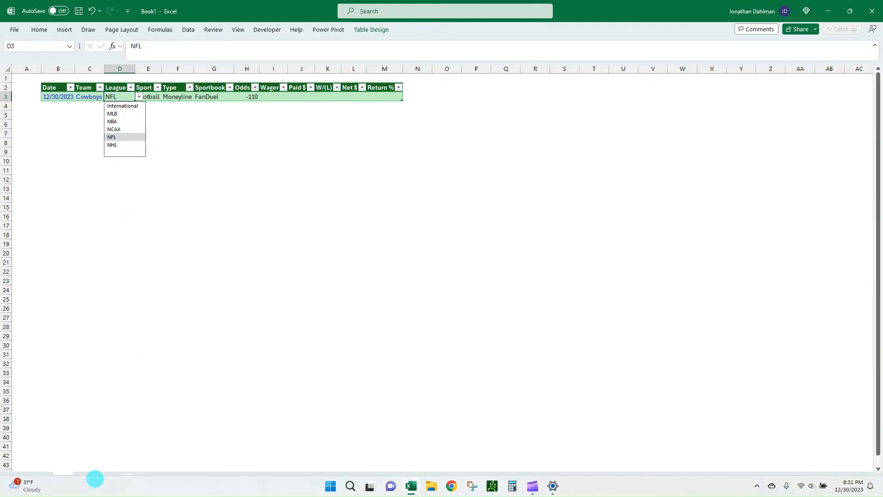
left_click(89, 481)
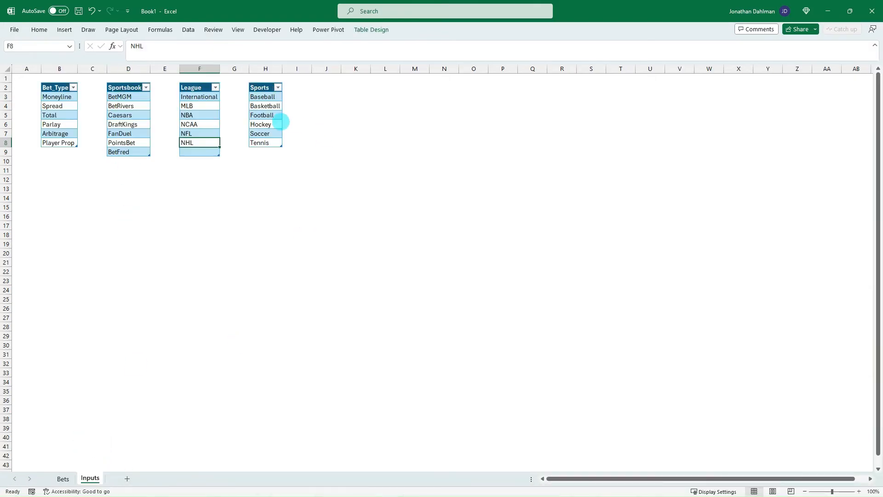
Add MLS and WNBA under the League table and confirm WNBA appears in the dropdown, leaving NFL.
type("MLS")
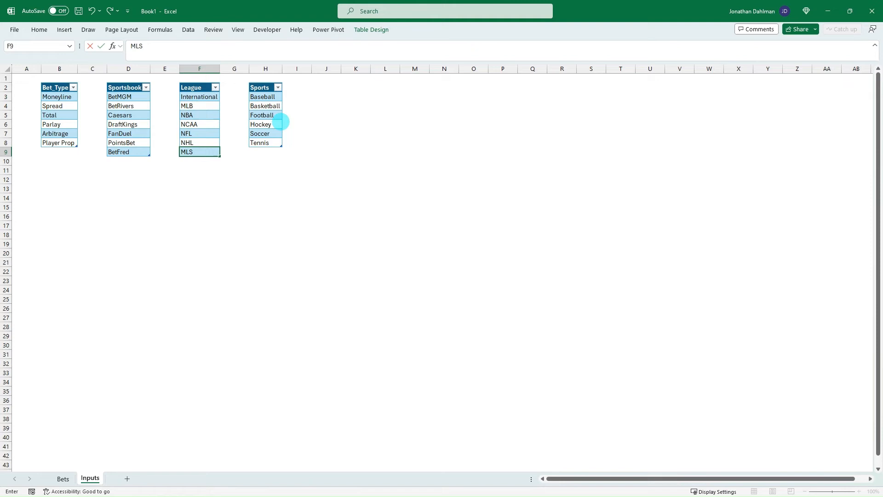
type("WNBA")
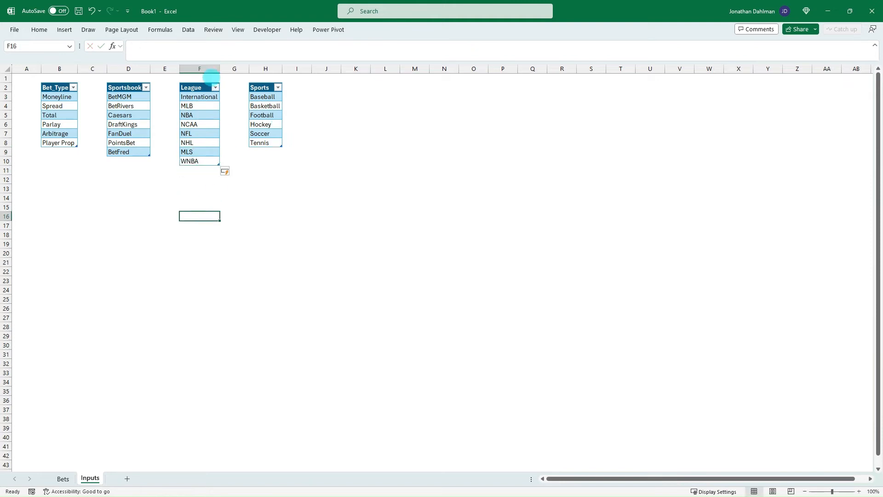
left_click(199, 160)
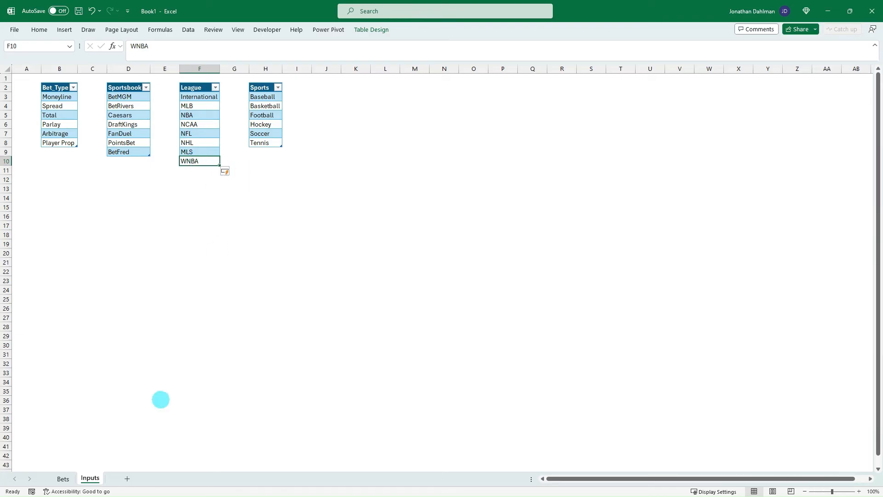
left_click(62, 480)
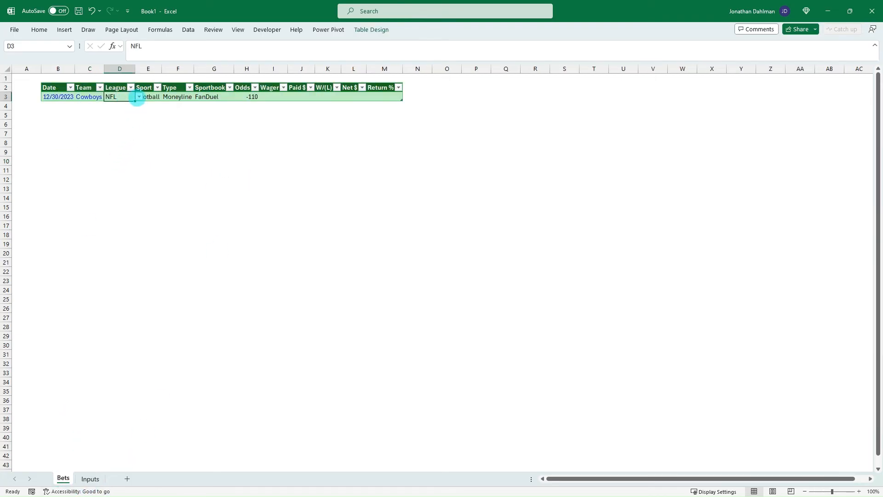
type("WNBA")
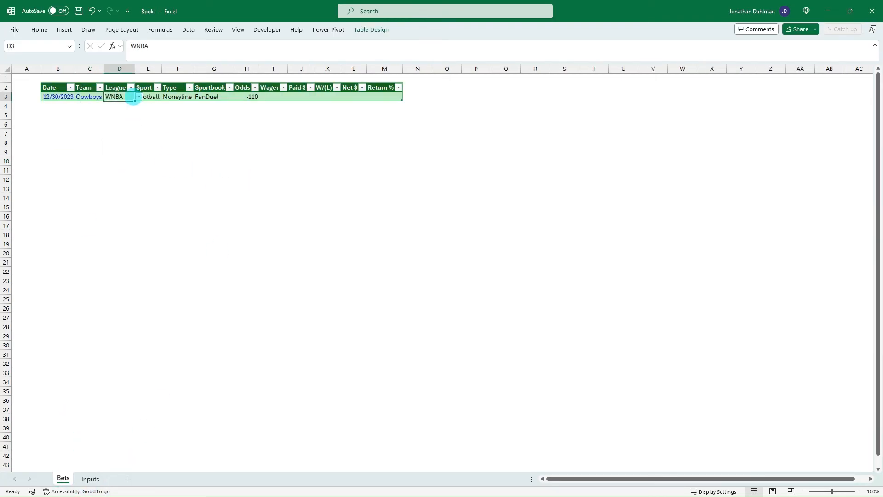
type("NFL")
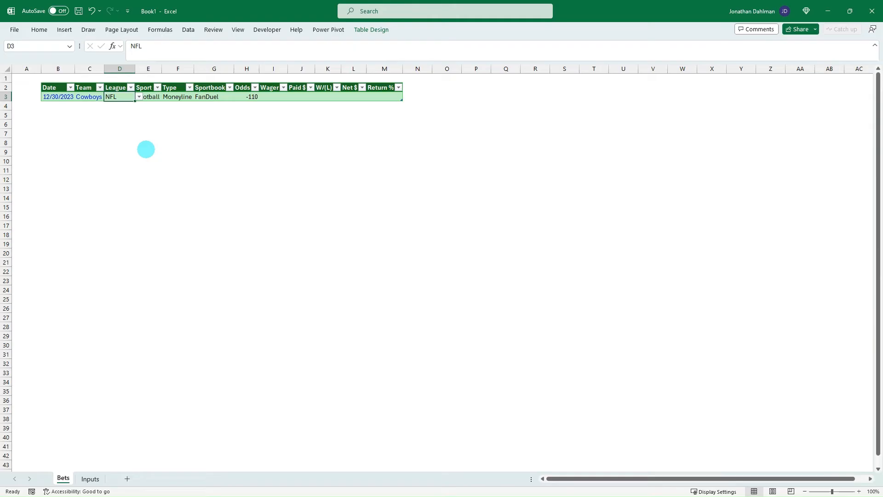
left_click(147, 96)
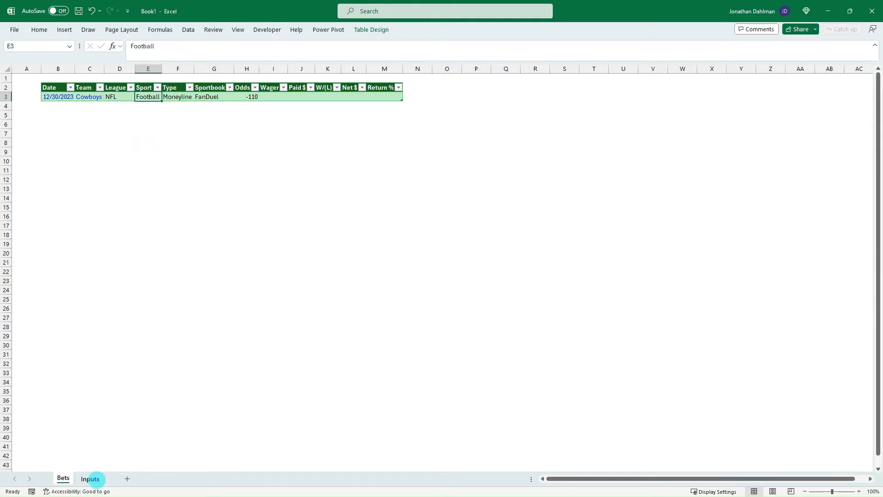
Confirm the Sports_Table name on the Inputs sheet and return to Bets.
left_click(90, 478)
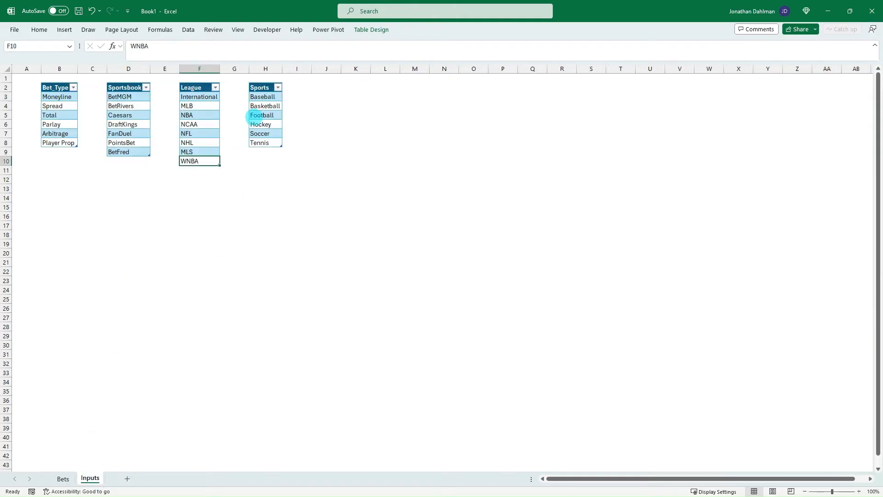
left_click(265, 106)
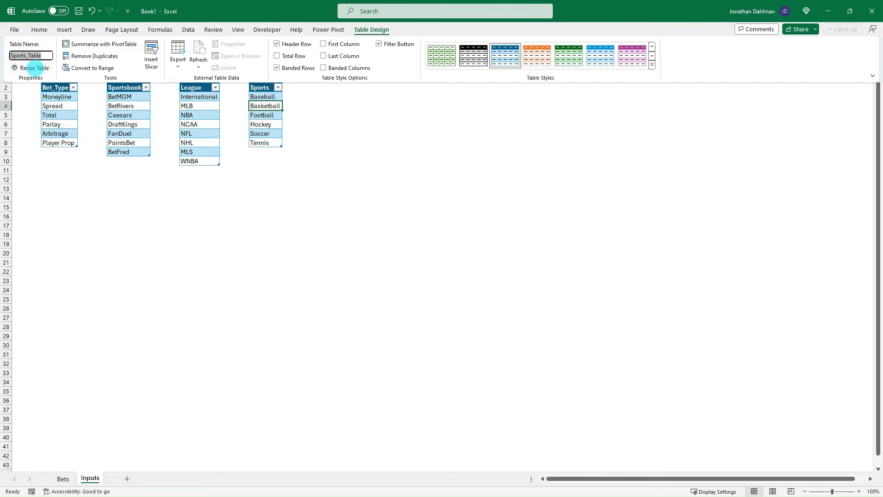
left_click(62, 481)
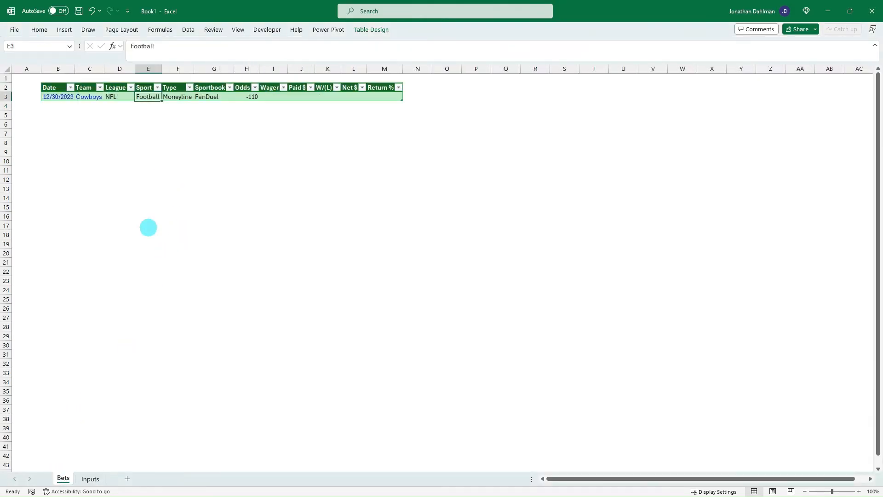
Validate Sport cell E3 as a list from =INDIRECT("Sports_Table"), keeping Football.
left_click(187, 29)
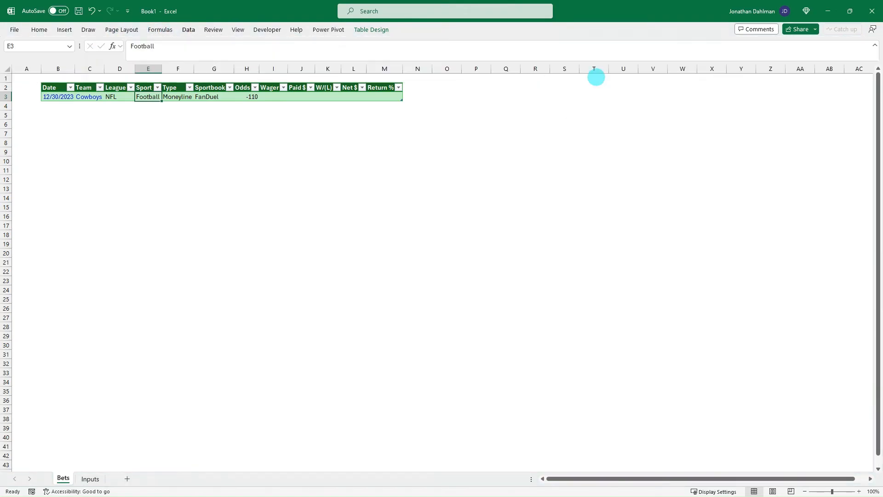
left_click(172, 104)
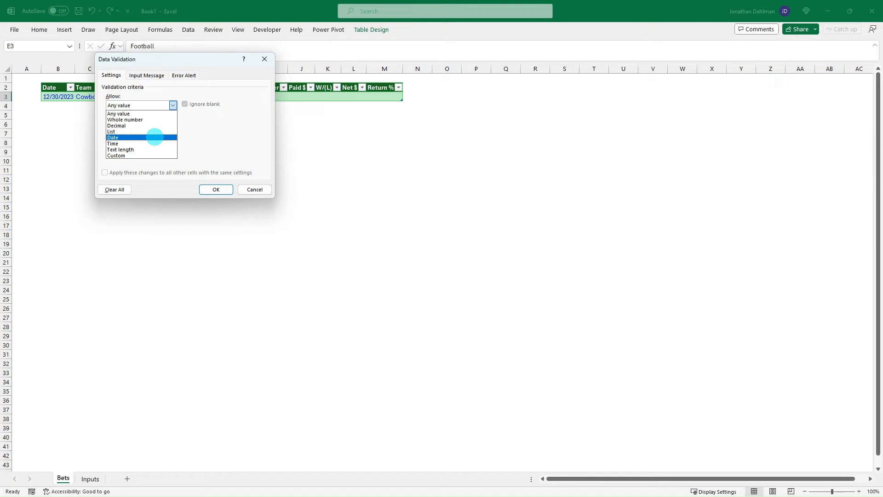
left_click(111, 131)
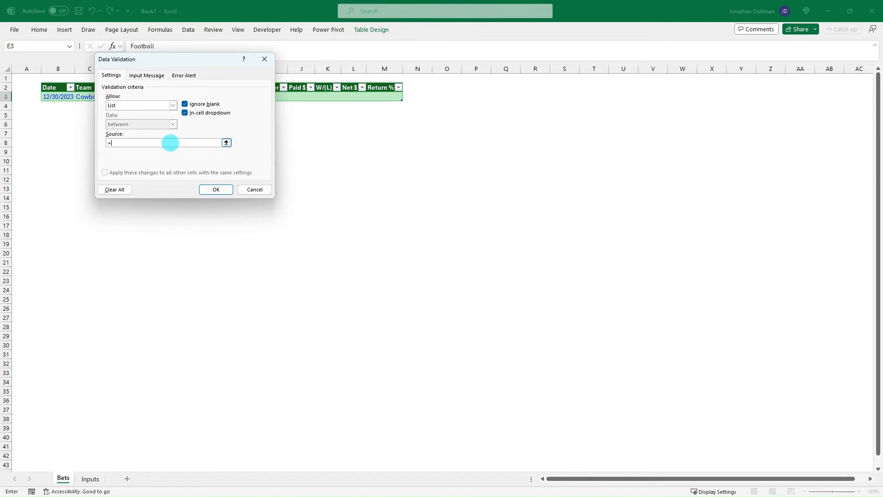
type("Indirect(\"Sports_Table")
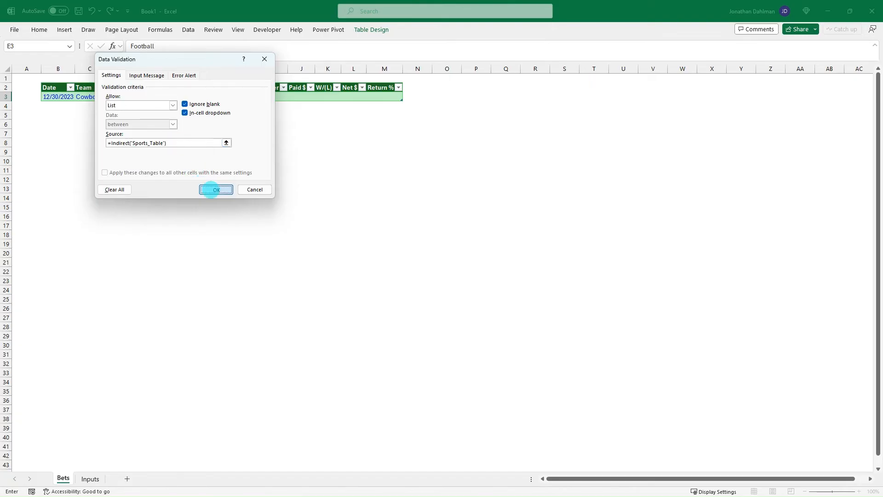
left_click(216, 189)
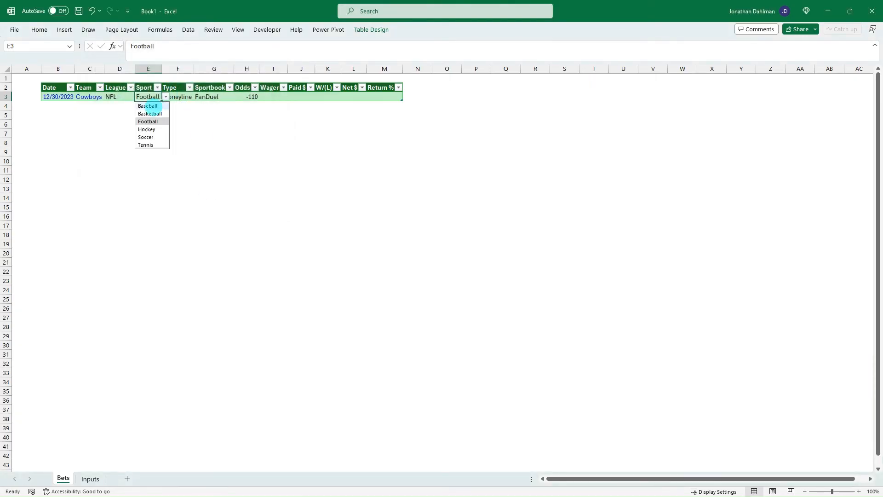
left_click(147, 121)
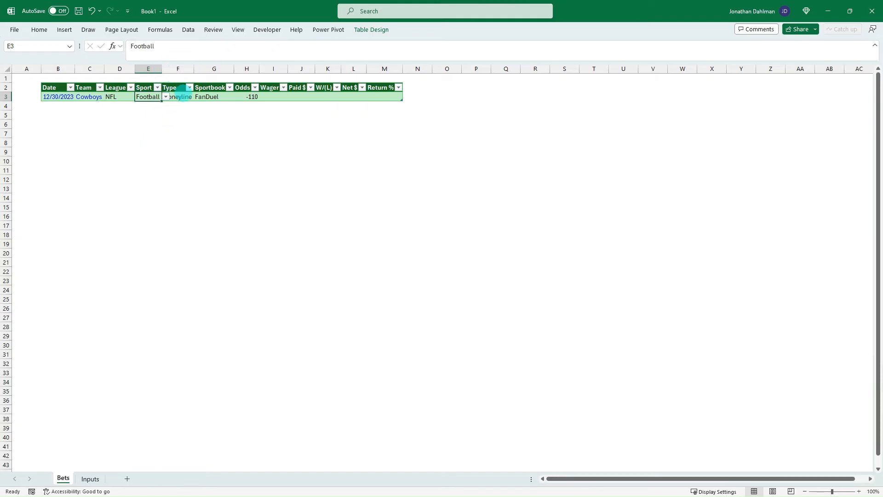
left_click(89, 478)
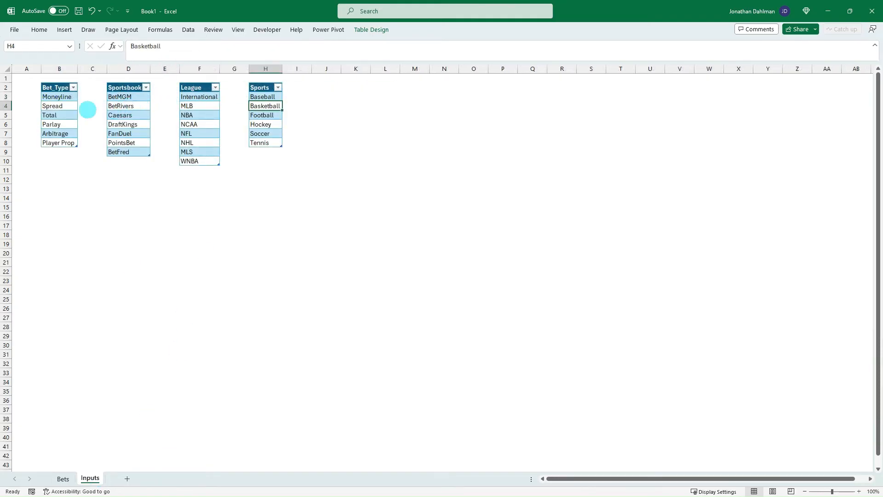
Validate Type cell F3 as a list from =INDIRECT("Bet_Type_Table"), keeping Moneyline.
left_click(50, 115)
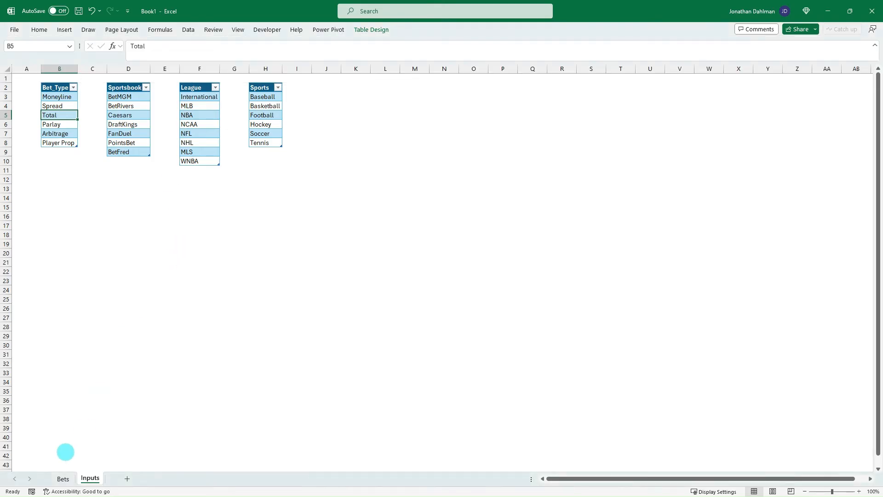
left_click(62, 480)
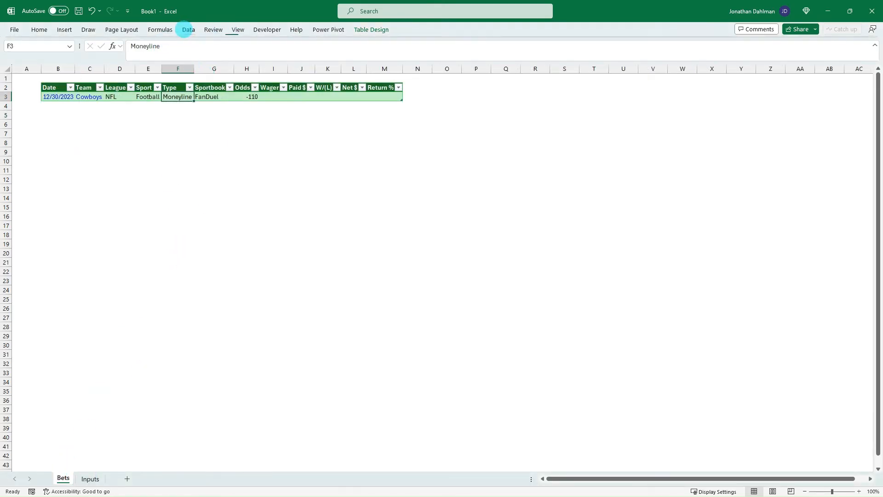
left_click(188, 29)
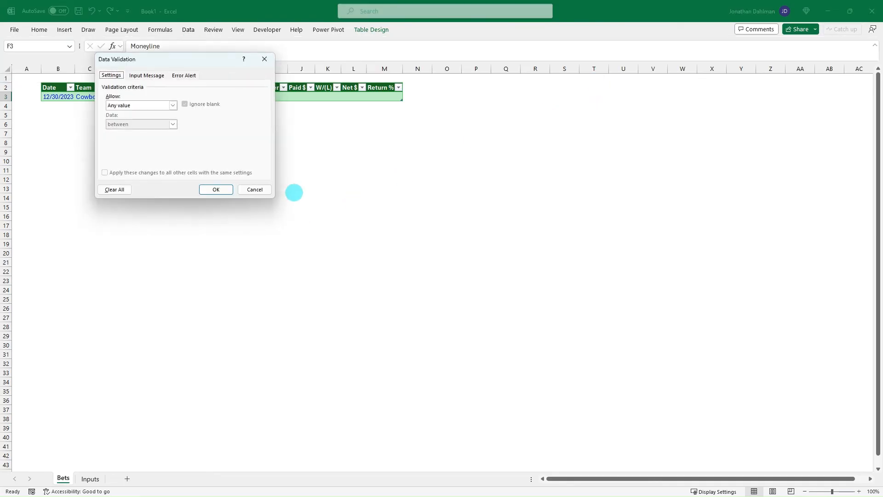
left_click(140, 105)
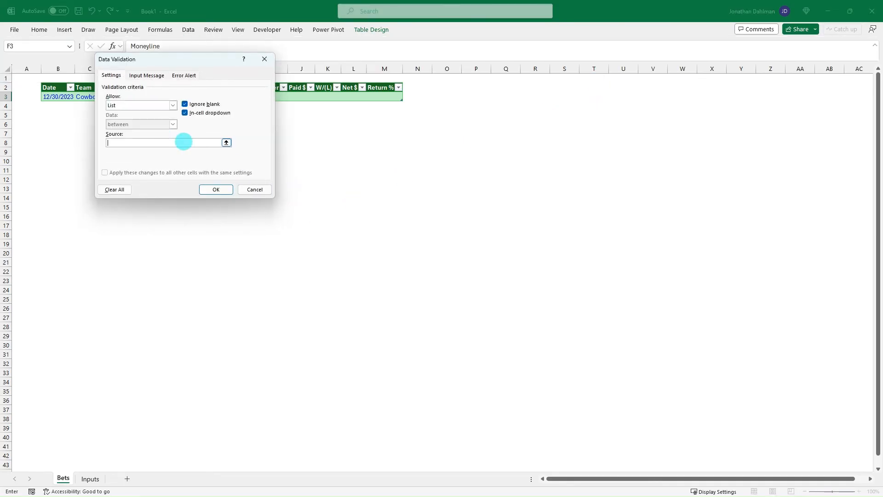
type("=Indirect('")
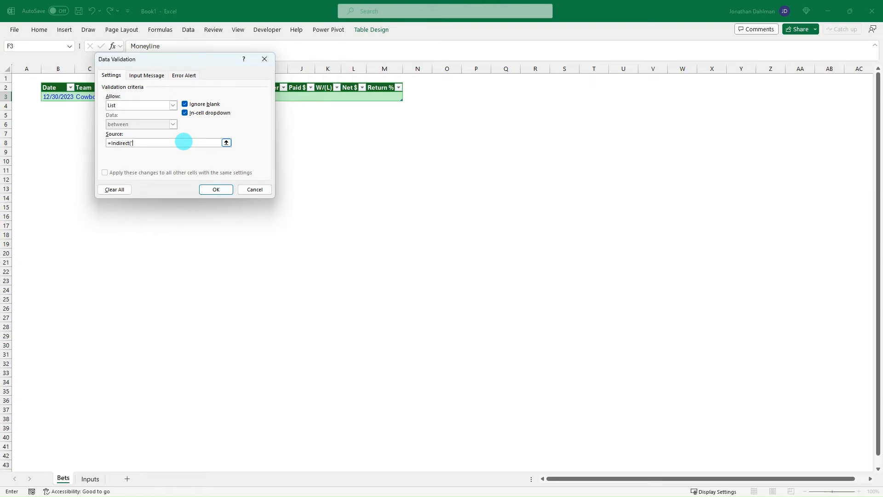
left_click(215, 189)
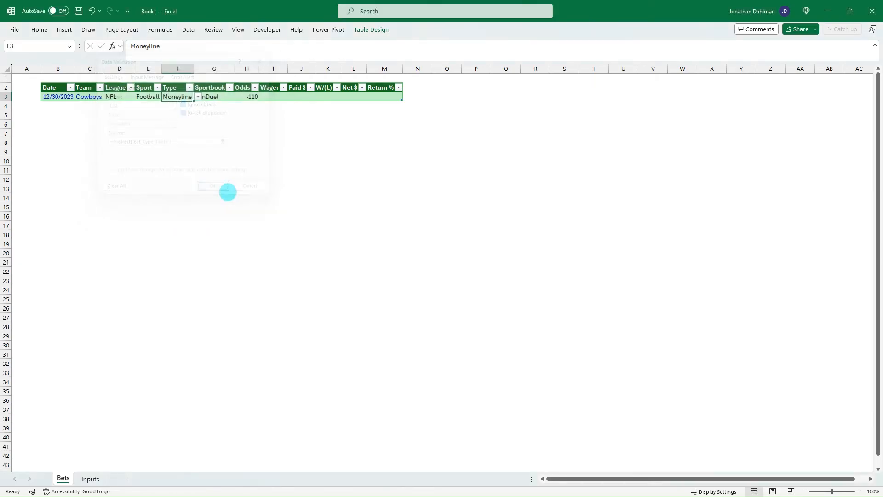
left_click(198, 97)
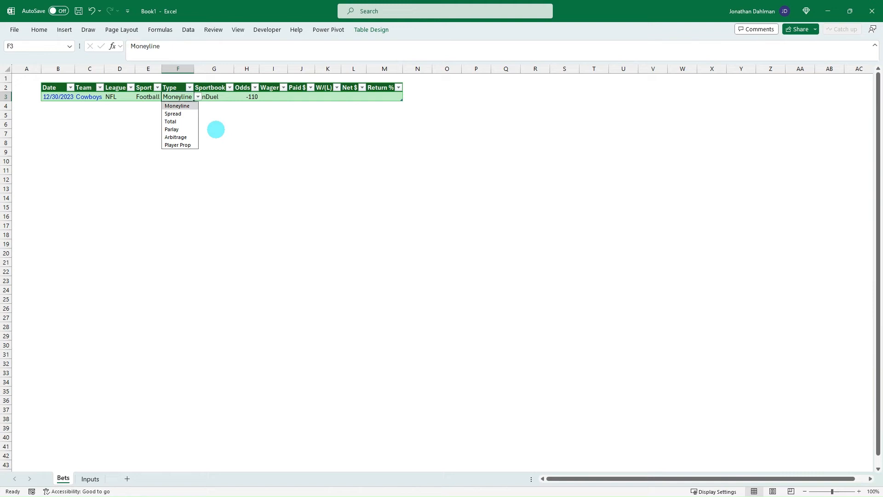
left_click(89, 478)
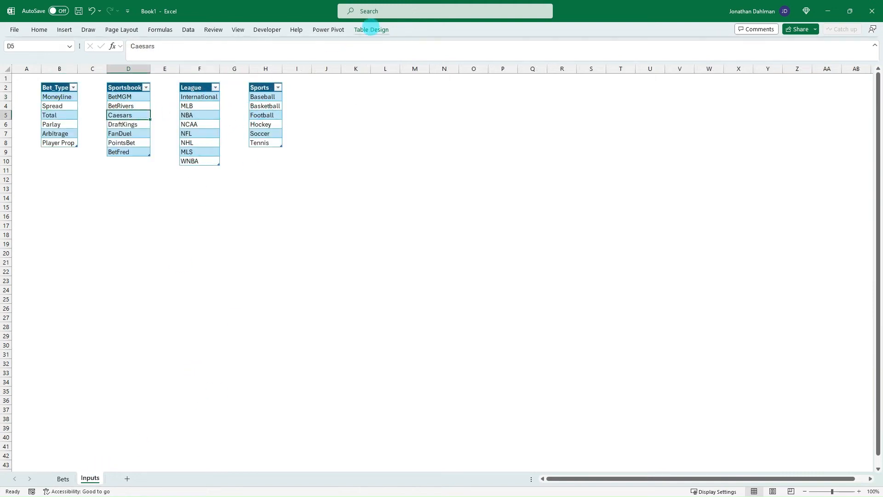
Validate Sportbook cell G3 from =INDIRECT("Sportsbook_Table") and choose DraftKings.
left_click(370, 30)
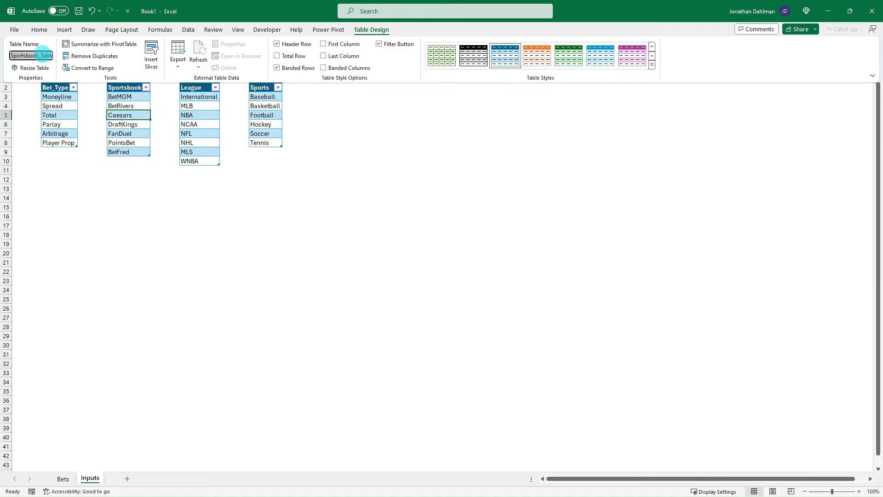
left_click(63, 478)
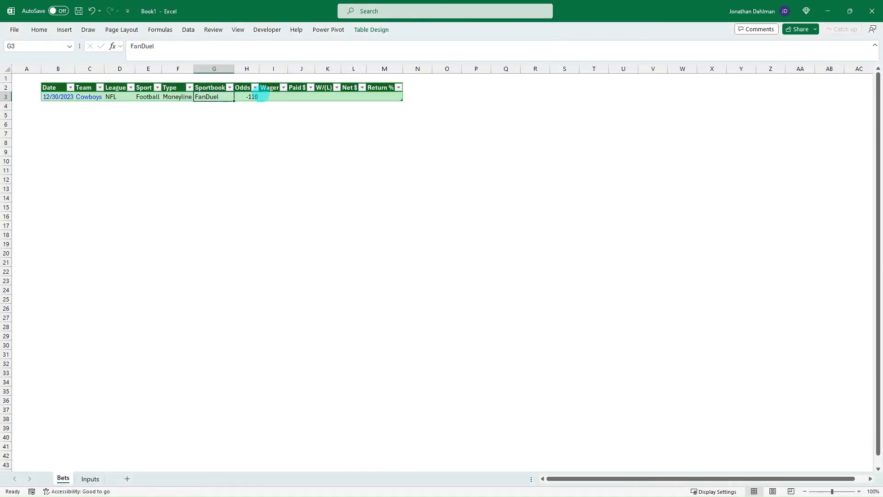
left_click(187, 29)
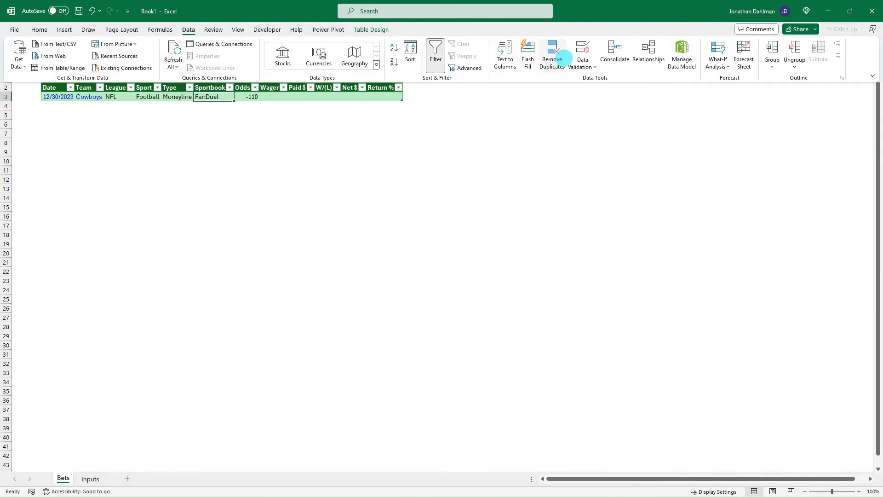
left_click(581, 50)
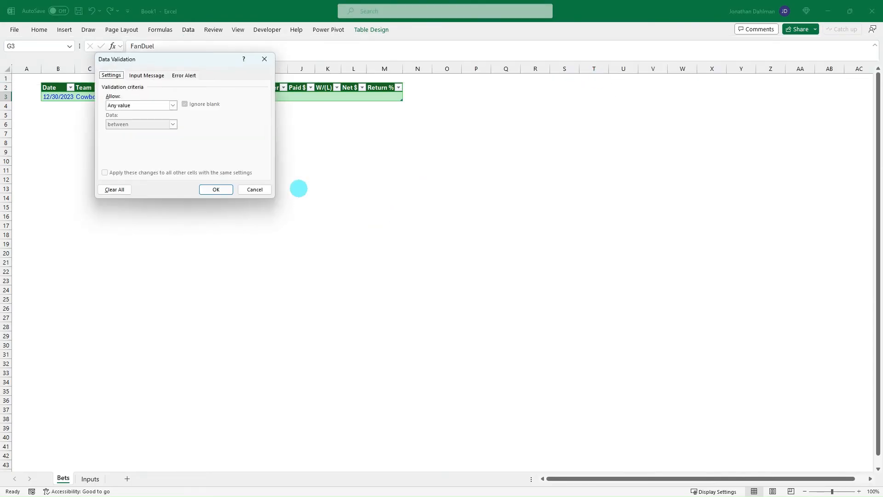
left_click(140, 105)
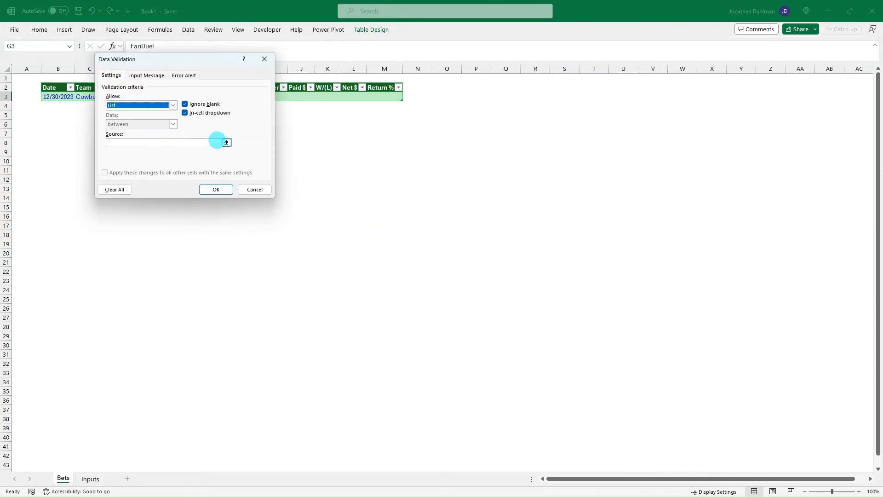
type("=Indirect(\"Sportsbook_Table")
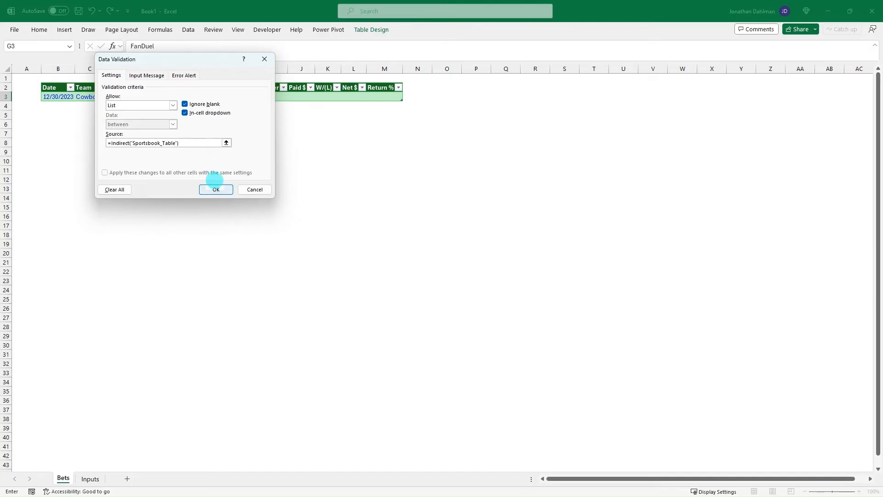
left_click(216, 190)
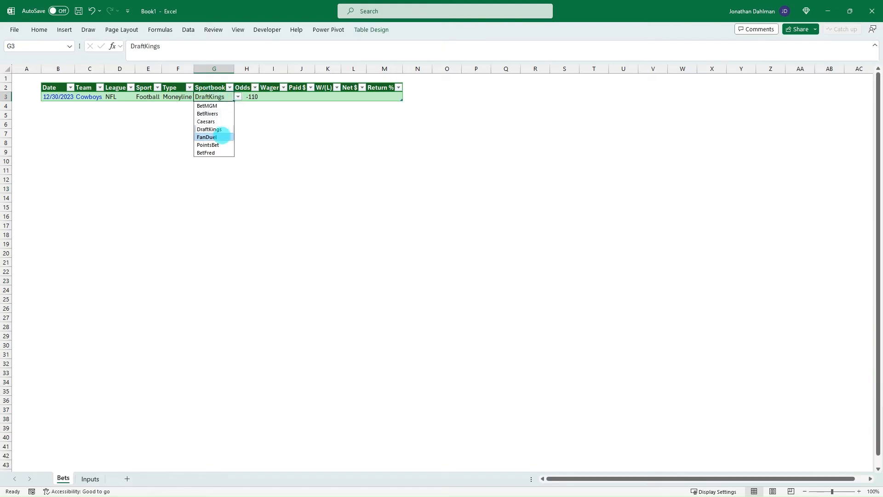
left_click(209, 128)
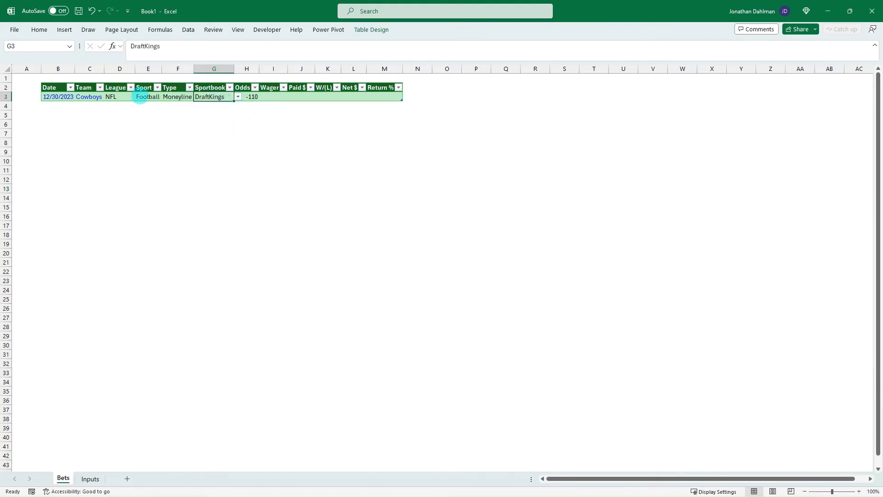
Enter odds 100, wager 1 and paid 2 for the first bet.
left_click(251, 96)
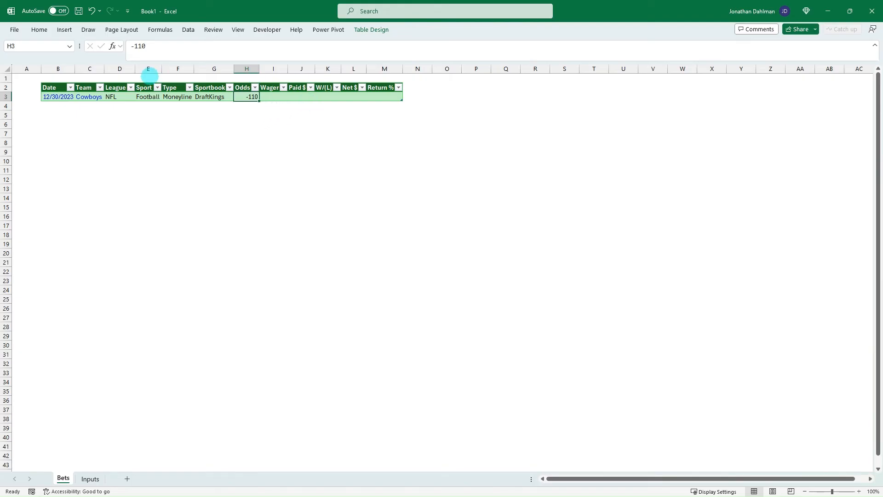
left_click(39, 29)
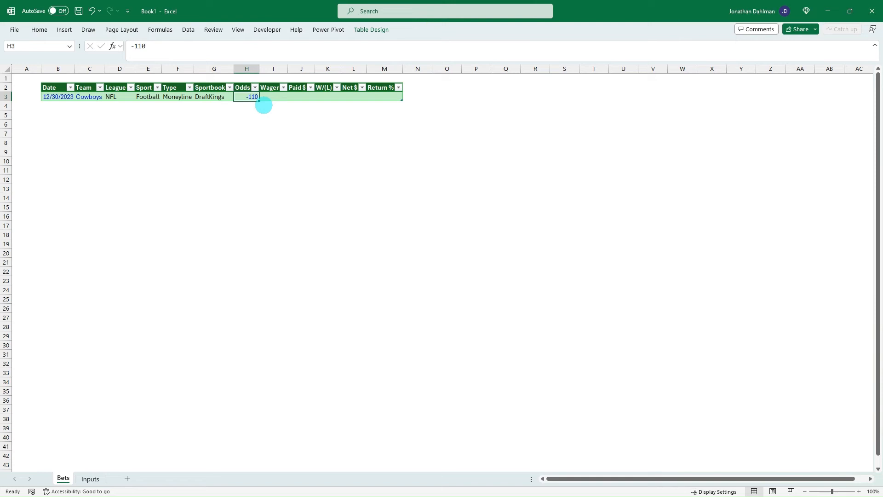
mouse_move(275, 111)
type("1")
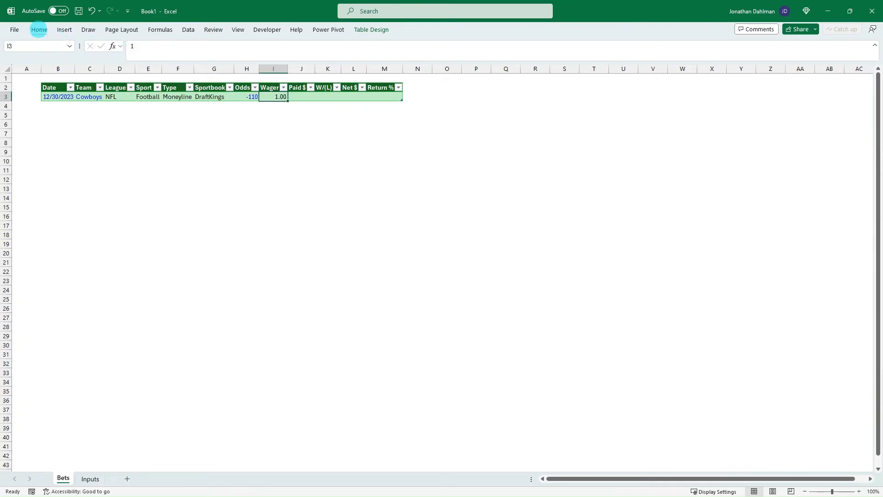
left_click(39, 30)
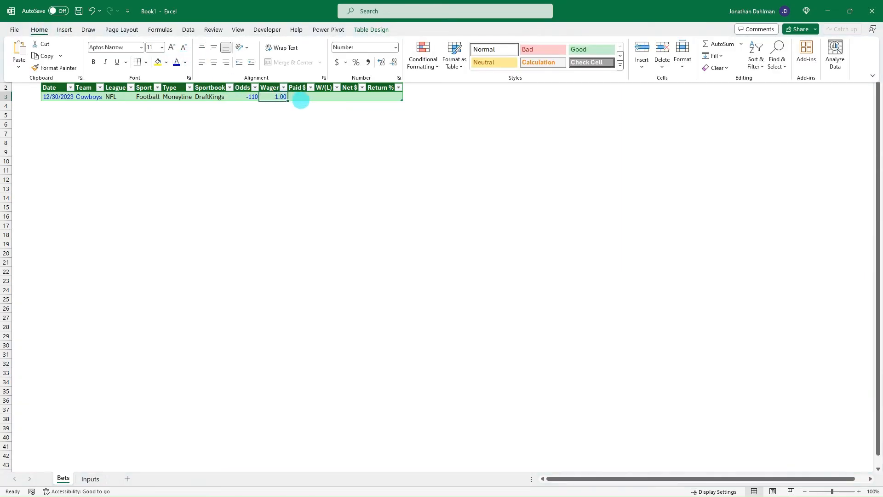
left_click(300, 97)
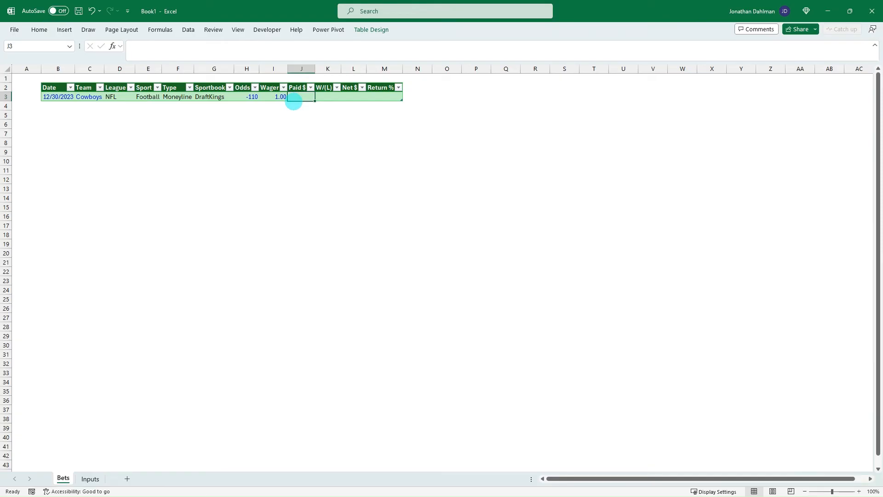
type("0")
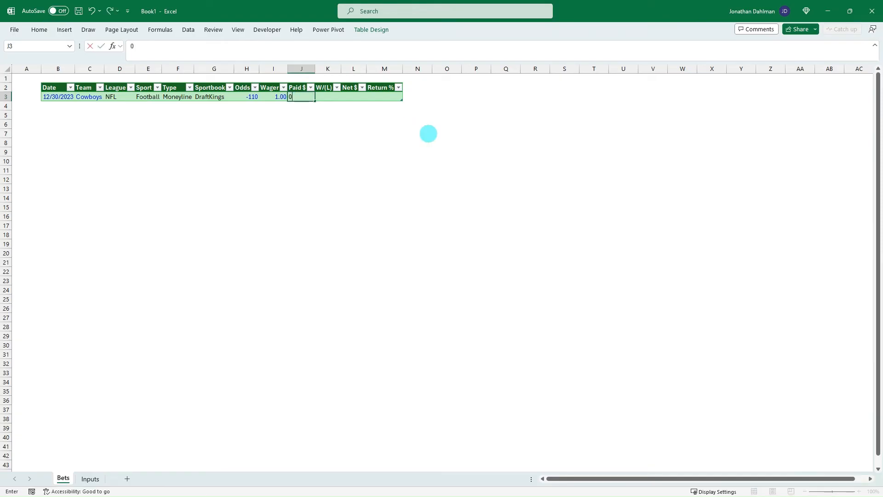
key("Return")
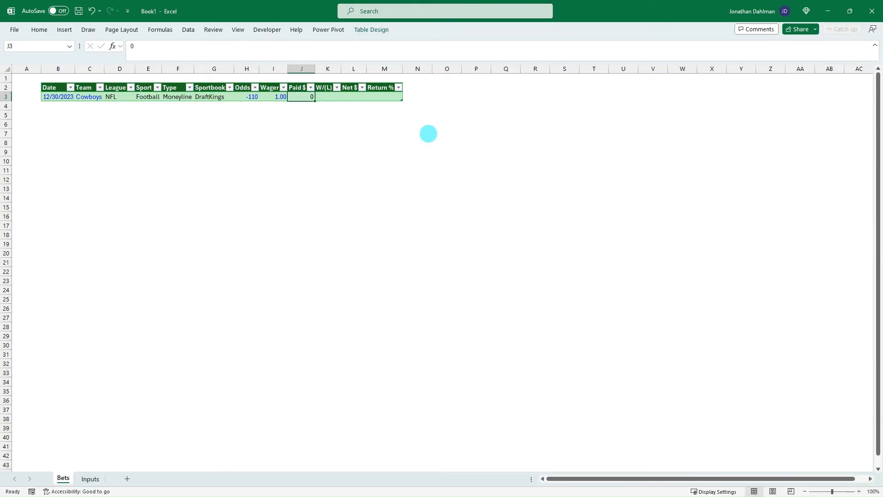
Show the wager and paid amounts with two decimals as 1.00 and 2.00.
left_click(247, 97)
type("100")
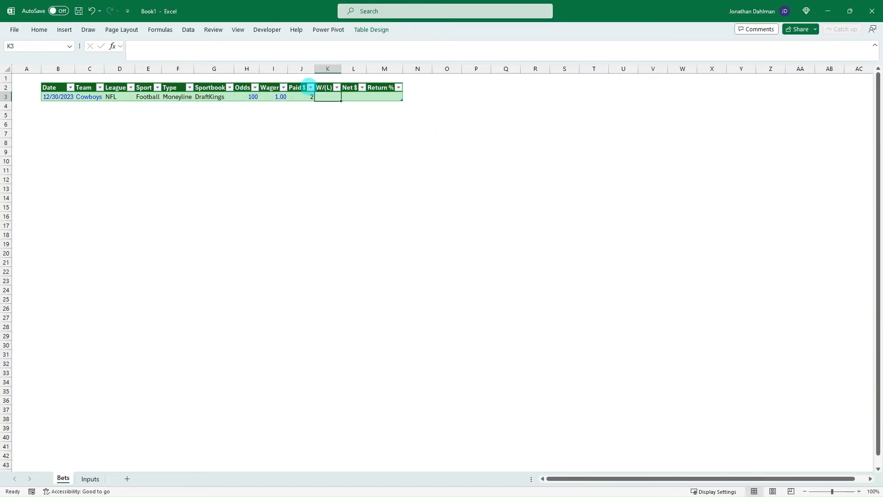
left_click(301, 96)
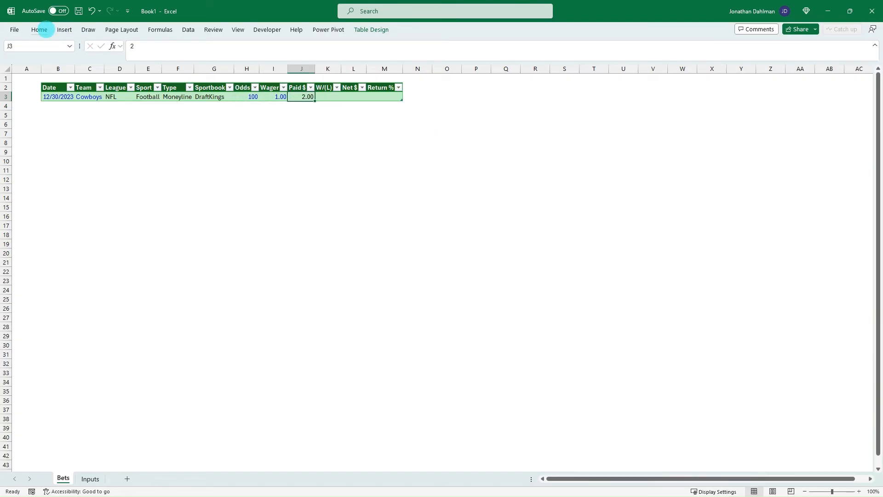
left_click(38, 30)
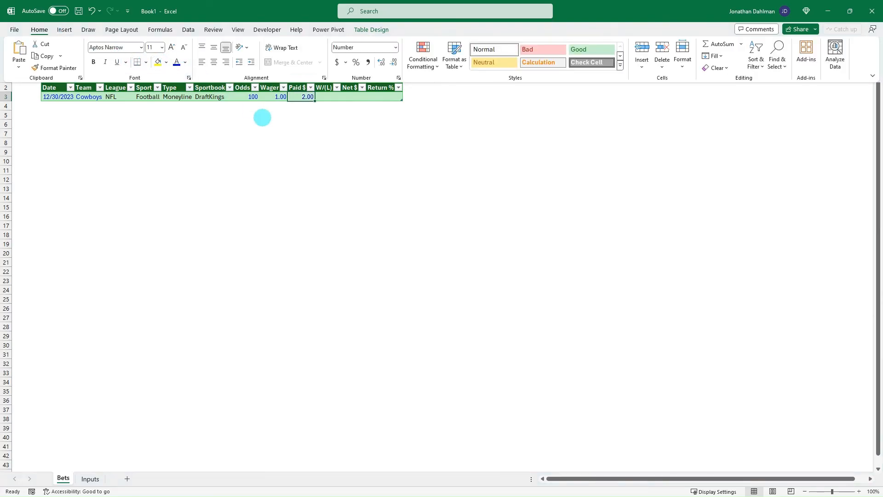
left_click(326, 97)
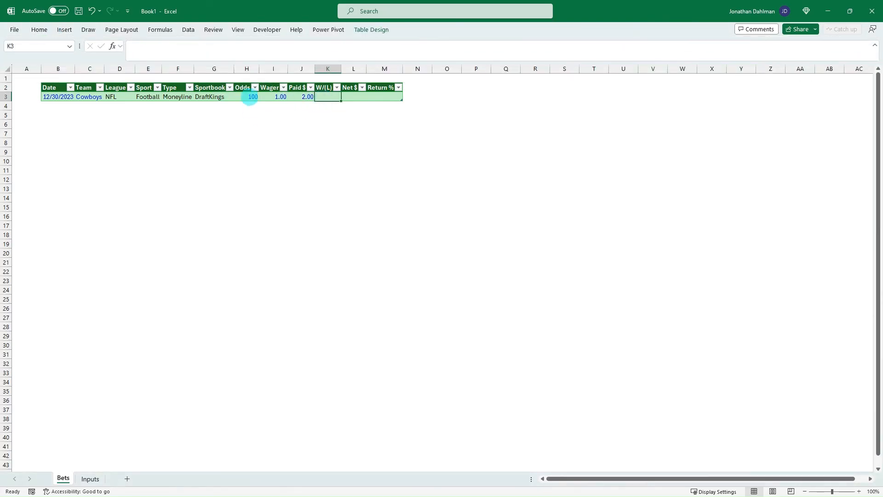
Give the Odds cell a custom plus-sign format and set it to +100.
left_click(252, 97)
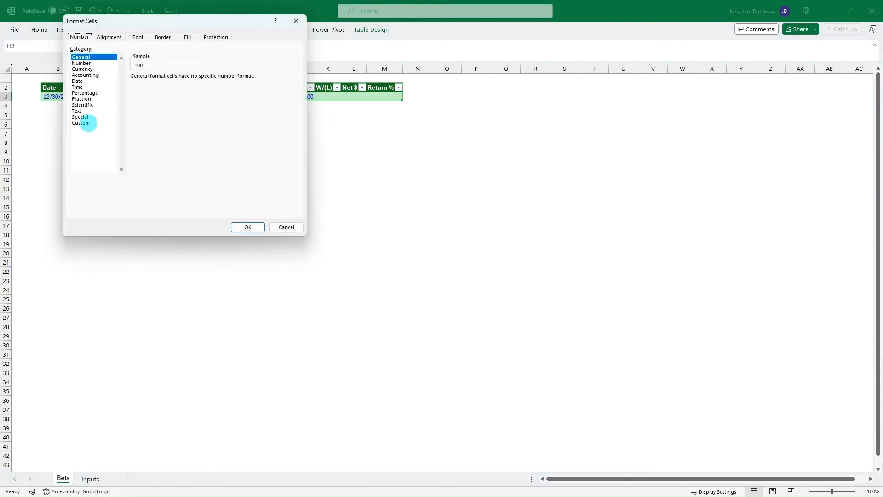
left_click(81, 123)
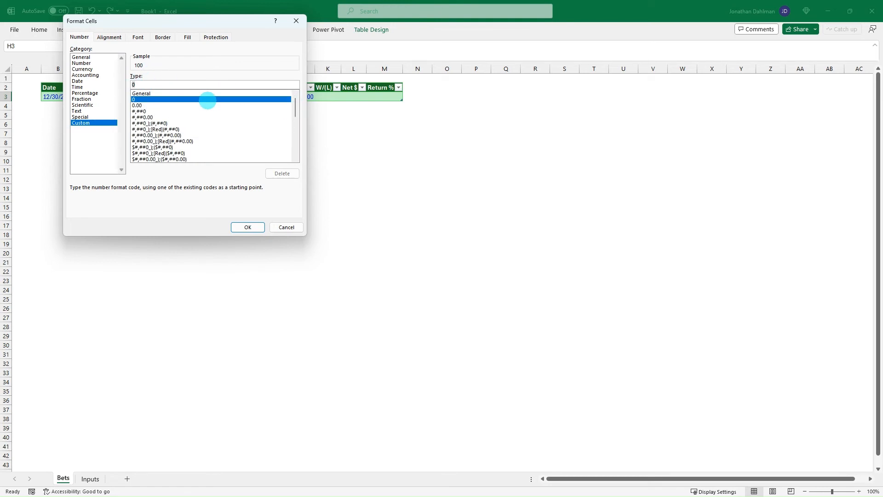
type("+")
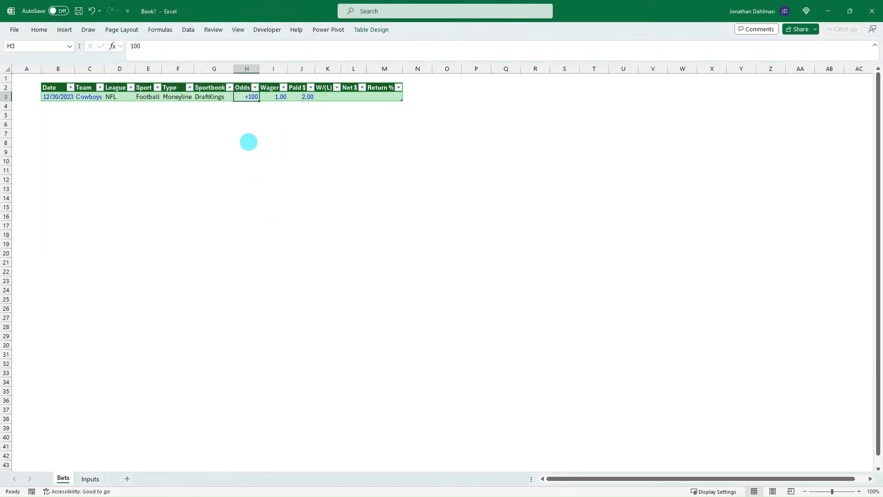
type("-110")
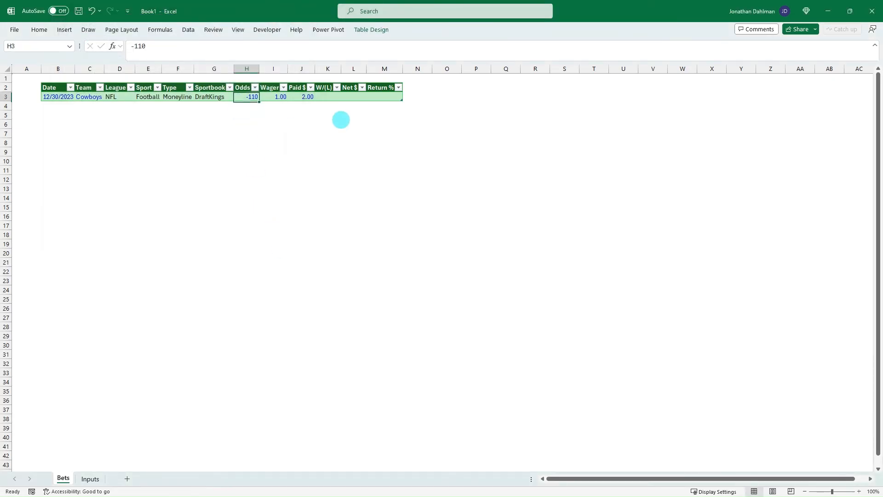
type("+250")
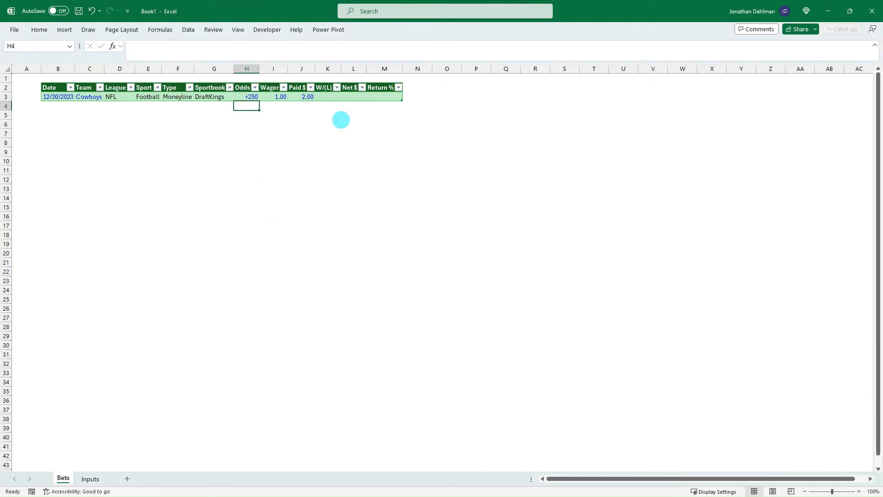
type("+100")
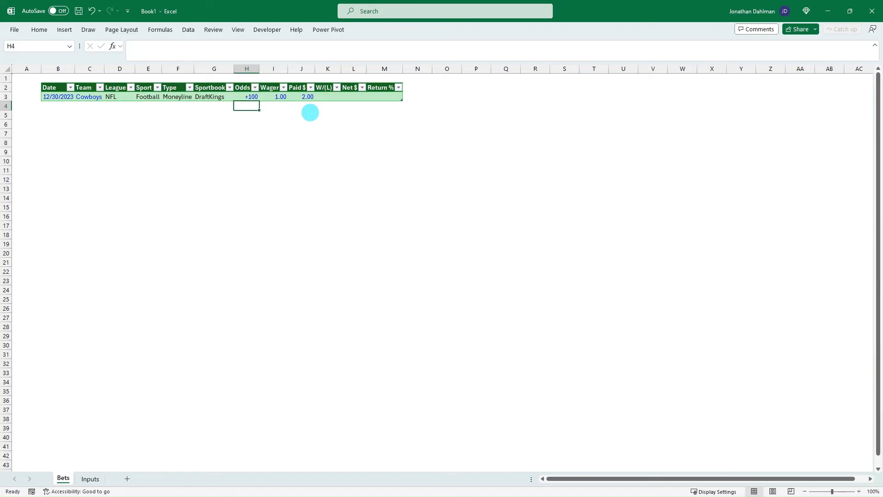
Review the odds, wager and W/(L) cells of the Cowboys bet.
left_click(246, 97)
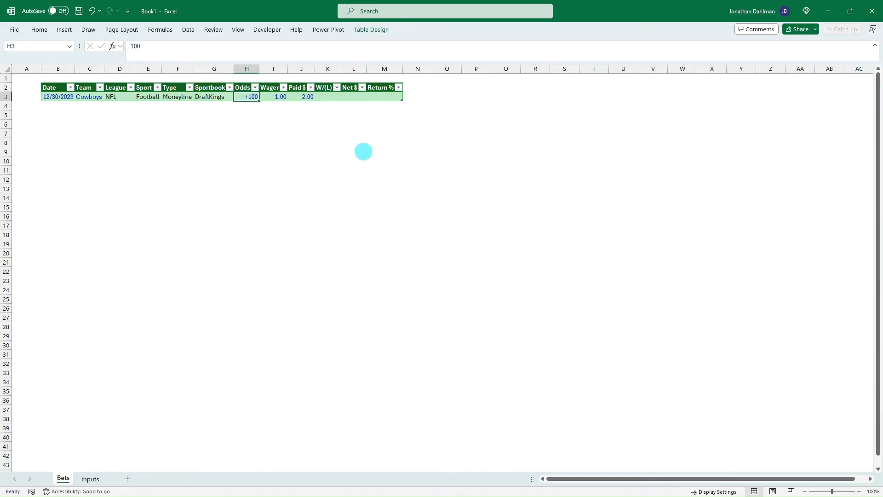
left_click(273, 97)
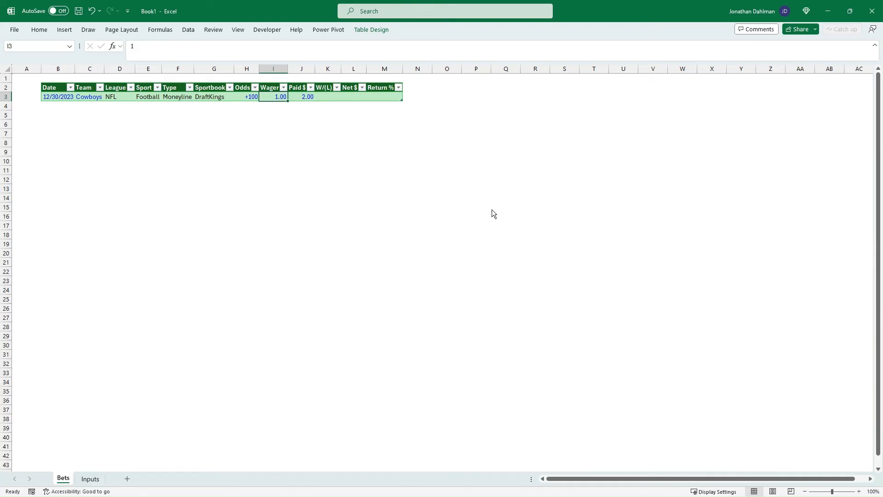
left_click(327, 96)
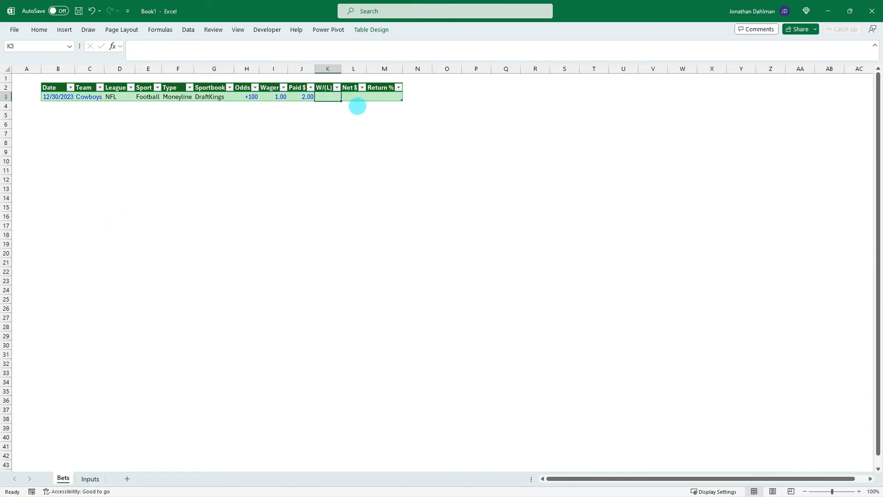
left_click(353, 96)
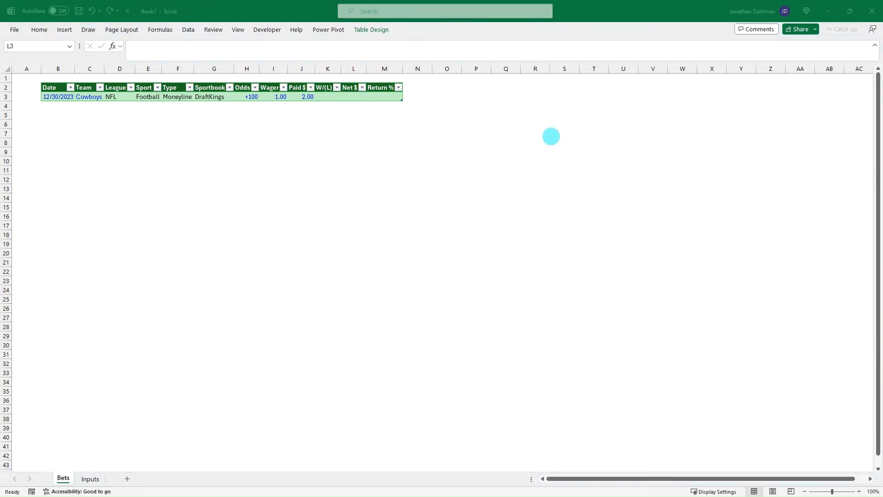
left_click(354, 97)
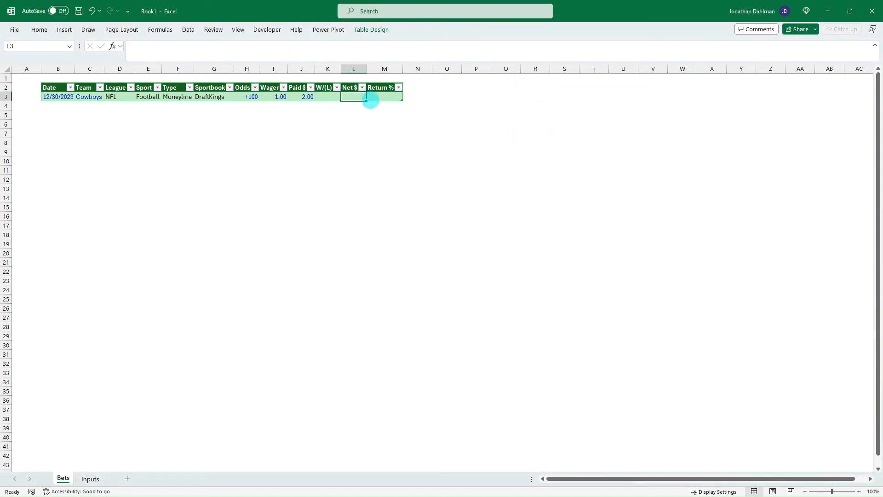
mouse_move(414, 109)
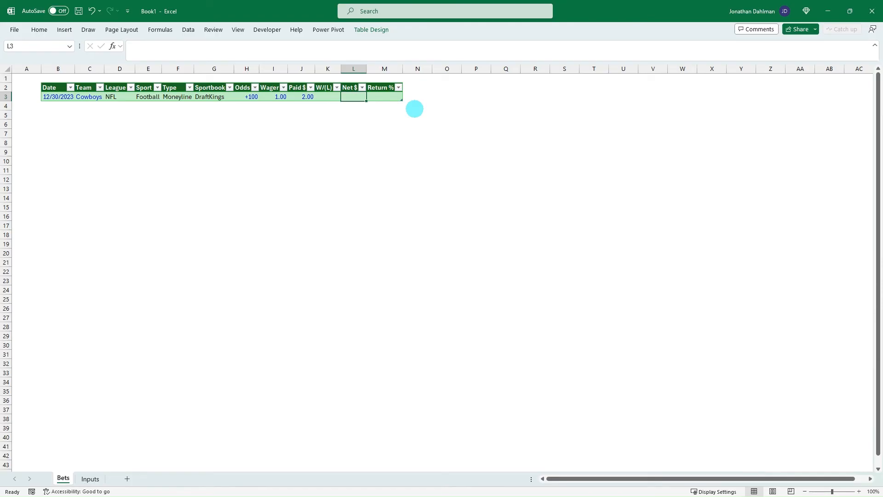
type("=if")
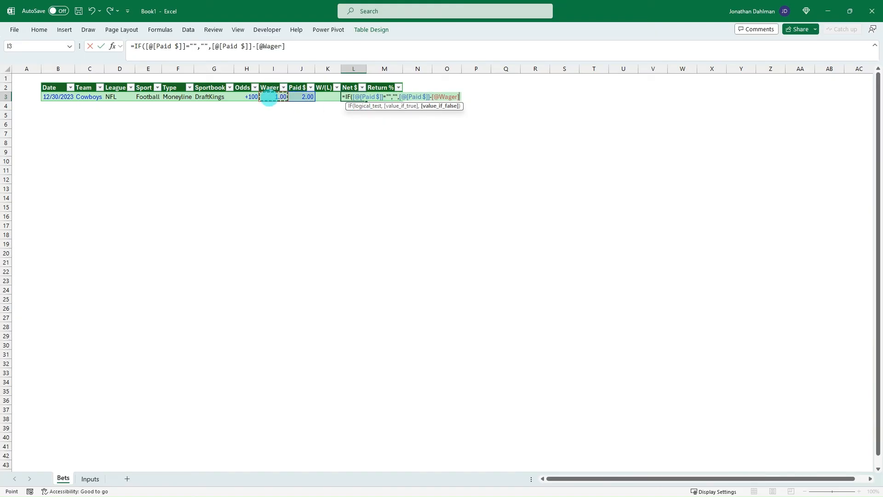
key("Return")
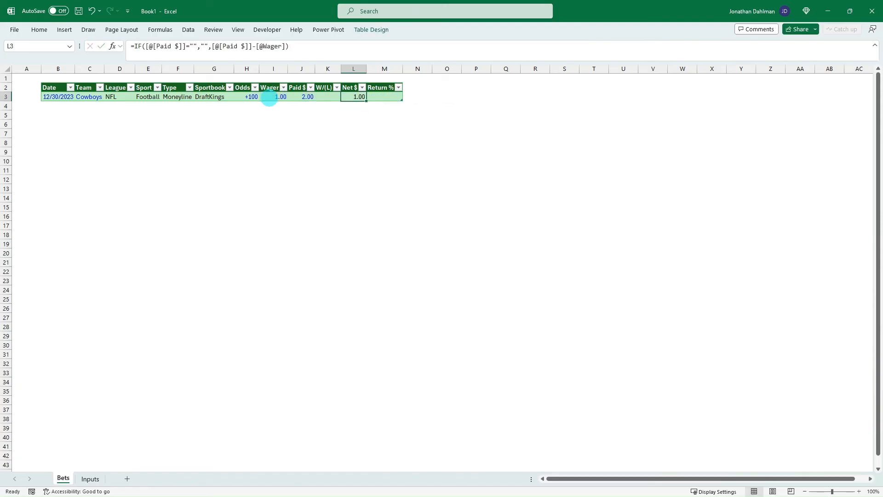
Test Net $ by setting Paid $ to 0 (showing -1.00), then restore the 2.00 payout.
left_click(301, 97)
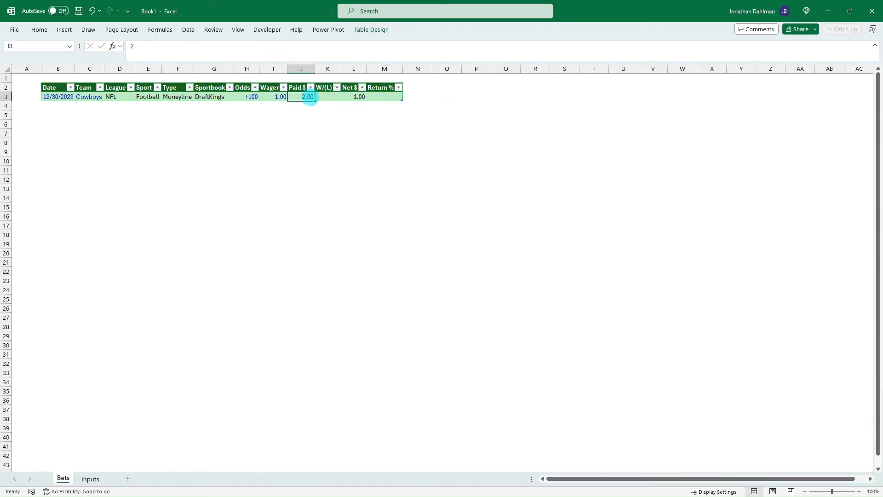
left_click(354, 96)
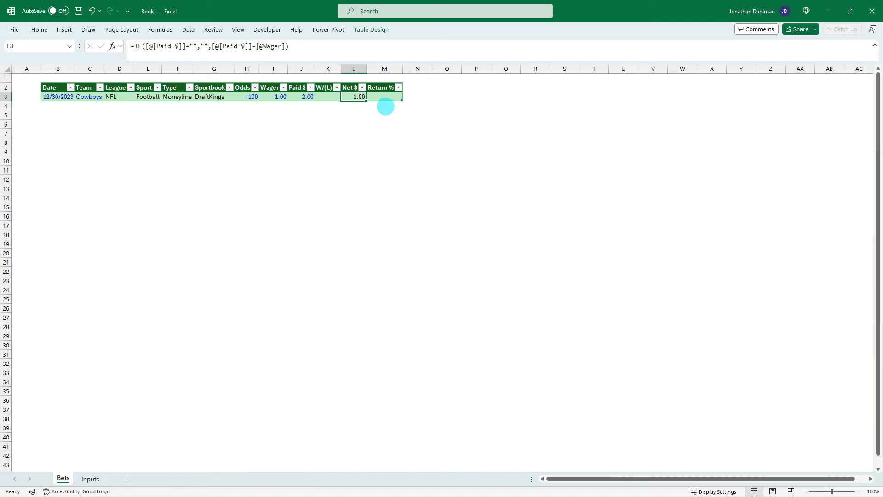
left_click(301, 97)
type("0")
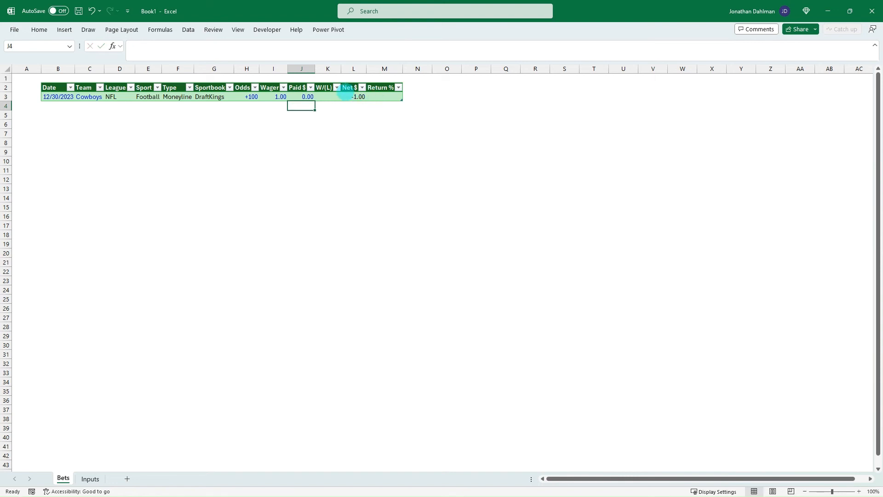
left_click(327, 97)
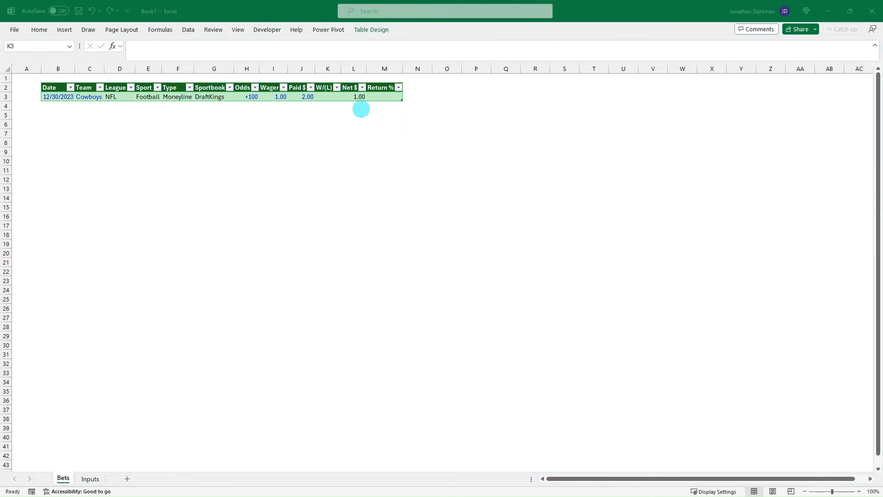
Enter the nested W/(L) formula returning L for negative net, D when wager equals paid, else W, showing W.
left_click(327, 97)
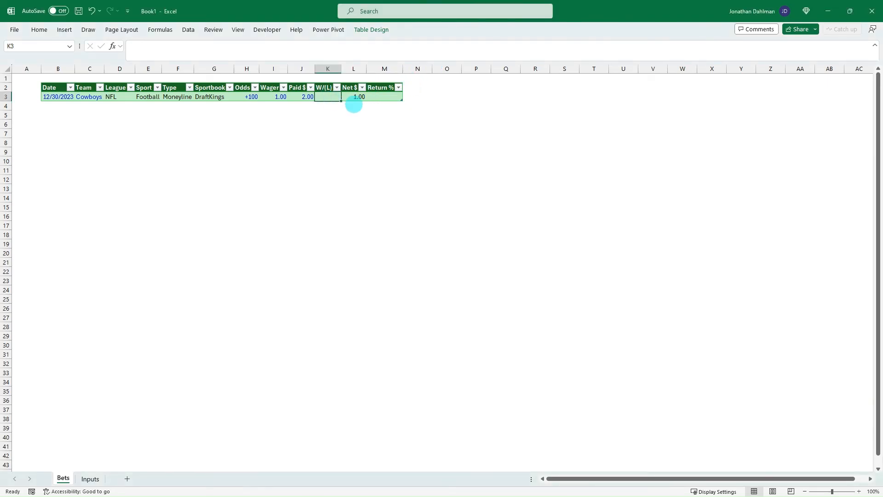
type("=if")
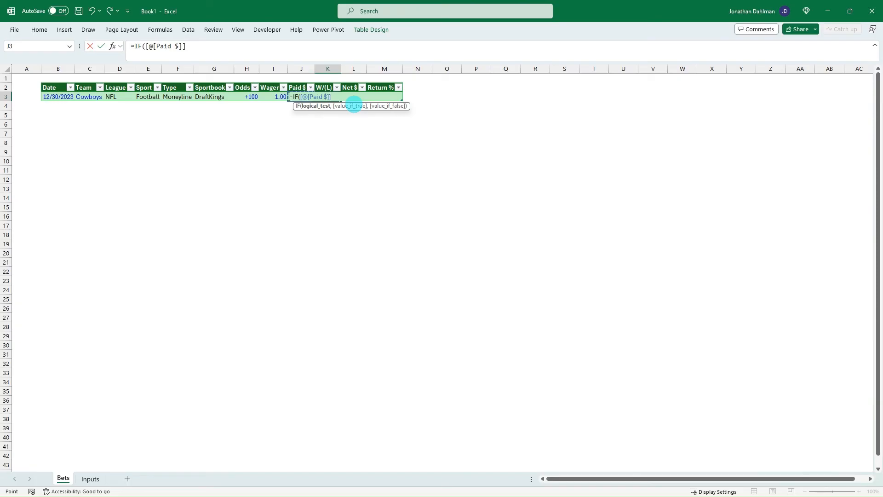
type("=\"\",\"\",IF([@[Net $")
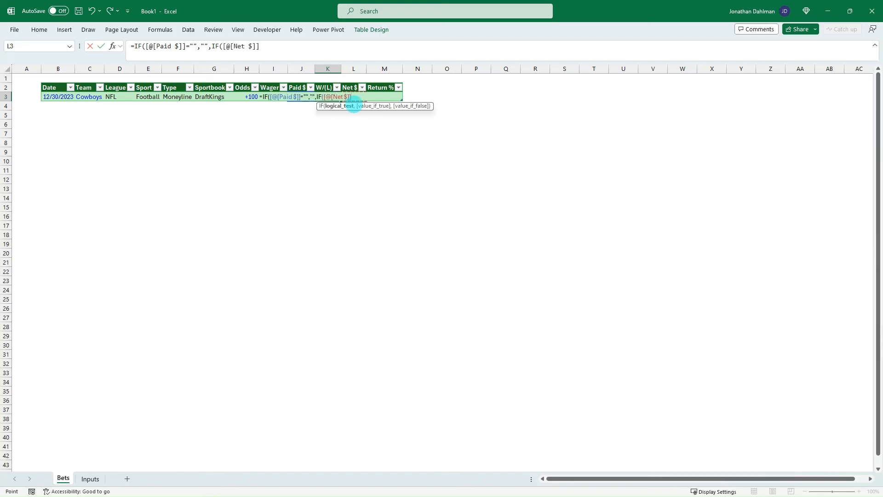
type("<0")
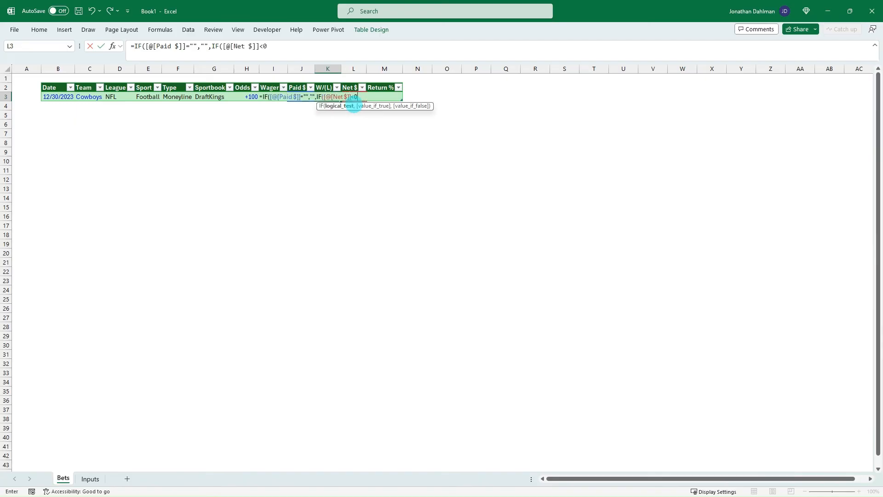
type(",\"L\"")
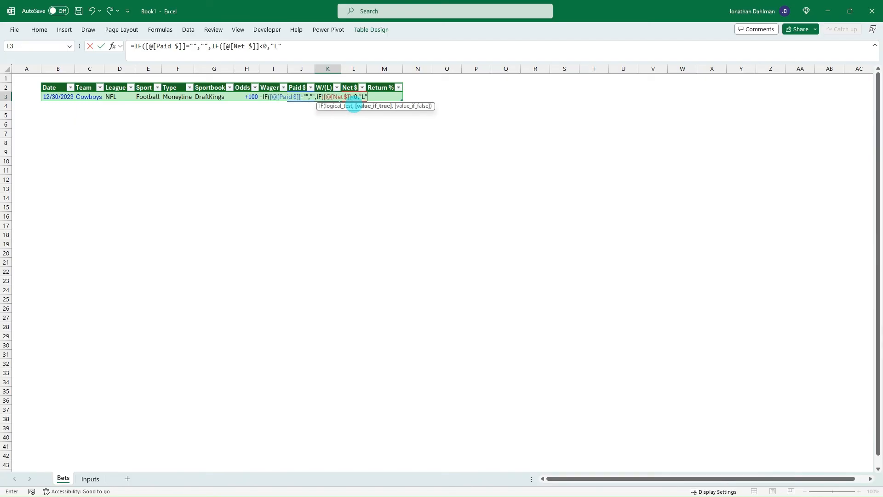
type(",")
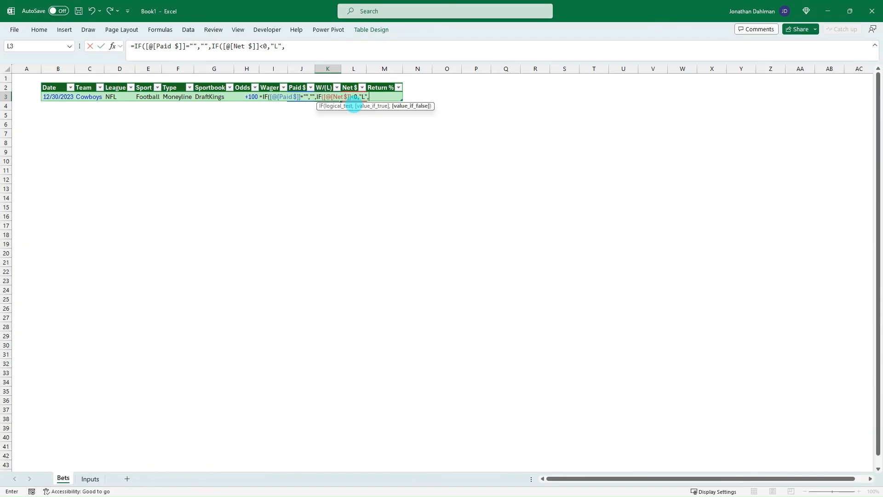
type("IF(")
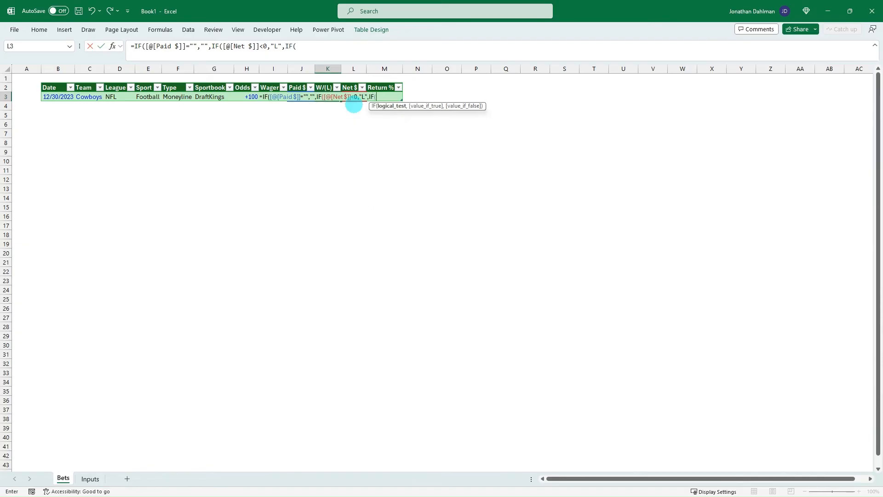
type("[@Wager]=[@[Paid $]],\"D")
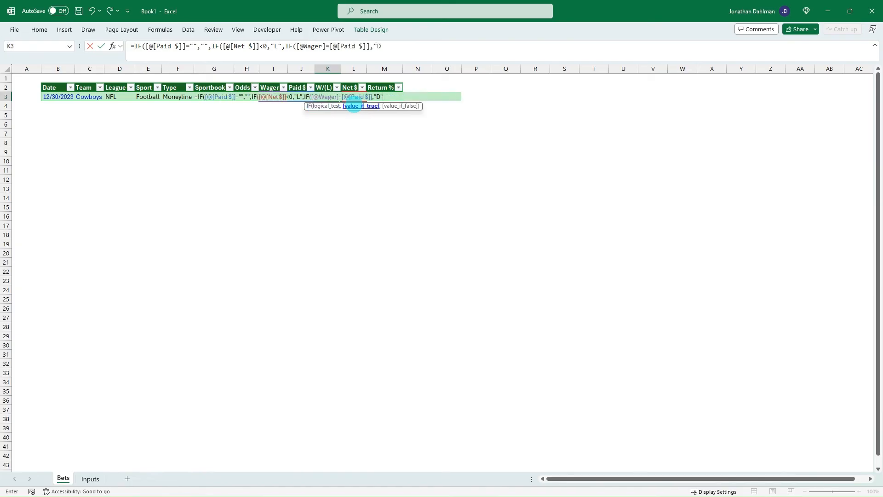
type(",\"W\"")
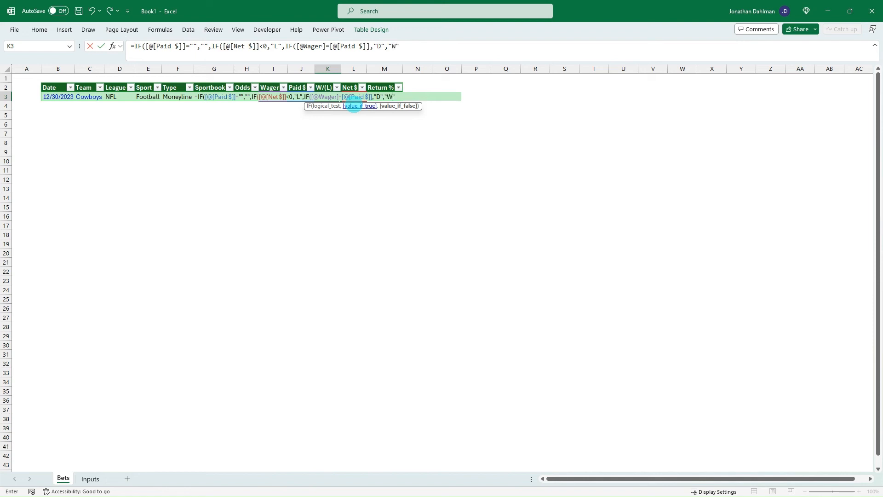
type("))))")
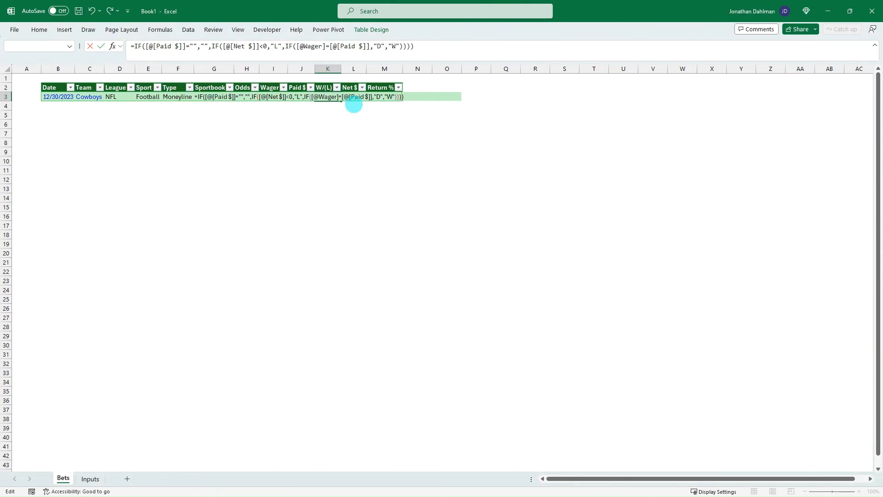
key("Return")
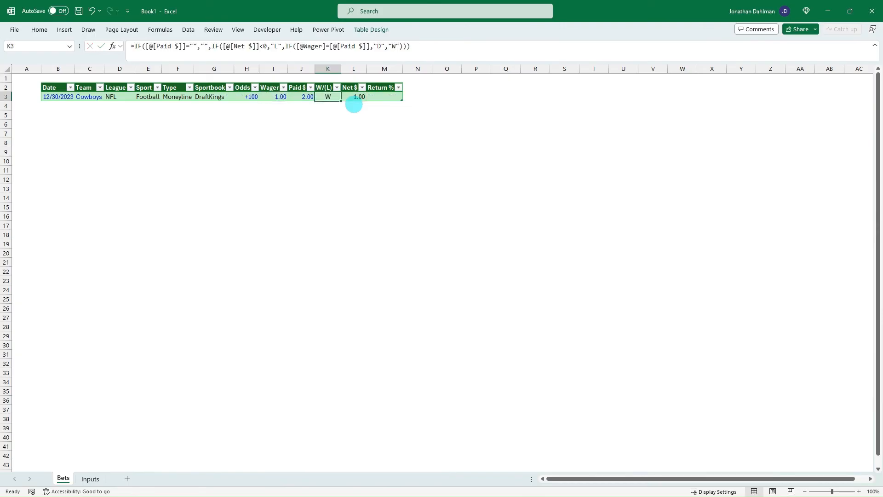
left_click(302, 96)
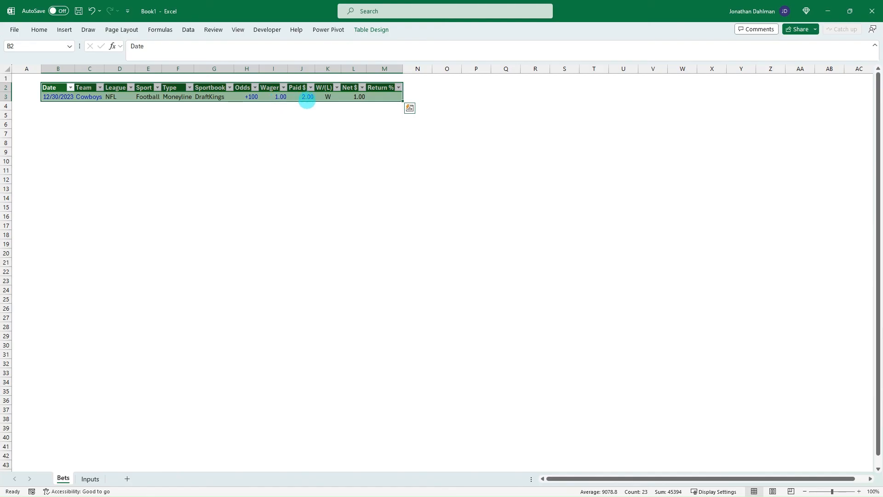
left_click(307, 96)
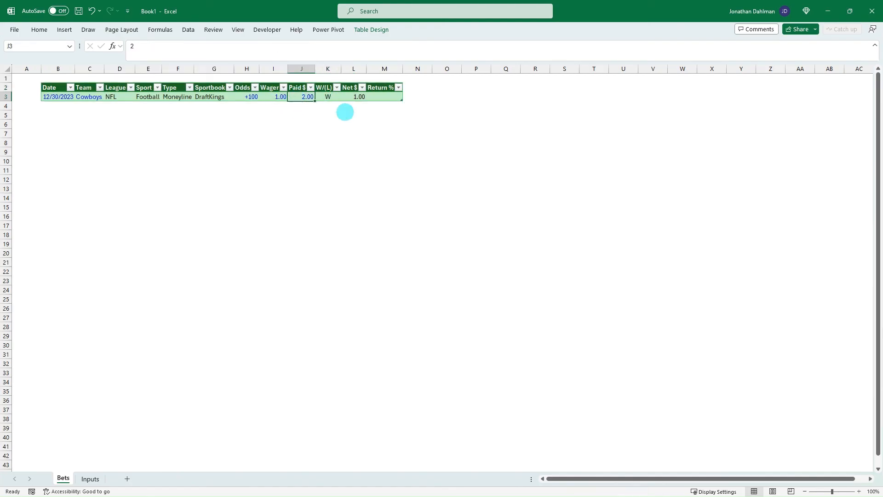
type("1")
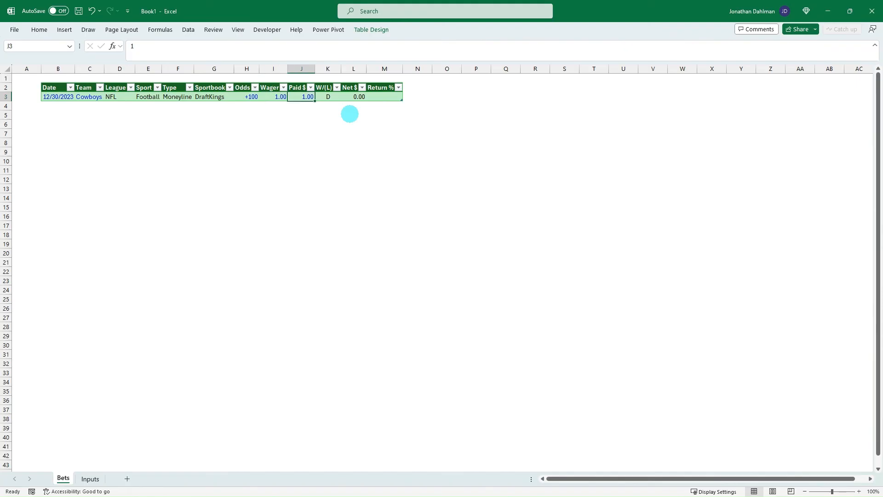
left_click(327, 96)
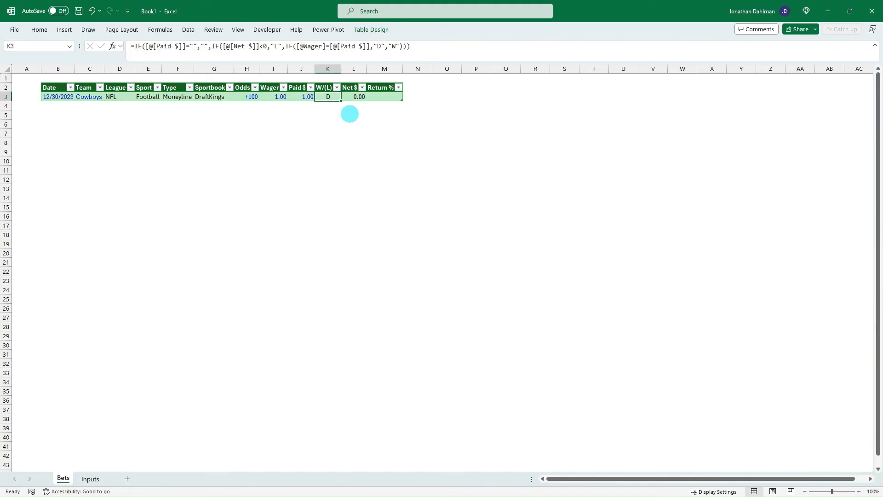
left_click(302, 97)
type("2")
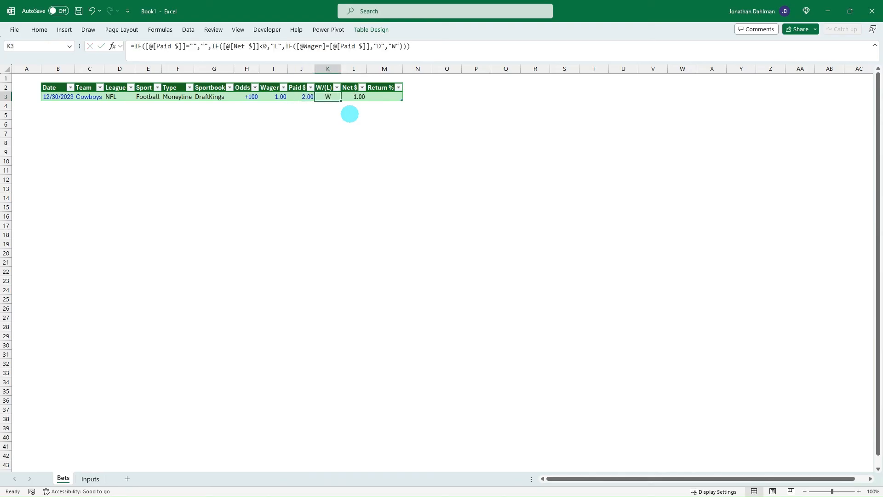
left_click(385, 96)
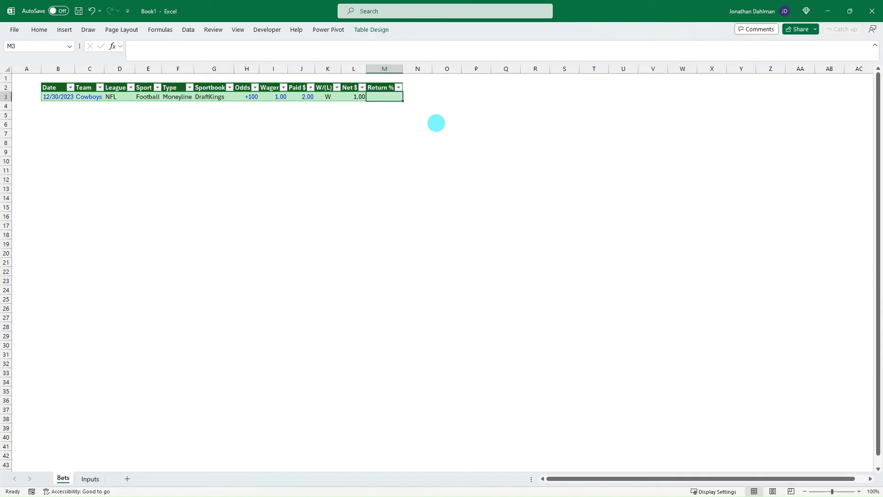
type("=if")
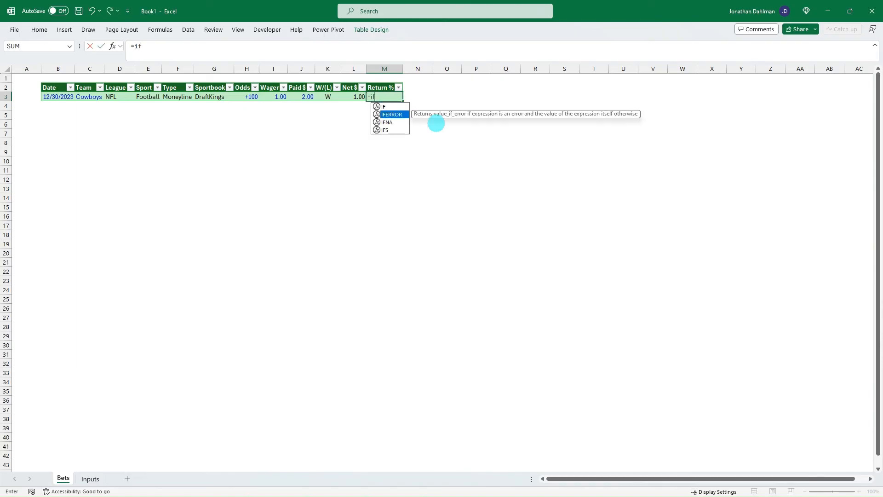
double_click(390, 114)
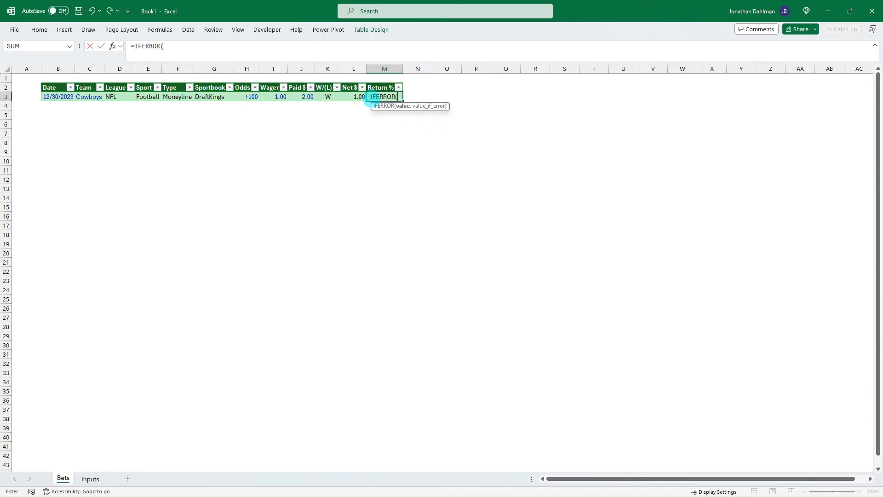
left_click(353, 97)
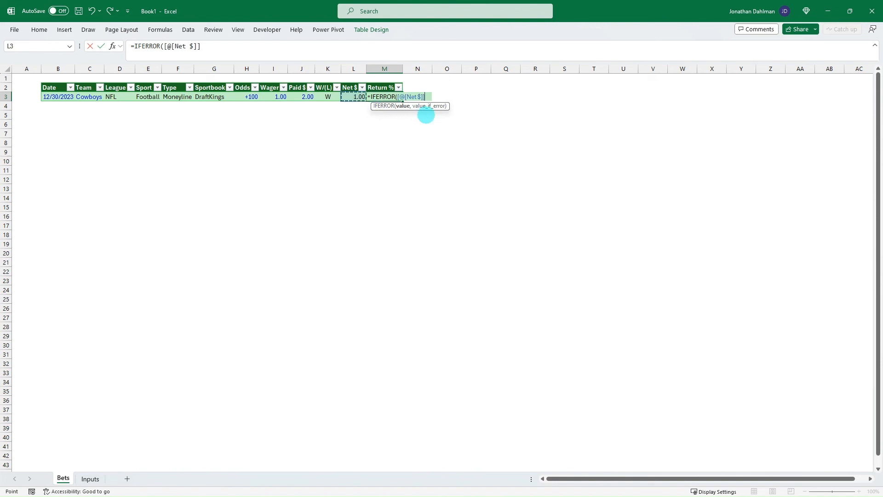
type("/")
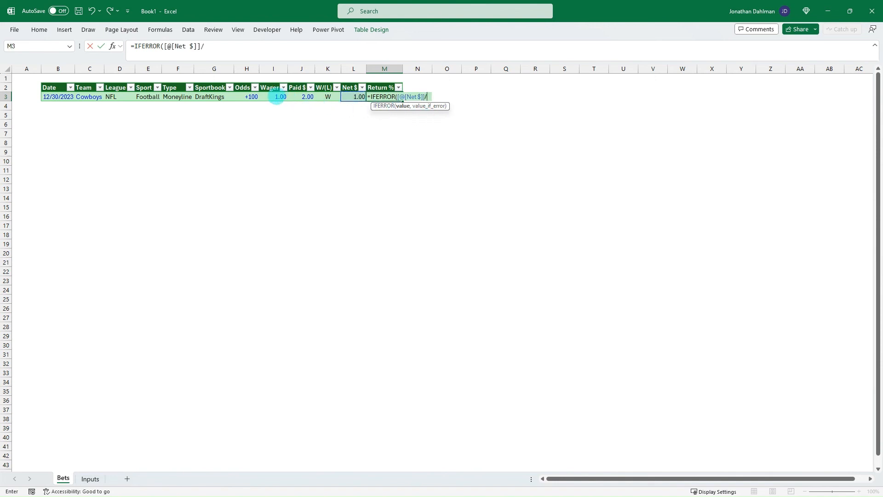
type("[@Wager],\"\"")
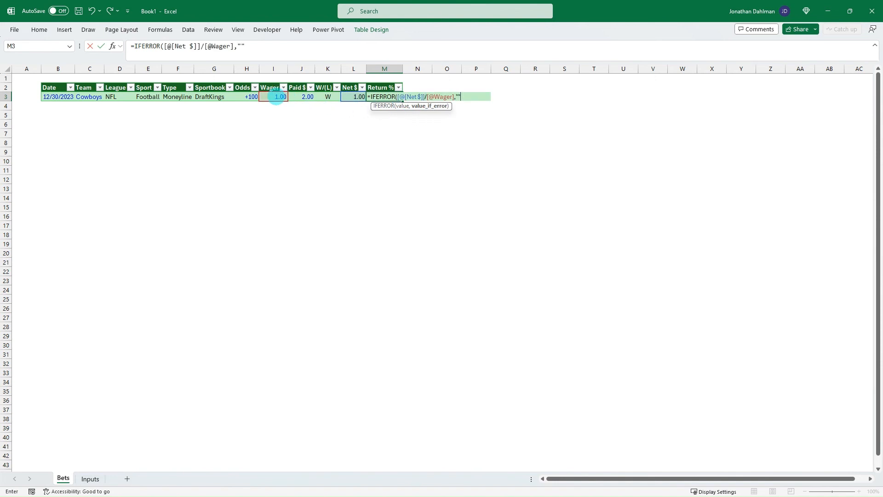
key("Return")
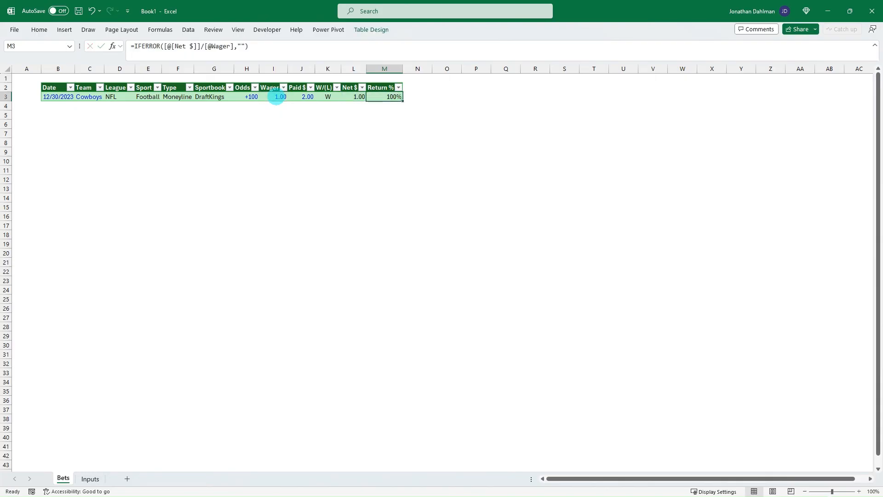
Set the first bet's Paid $ to 0 and check the W/(L) result updates.
left_click(302, 96)
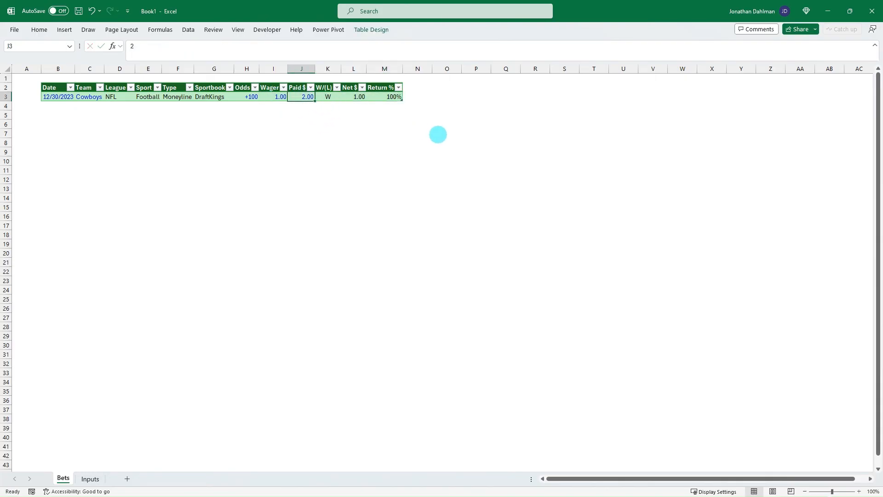
type("0")
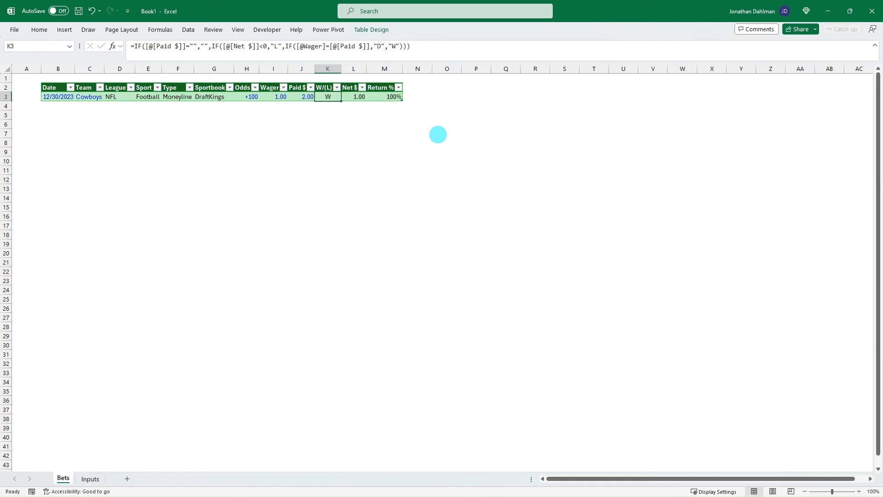
left_click(384, 97)
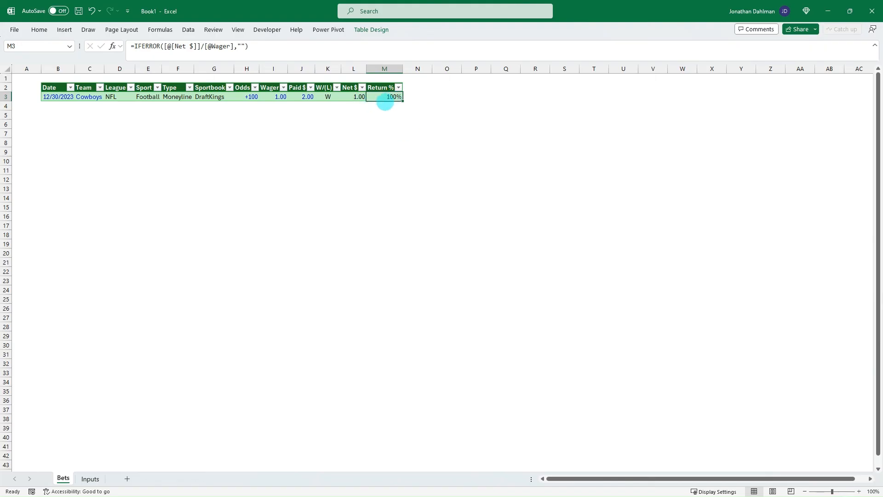
Add a Lakers row with NBA league and Basketball sport, checking its L result.
left_click(57, 105)
type("12/30/2023")
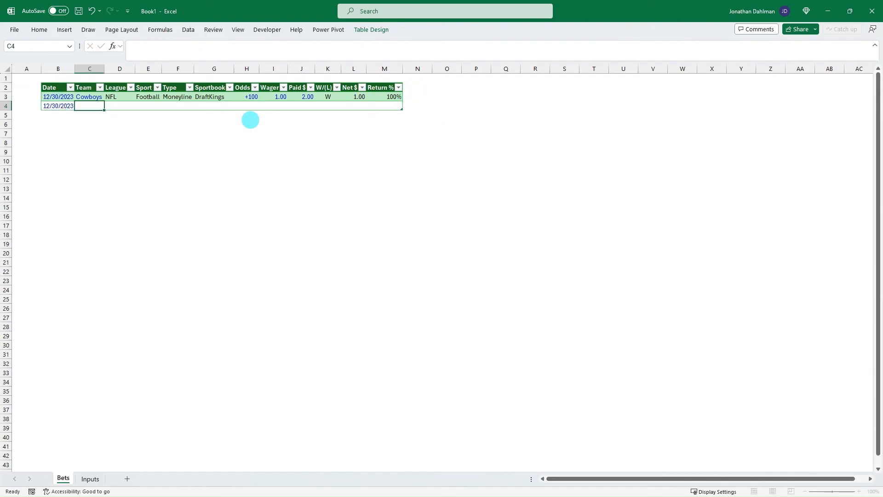
type("Lakers")
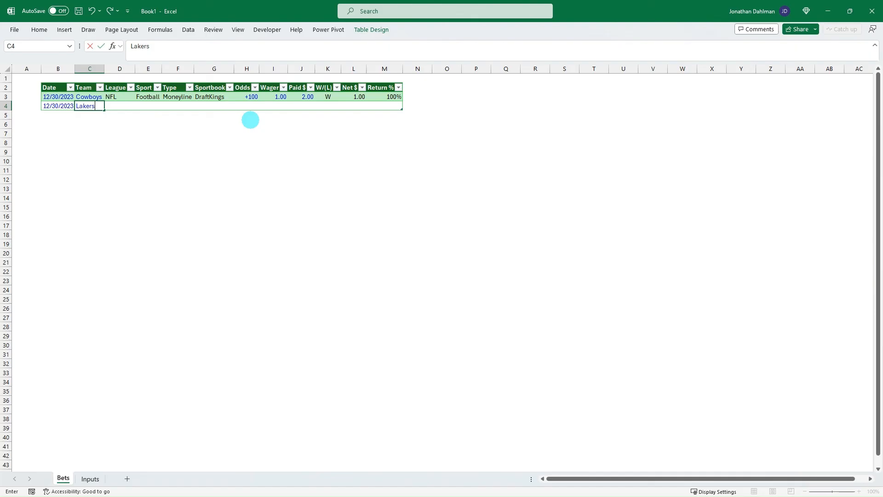
left_click(138, 106)
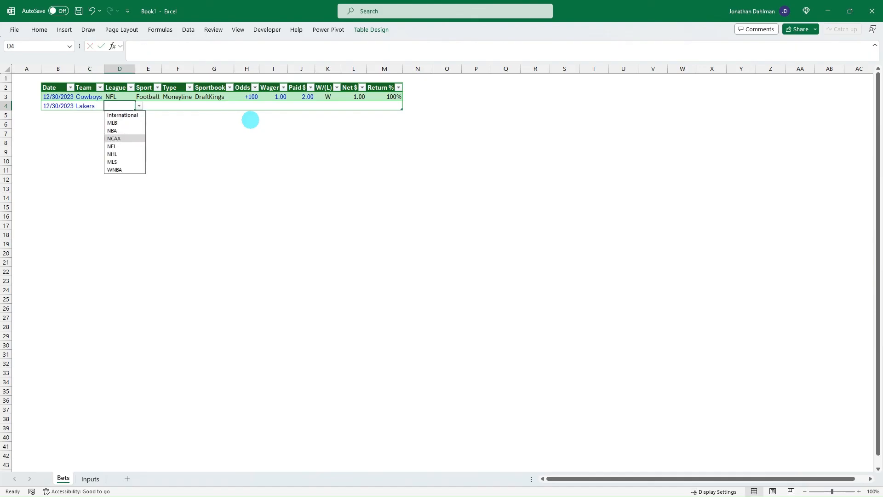
left_click(112, 129)
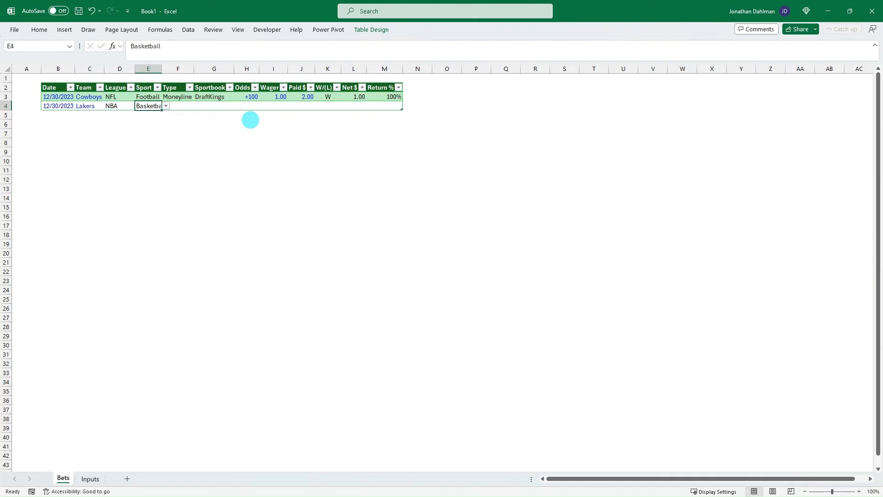
key("Tab")
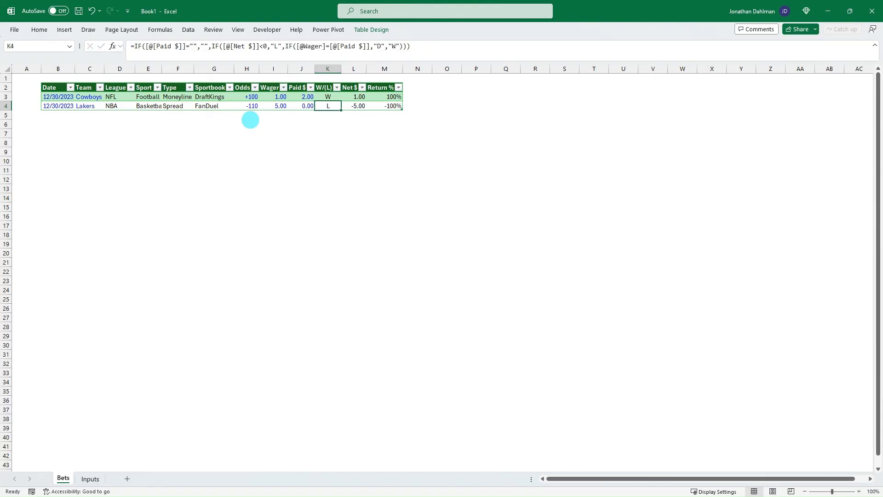
left_click(177, 106)
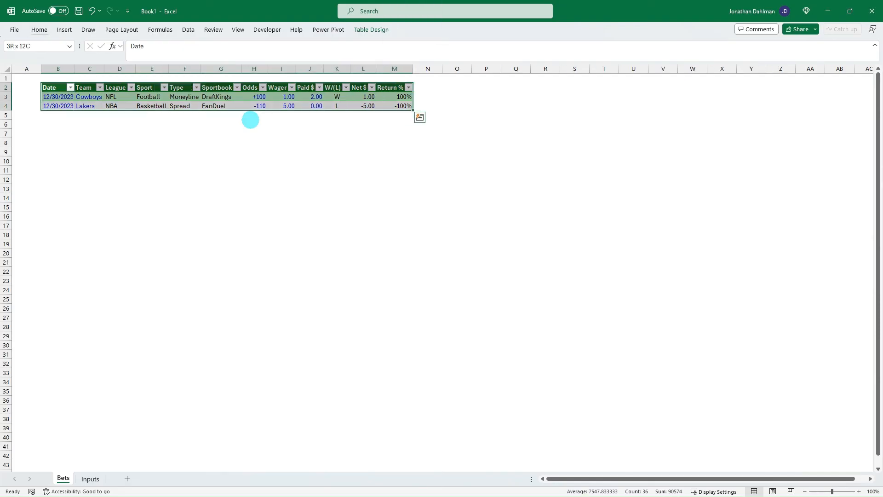
Review the Inputs sheet's dropdown lists and return to the Bets sheet.
left_click(89, 105)
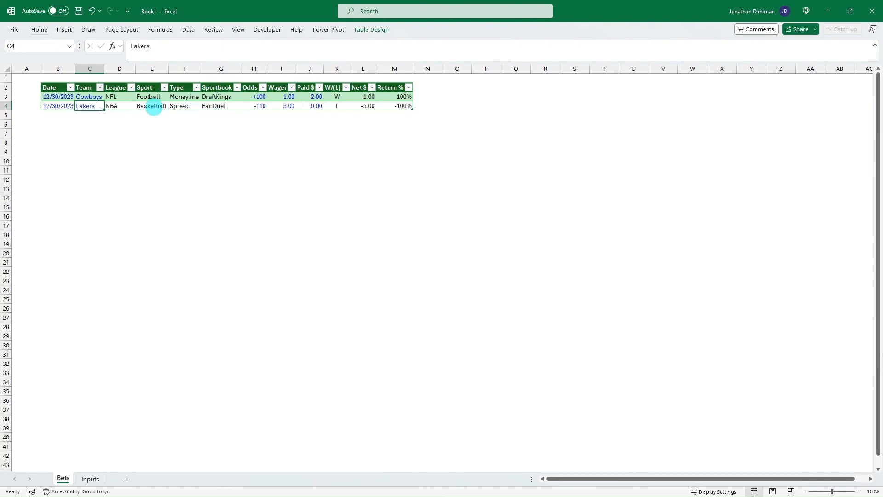
left_click(89, 478)
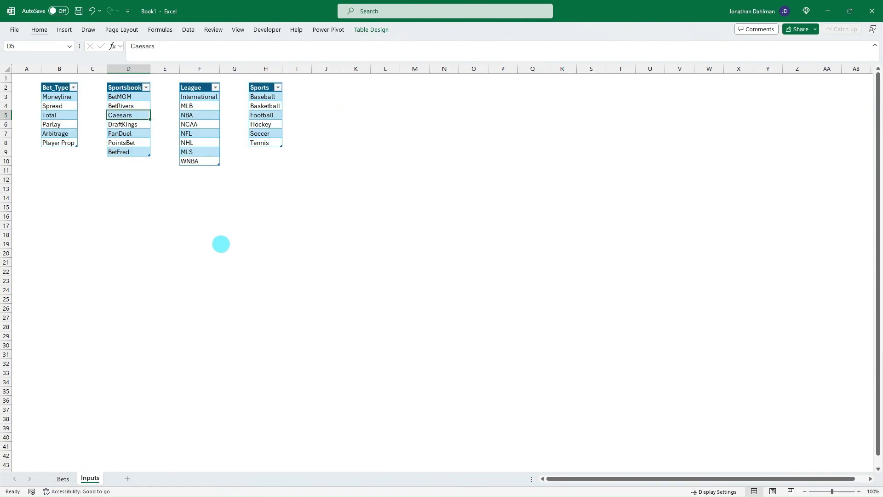
left_click(62, 478)
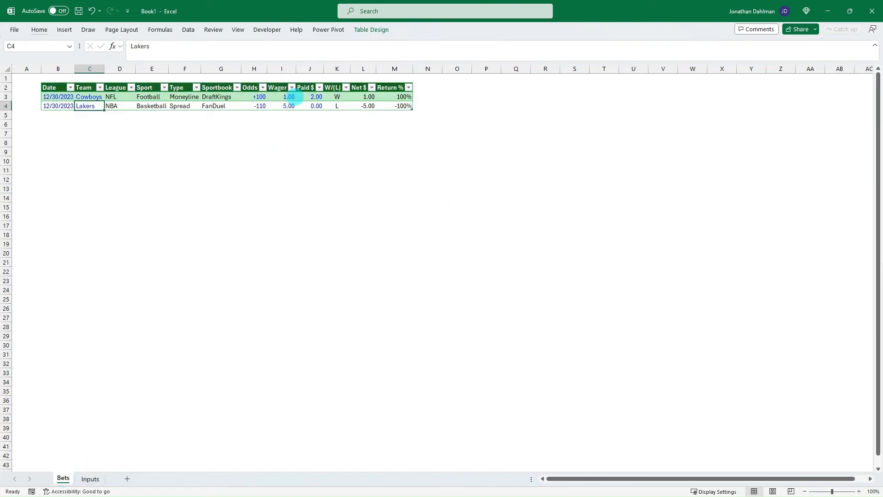
mouse_move(221, 106)
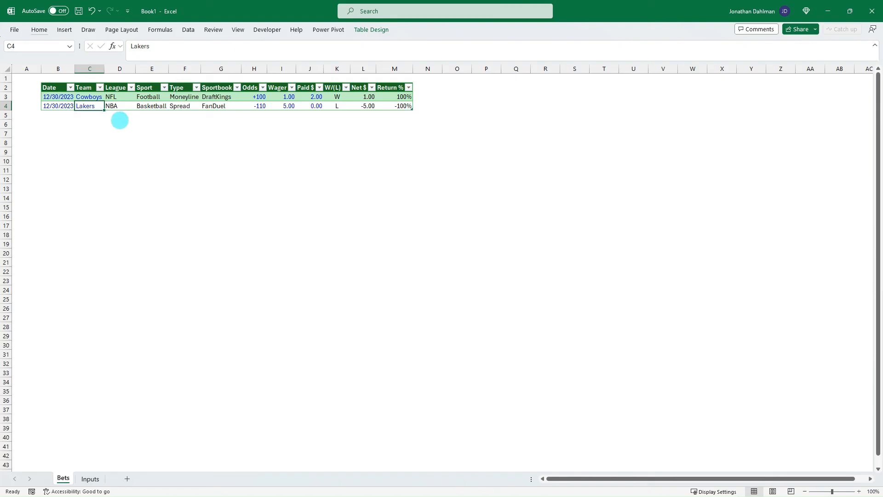
mouse_move(240, 117)
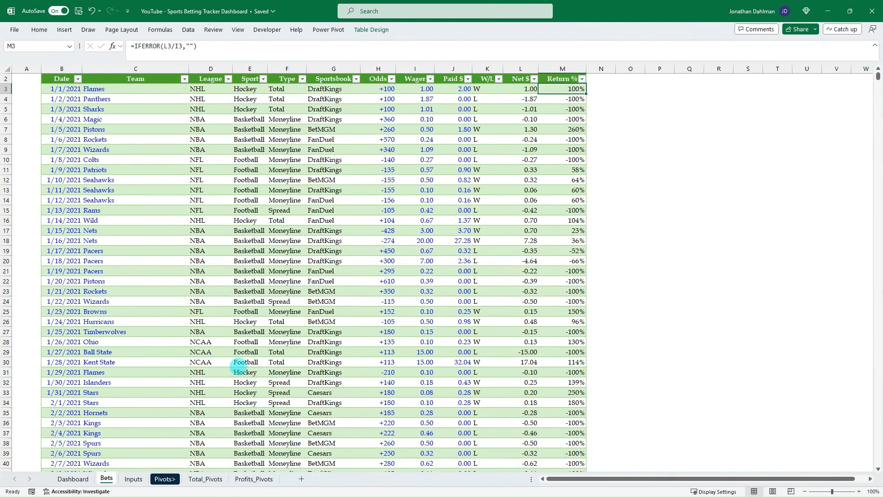
Show the Dashboard sheet with its profit, ROI and win-rate charts and slicers.
left_click(72, 479)
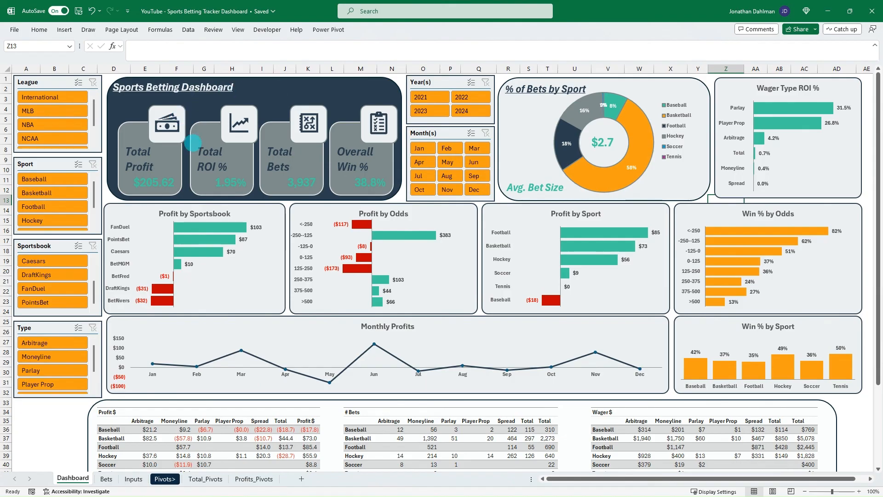
mouse_move(116, 155)
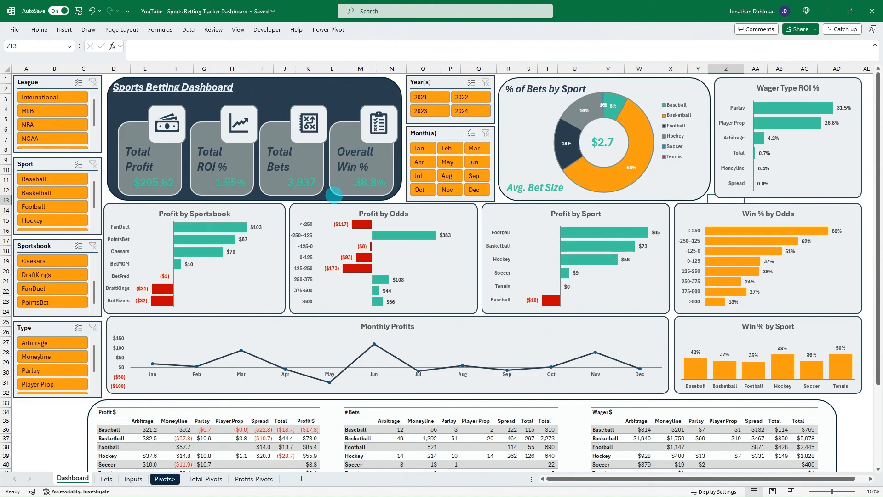
mouse_move(287, 162)
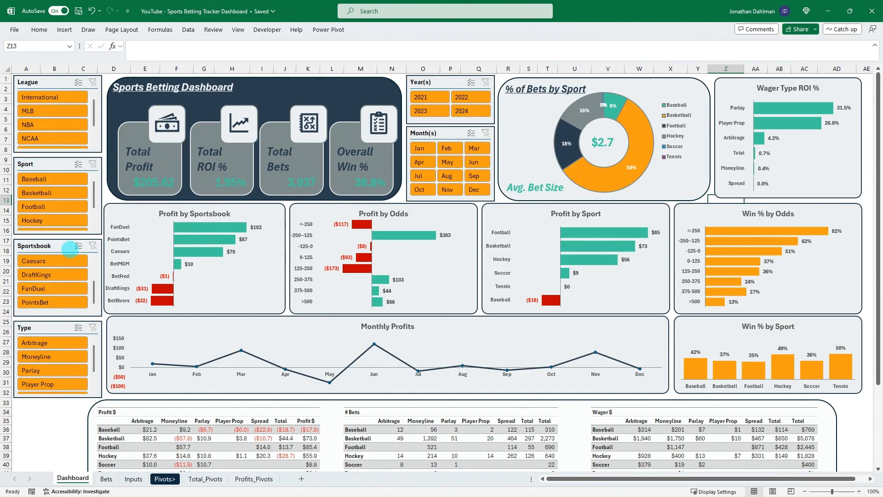
mouse_move(401, 281)
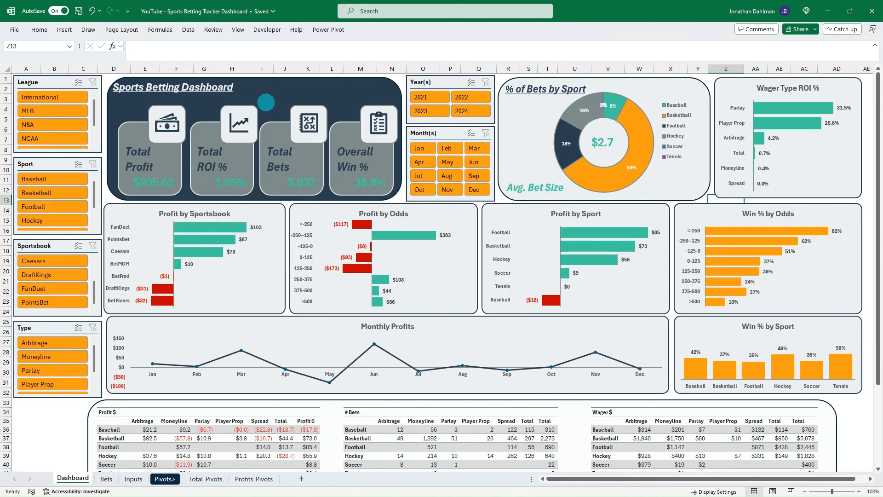
mouse_move(382, 257)
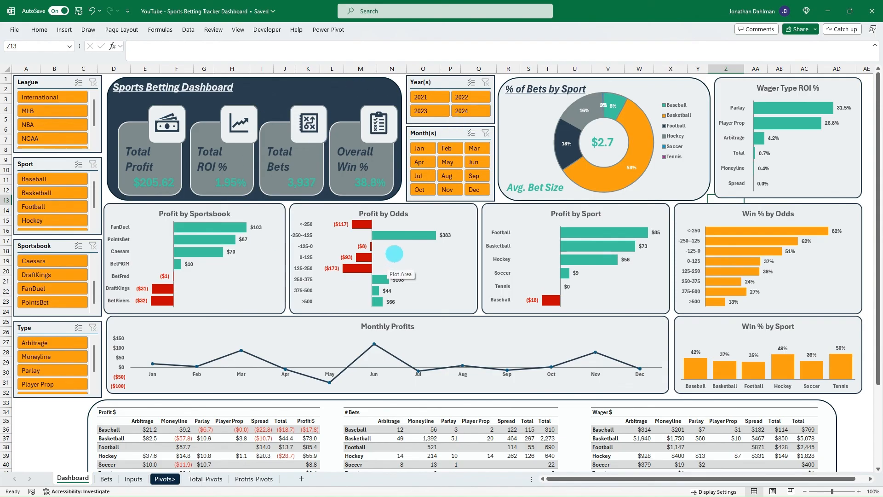
mouse_move(395, 253)
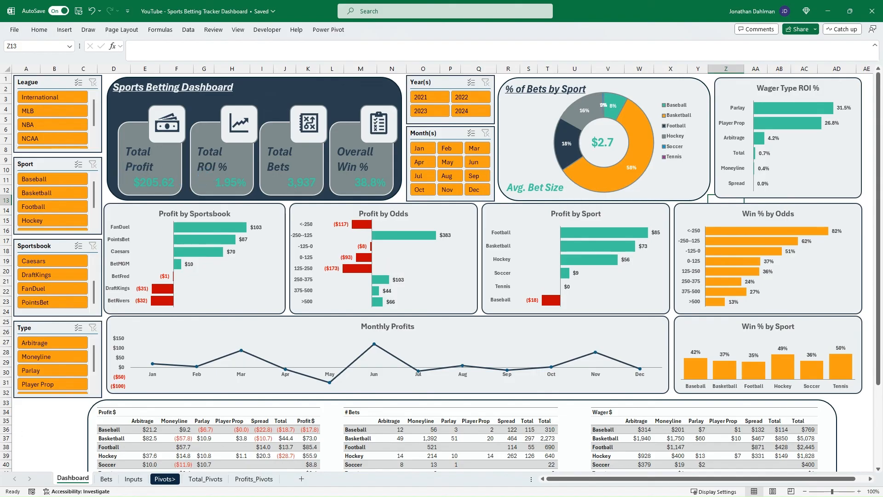